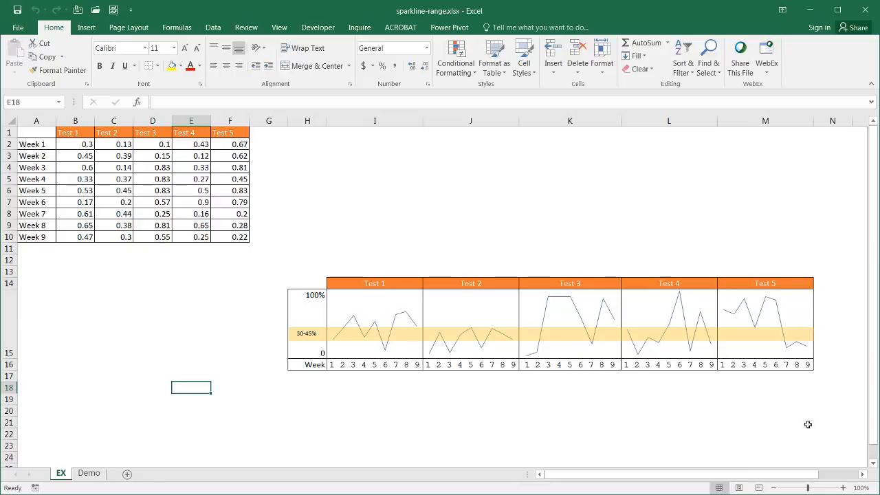
{"action": "mouse_move", "coordinate": [643, 363]}
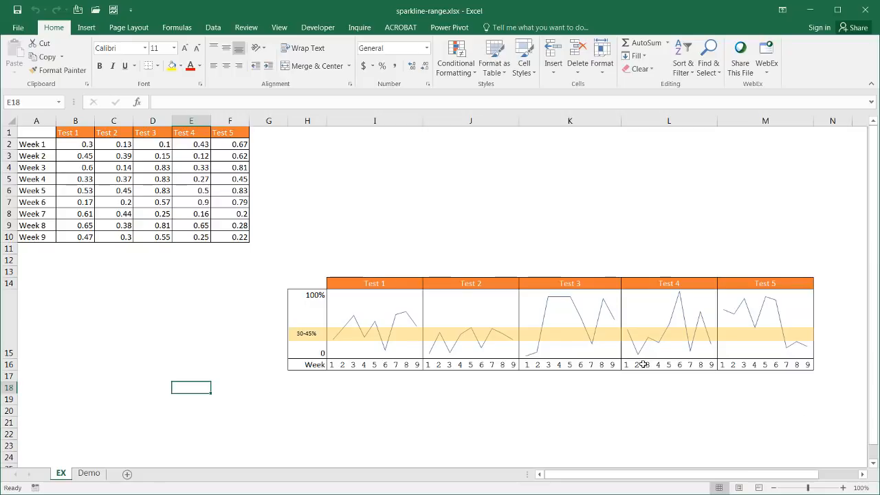
{"action": "mouse_move", "coordinate": [369, 303]}
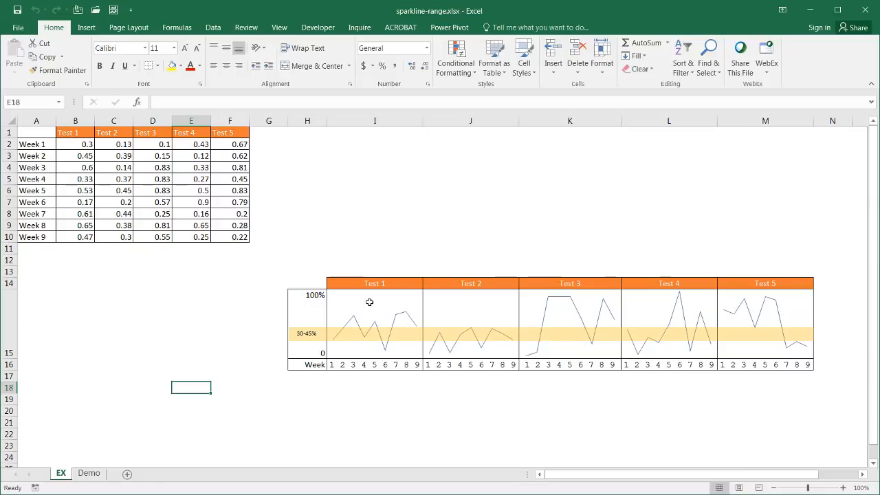
{"action": "mouse_move", "coordinate": [460, 316]}
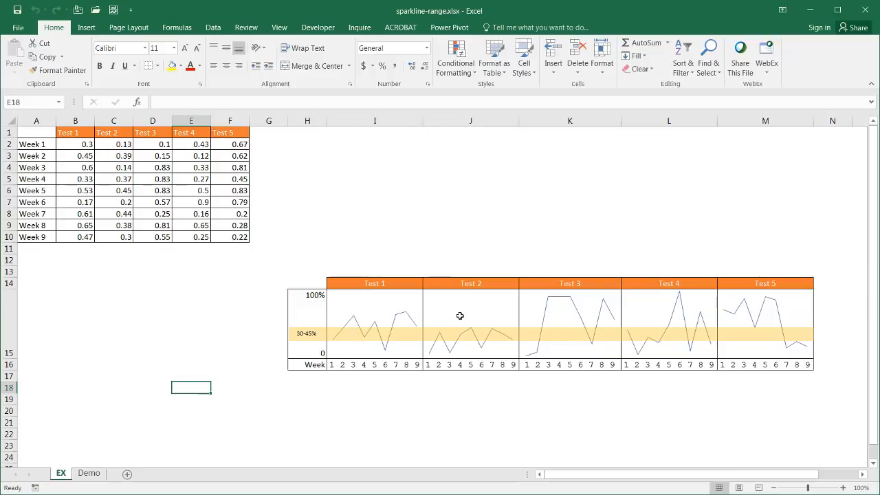
{"action": "mouse_move", "coordinate": [369, 179]}
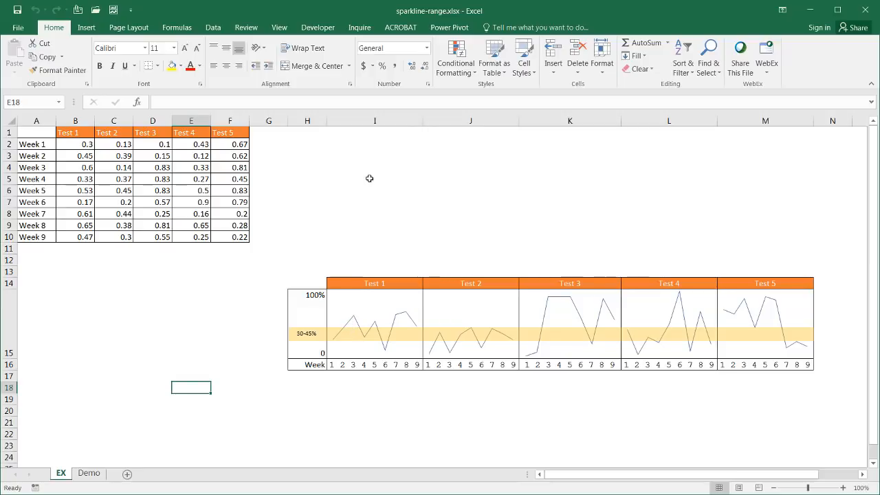
{"action": "mouse_move", "coordinate": [375, 177]}
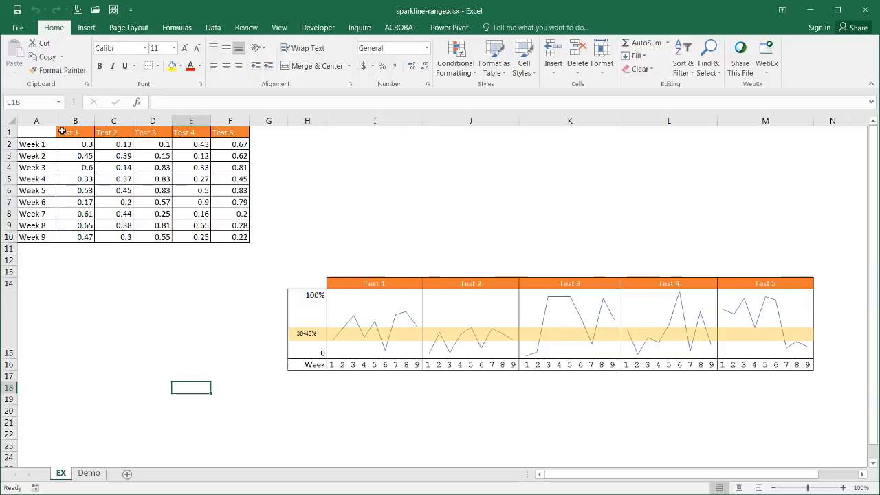
- Inspect the example's test scores and its Test 1 and Test 2 sparklines
{"action": "left_click_drag", "start_coordinate": [75, 144], "coordinate": [201, 225]}
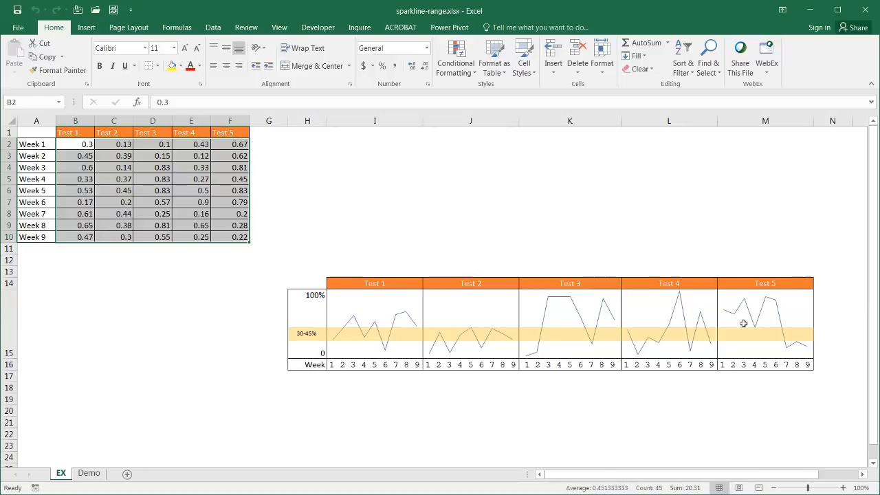
{"action": "left_click", "coordinate": [367, 311]}
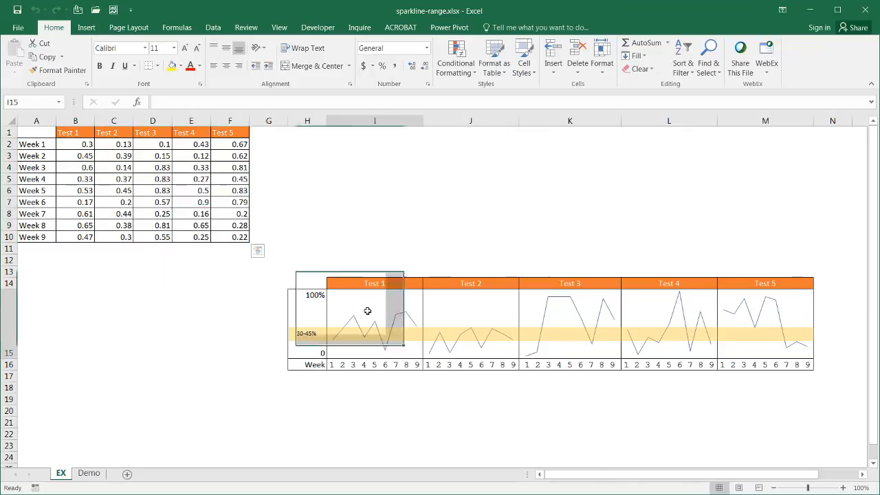
{"action": "left_click", "coordinate": [375, 317]}
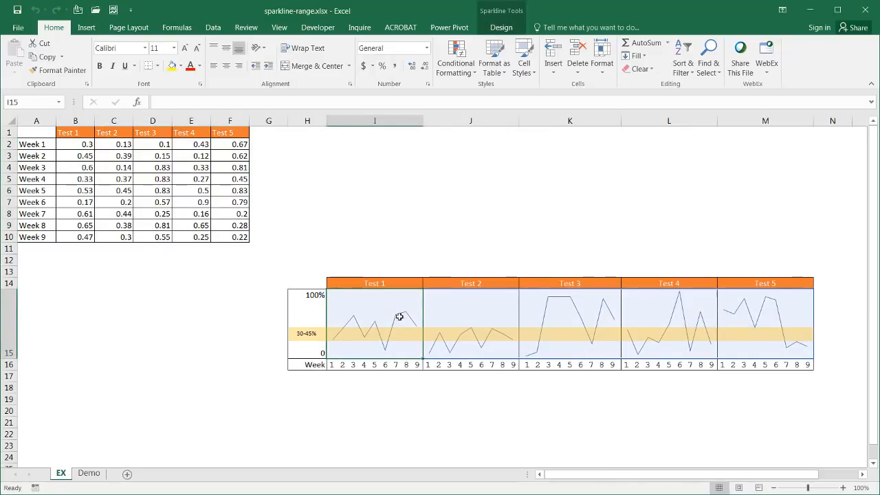
{"action": "mouse_move", "coordinate": [381, 315]}
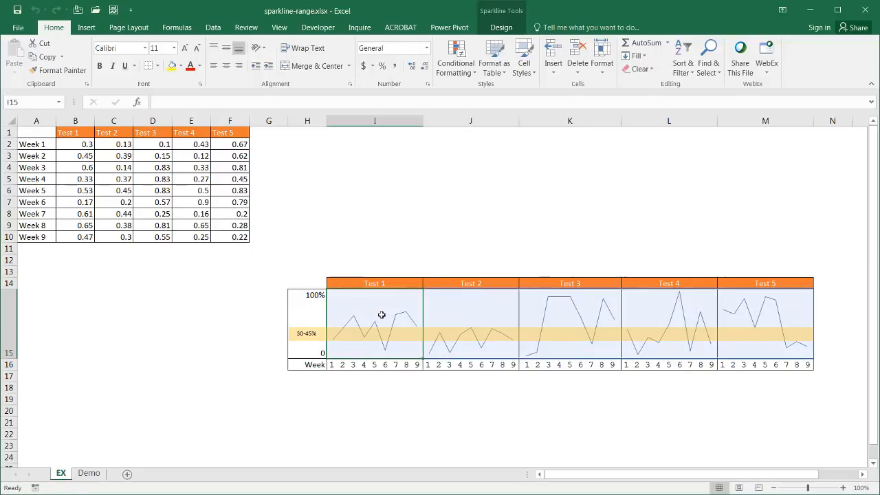
{"action": "left_click", "coordinate": [453, 318]}
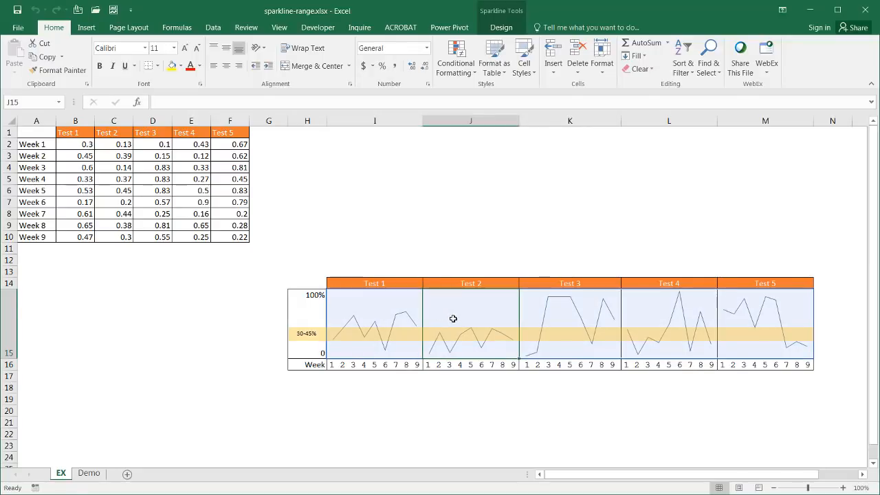
{"action": "mouse_move", "coordinate": [421, 411]}
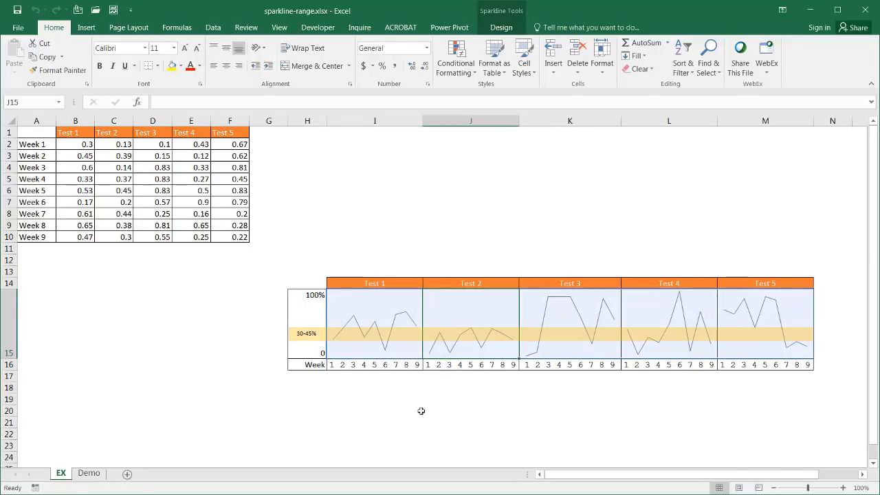
{"action": "left_click", "coordinate": [375, 411]}
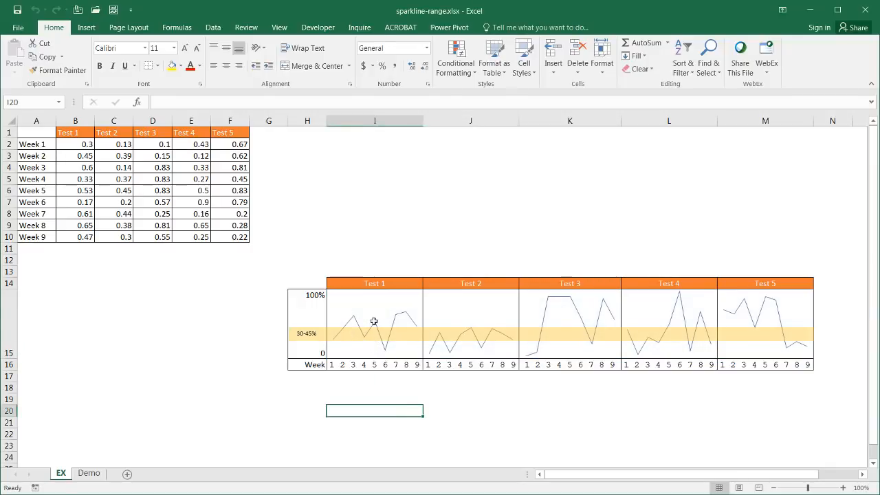
{"action": "mouse_move", "coordinate": [445, 335]}
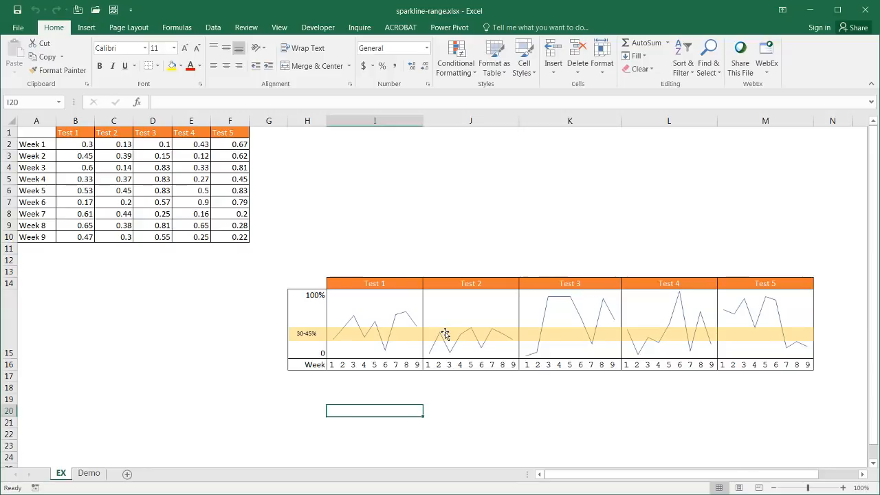
{"action": "mouse_move", "coordinate": [402, 329]}
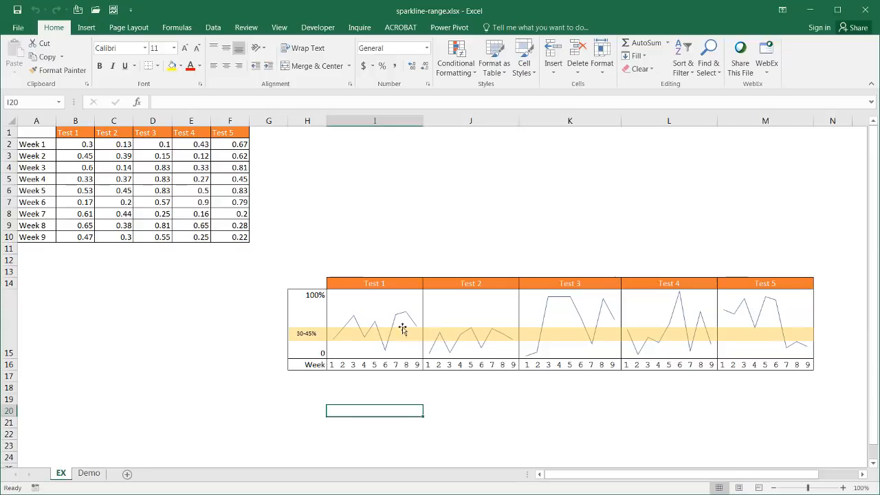
{"action": "mouse_move", "coordinate": [384, 334]}
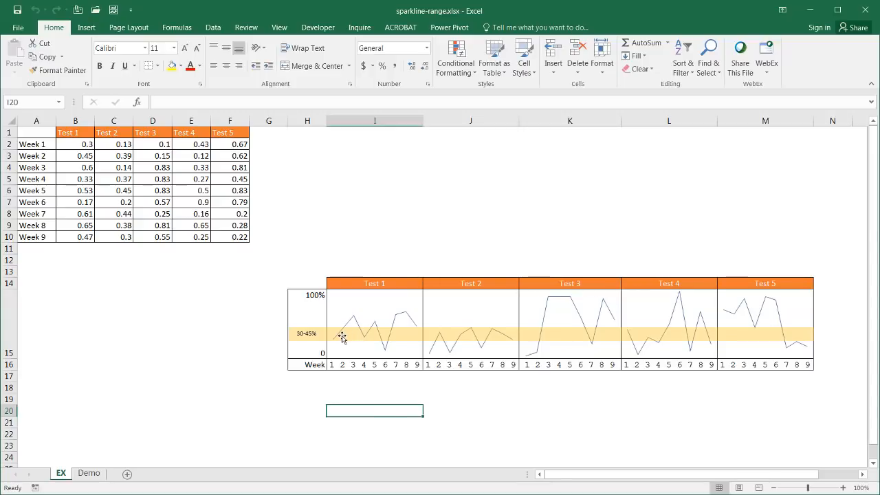
{"action": "mouse_move", "coordinate": [281, 330]}
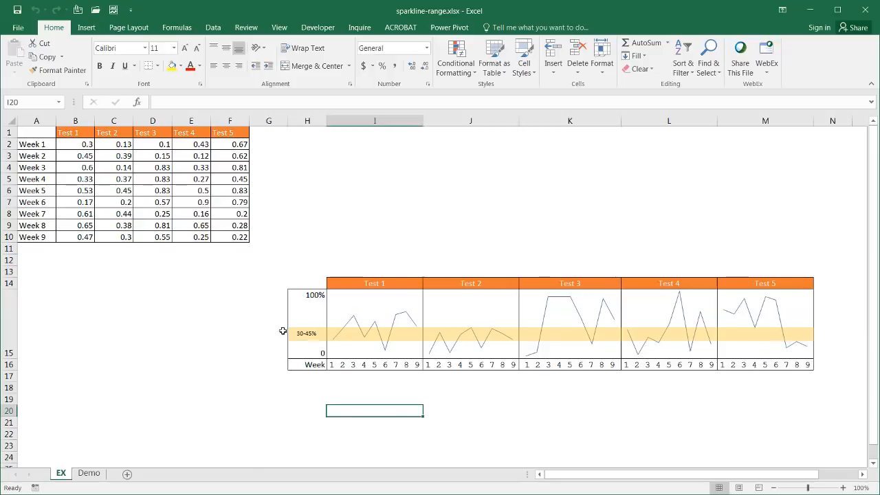
{"action": "mouse_move", "coordinate": [350, 336]}
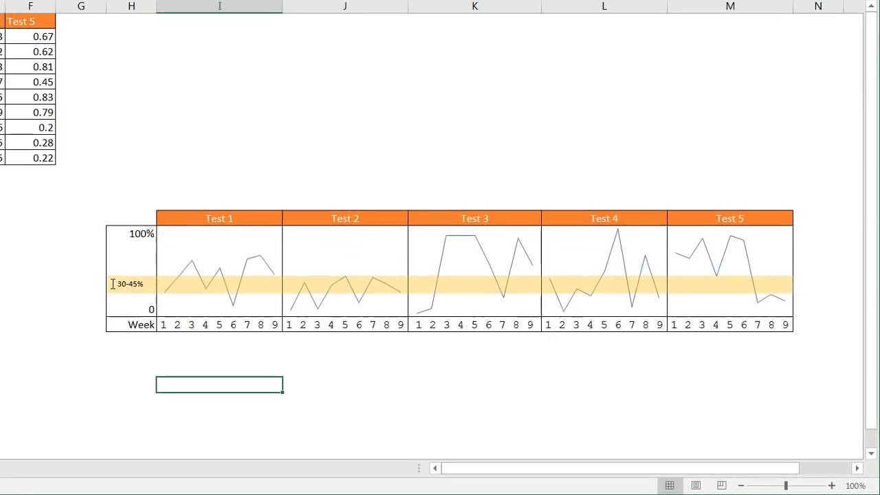
{"action": "mouse_move", "coordinate": [221, 290]}
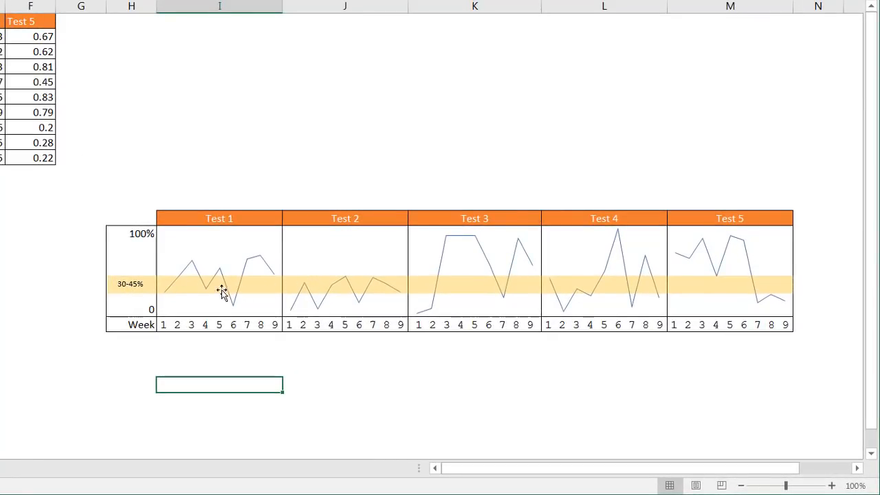
{"action": "mouse_move", "coordinate": [159, 285]}
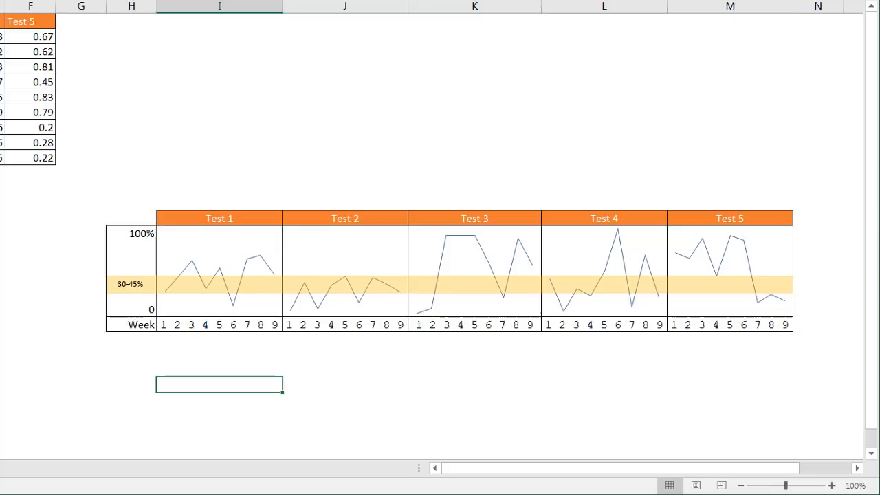
{"action": "mouse_move", "coordinate": [171, 232]}
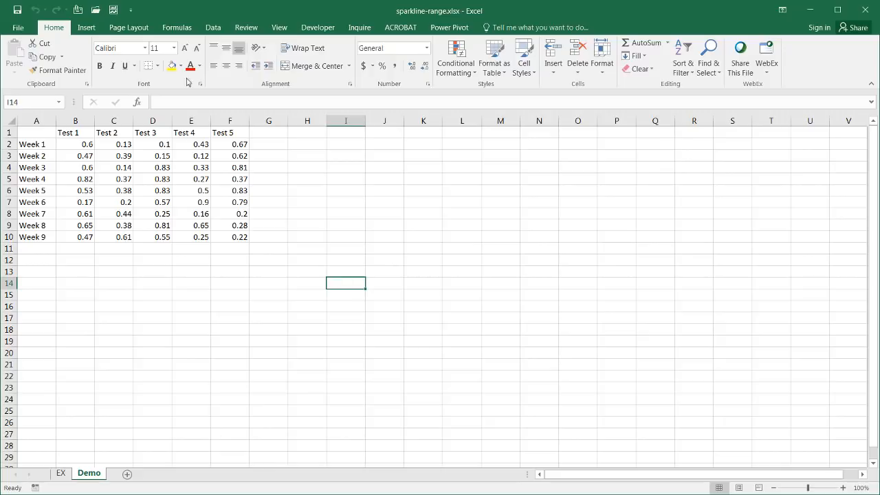
- Show the Insert ribbon with its sparkline options
{"action": "left_click", "coordinate": [85, 27]}
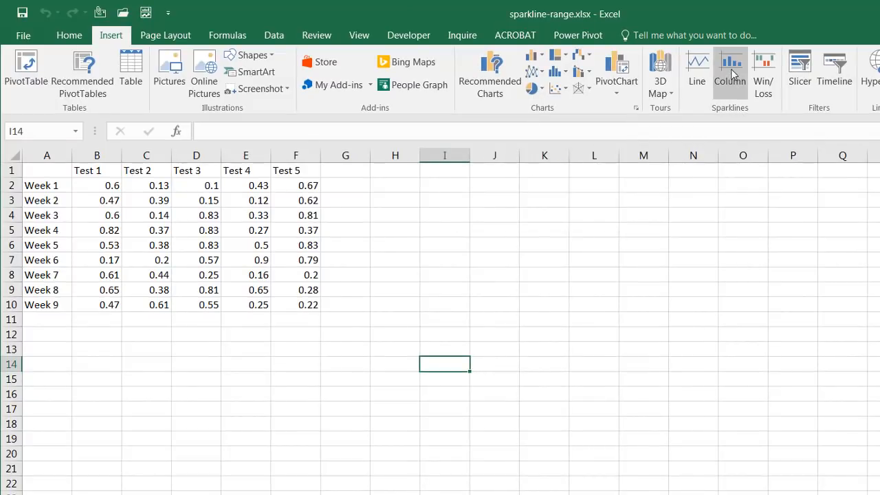
{"action": "mouse_move", "coordinate": [729, 69]}
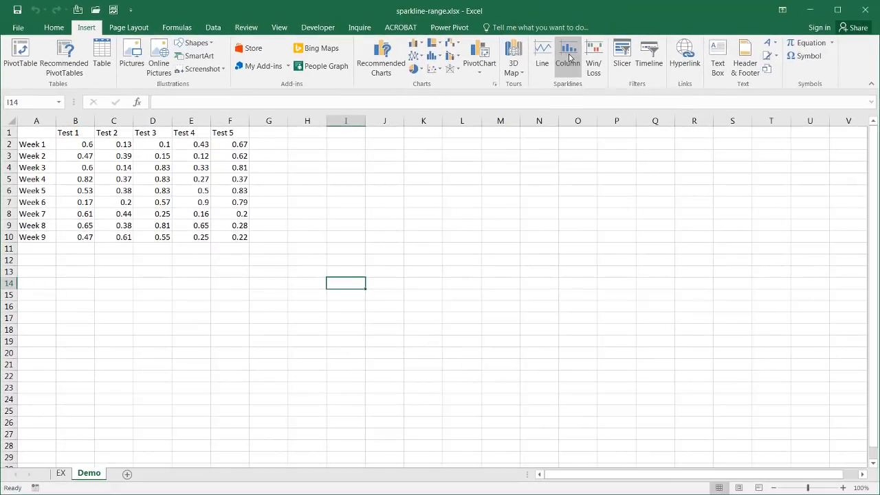
- Insert column sparklines from data B2:F10 into location $I$14:$M$14
{"action": "left_click", "coordinate": [567, 52]}
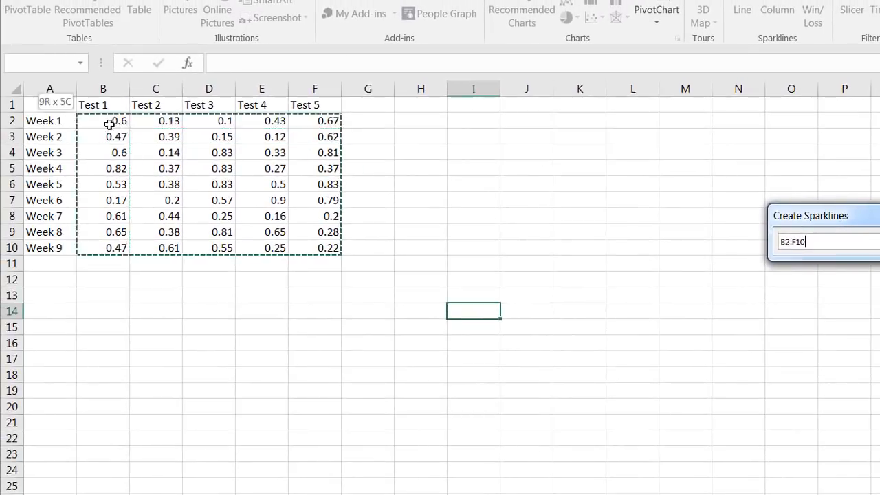
{"action": "left_click", "coordinate": [472, 310]}
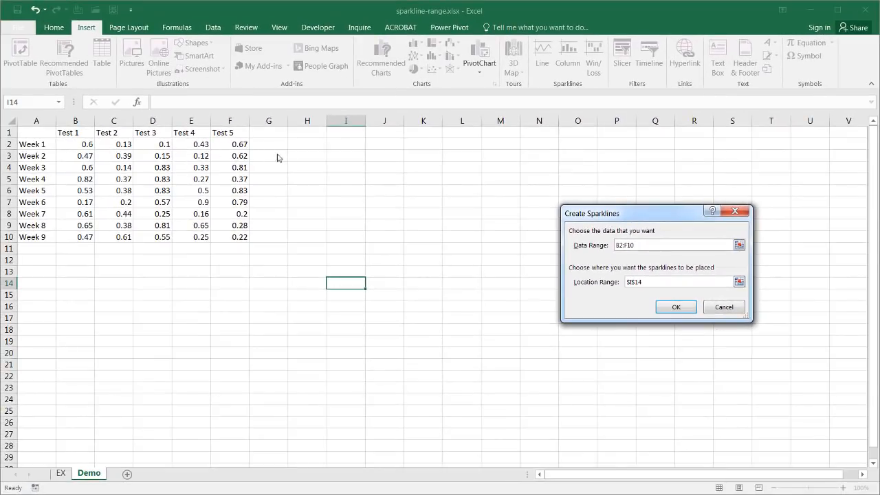
{"action": "left_click", "coordinate": [739, 282]}
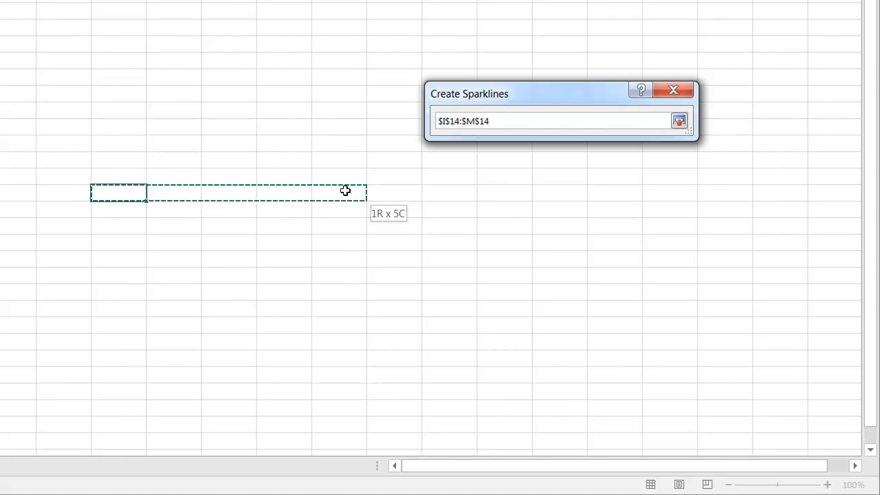
{"action": "left_click", "coordinate": [554, 120]}
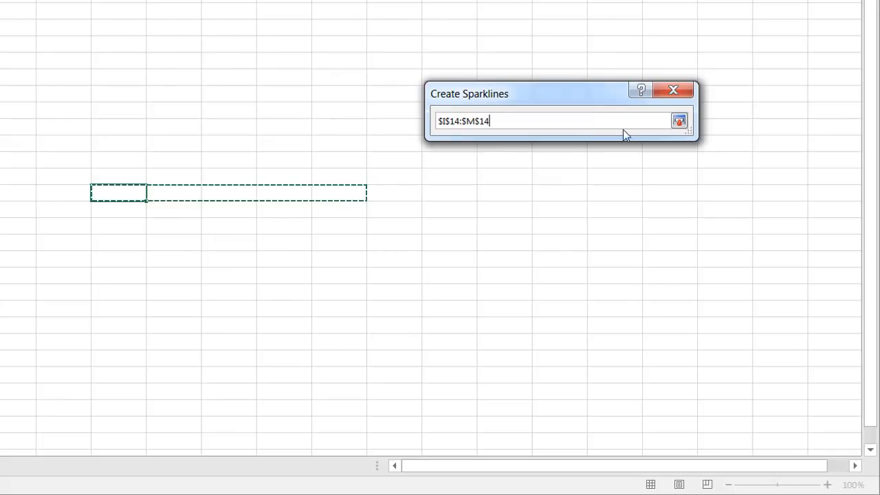
{"action": "left_click", "coordinate": [679, 120]}
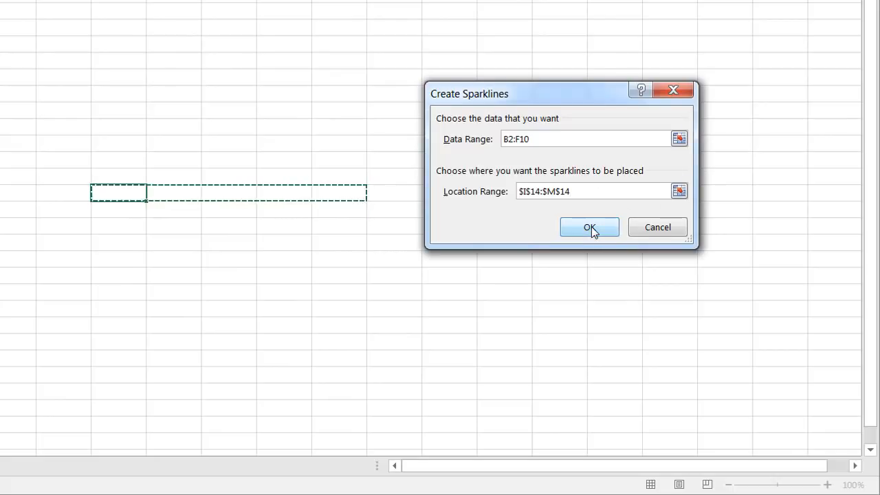
{"action": "left_click", "coordinate": [588, 227]}
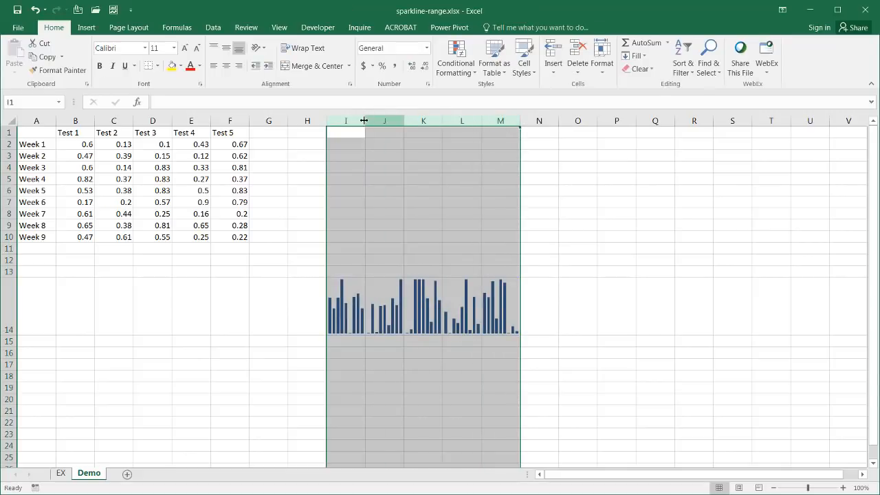
- Widen columns I through M equally to enlarge the row 14 sparklines
{"action": "left_click_drag", "start_coordinate": [364, 120], "coordinate": [404, 121]}
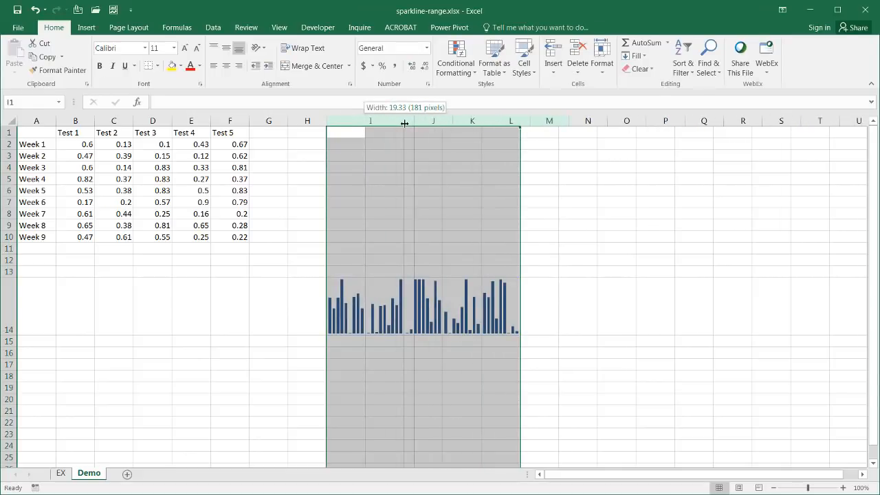
{"action": "left_click_drag", "start_coordinate": [404, 123], "coordinate": [399, 123]}
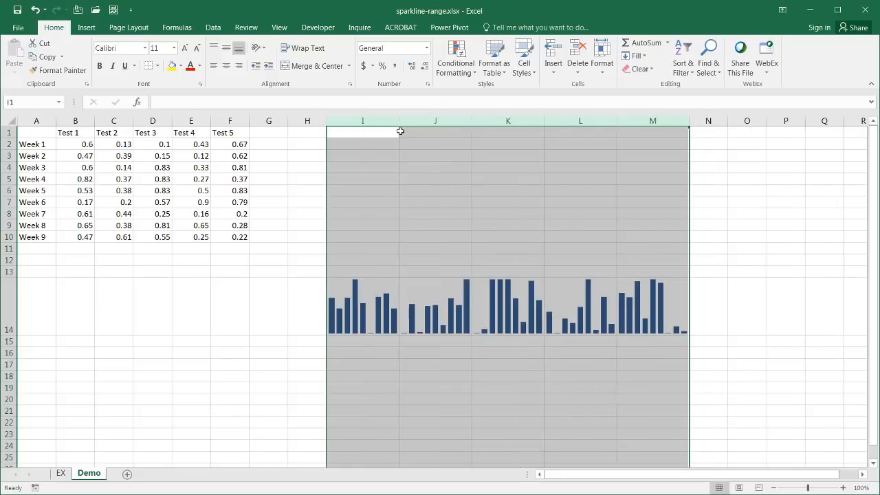
{"action": "left_click", "coordinate": [435, 352]}
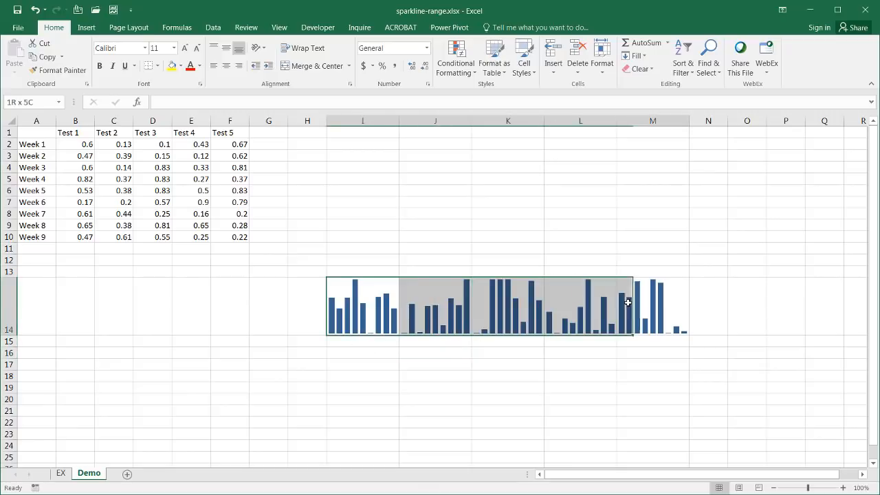
{"action": "left_click", "coordinate": [651, 306]}
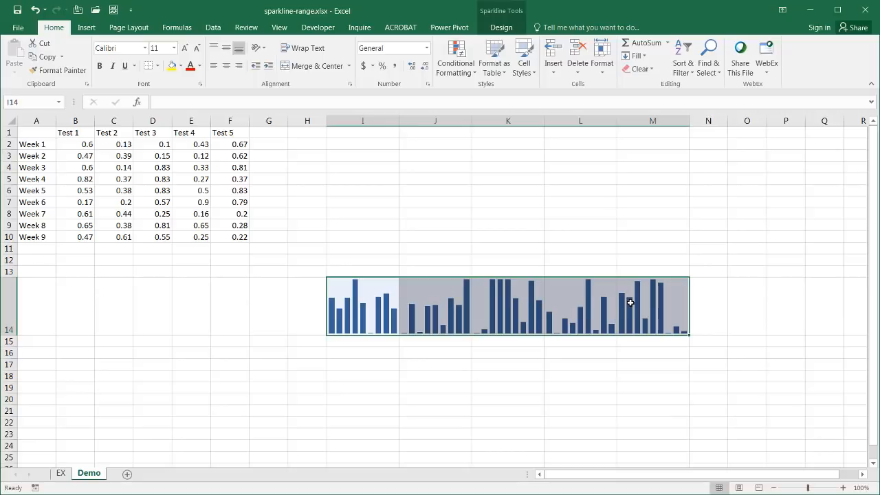
{"action": "left_click", "coordinate": [307, 307]}
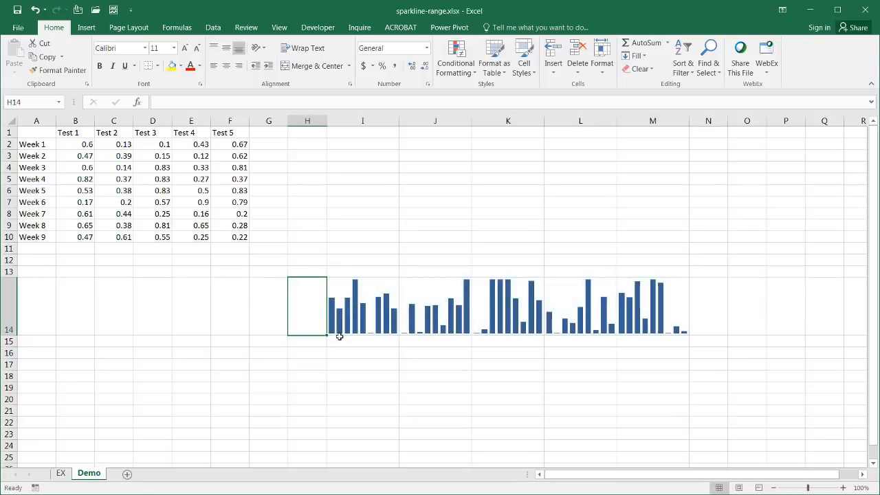
{"action": "left_click", "coordinate": [435, 341]}
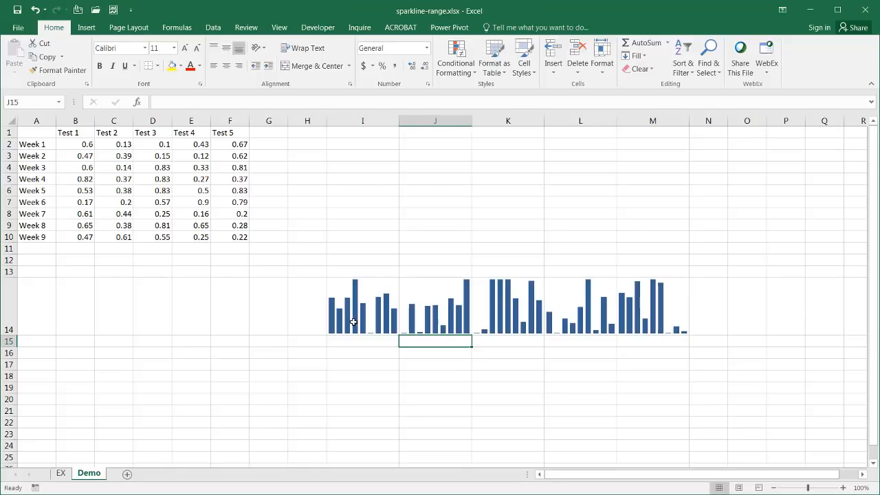
{"action": "mouse_move", "coordinate": [602, 304]}
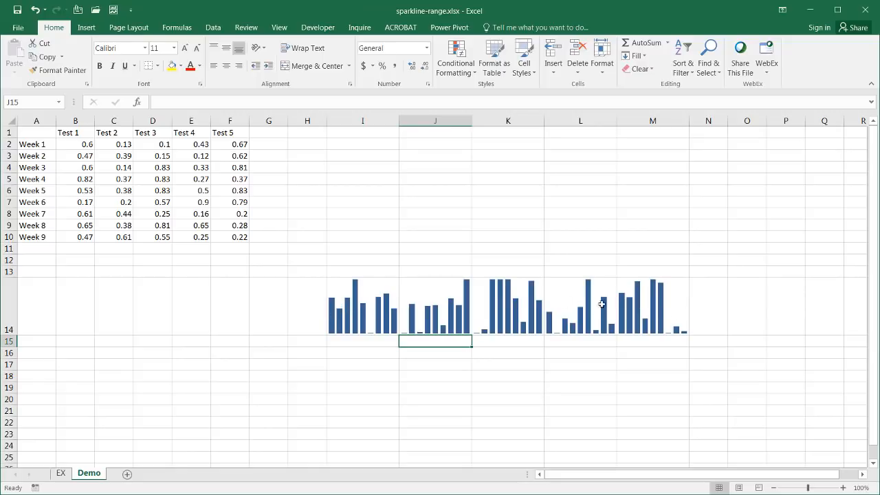
{"action": "left_click", "coordinate": [362, 340]}
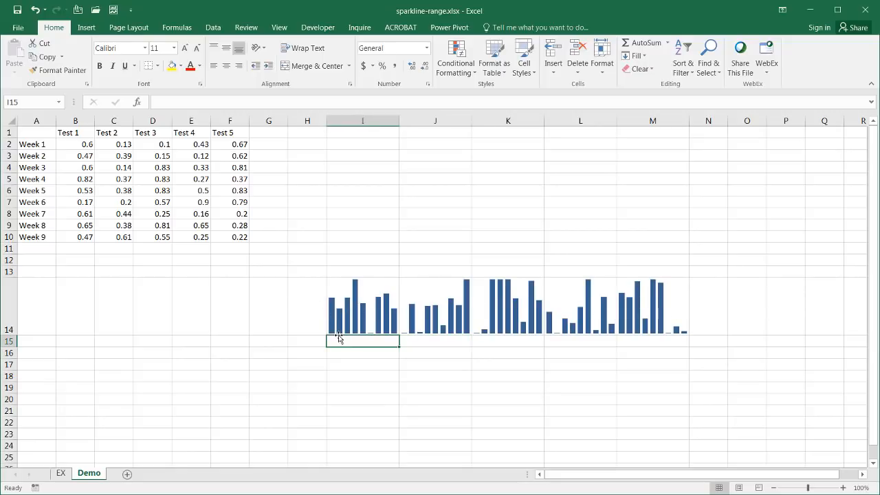
{"action": "mouse_move", "coordinate": [347, 327]}
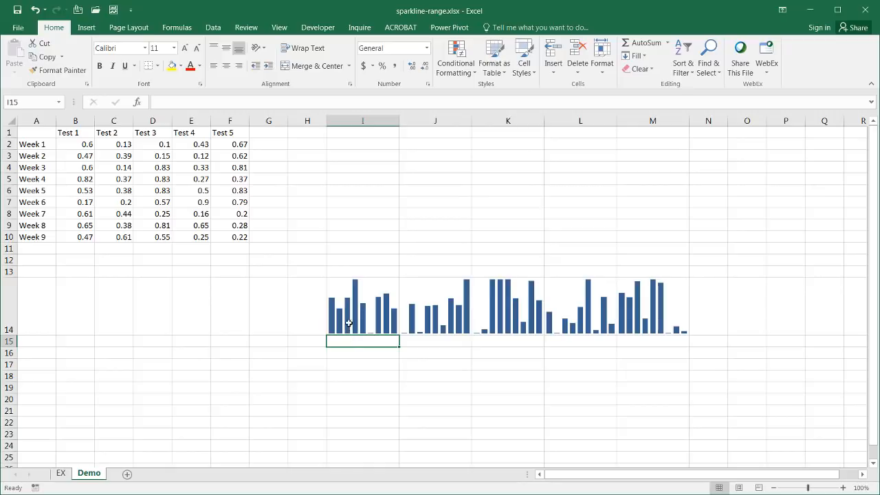
{"action": "mouse_move", "coordinate": [329, 223]}
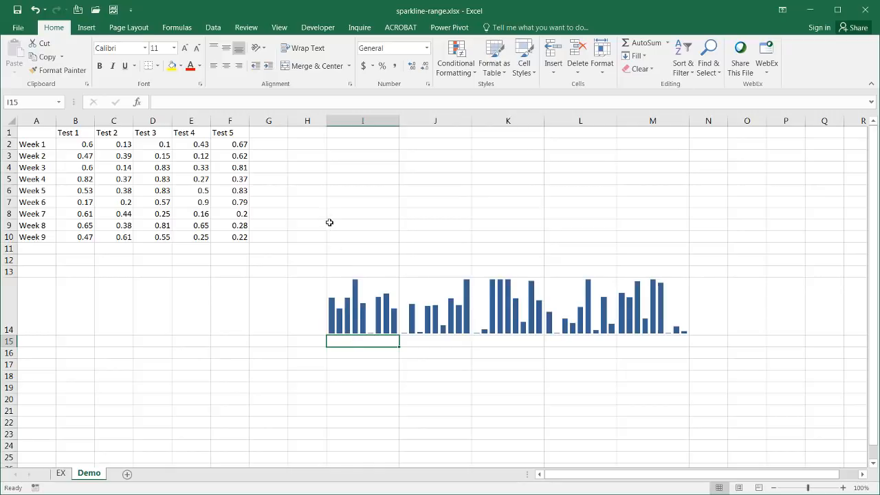
{"action": "mouse_move", "coordinate": [357, 341]}
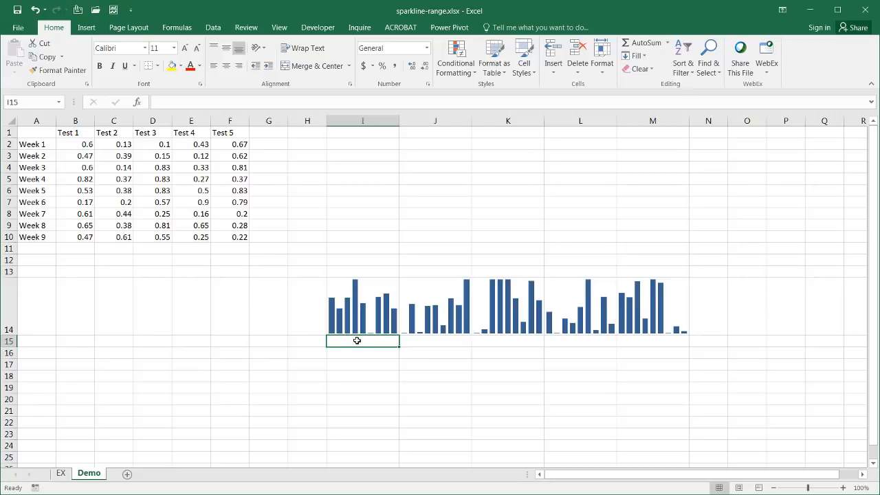
{"action": "mouse_move", "coordinate": [347, 323]}
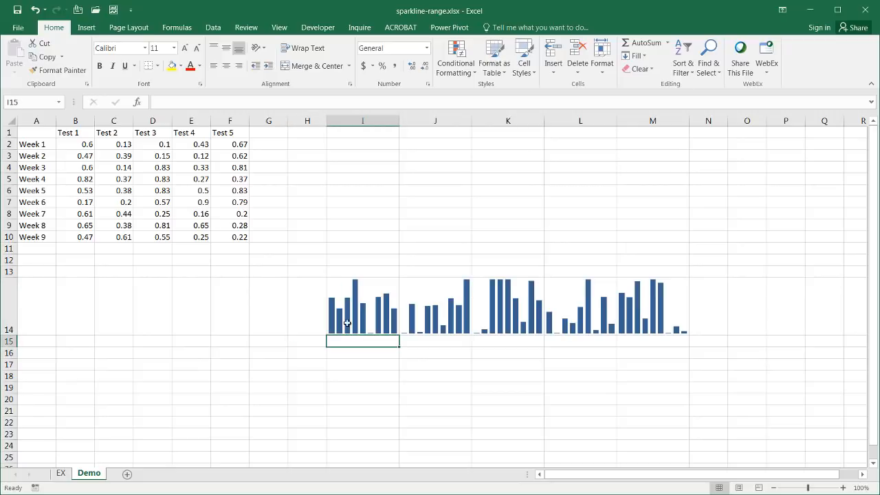
{"action": "mouse_move", "coordinate": [42, 173]}
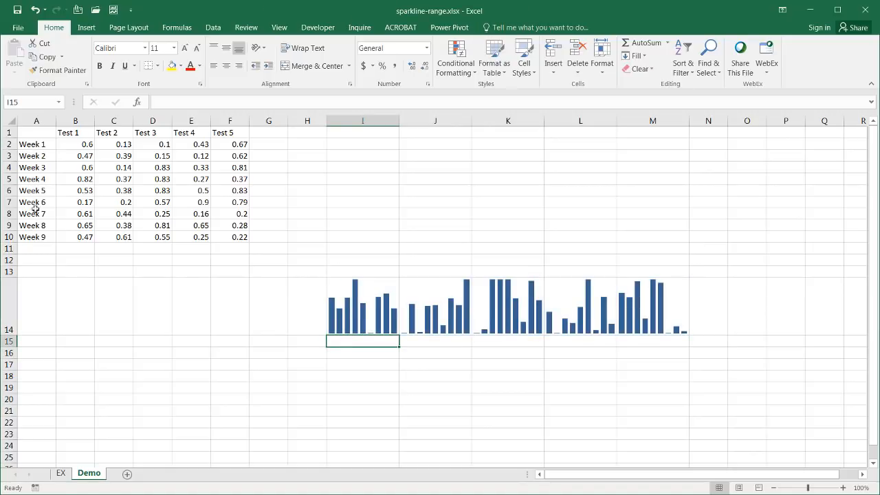
{"action": "mouse_move", "coordinate": [262, 129]}
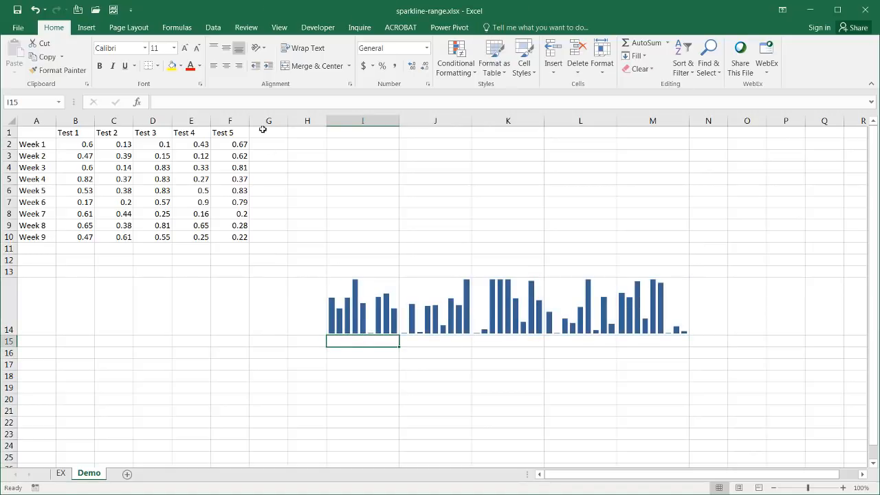
{"action": "mouse_move", "coordinate": [260, 103]}
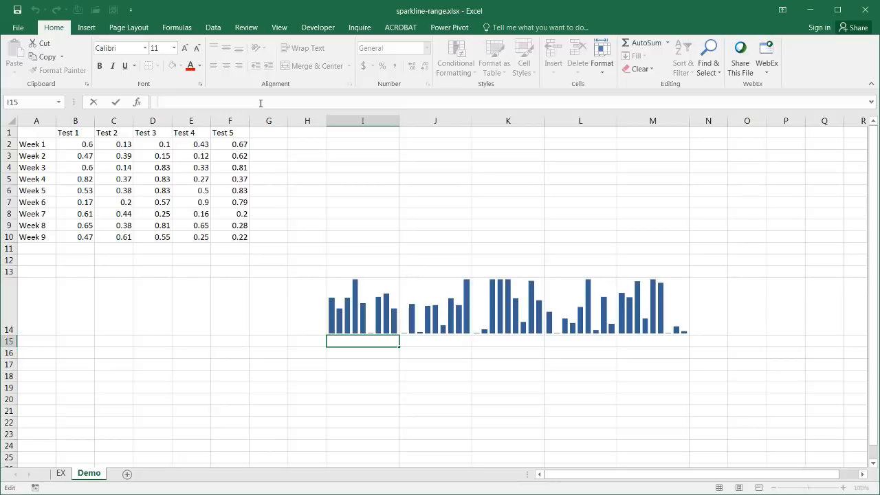
- Enter the week numbers '1 2 3 4 5 6 7 8 9' in cell I15
{"action": "type", "text": "1 2"}
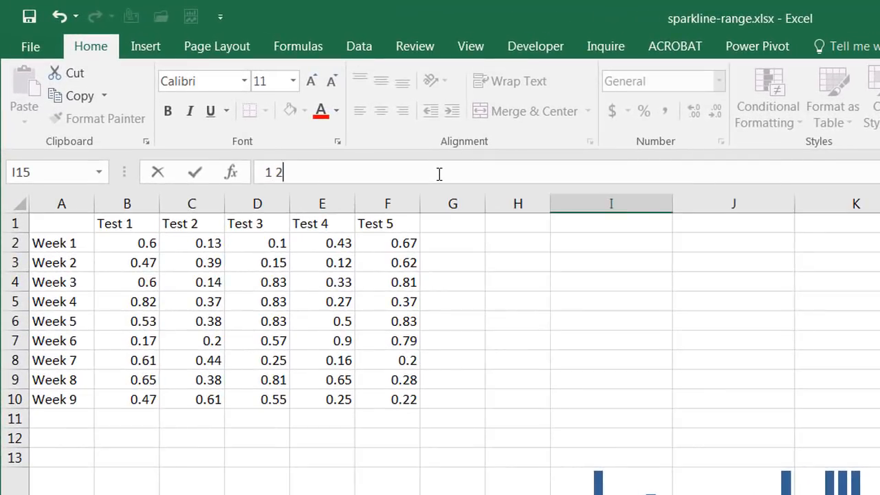
{"action": "type", "text": "3 4"}
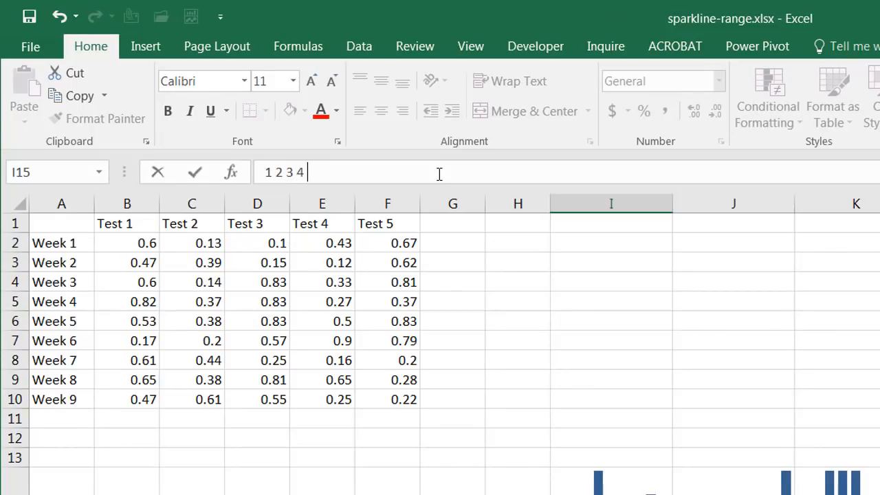
{"action": "type", "text": "5 6 7 8 9"}
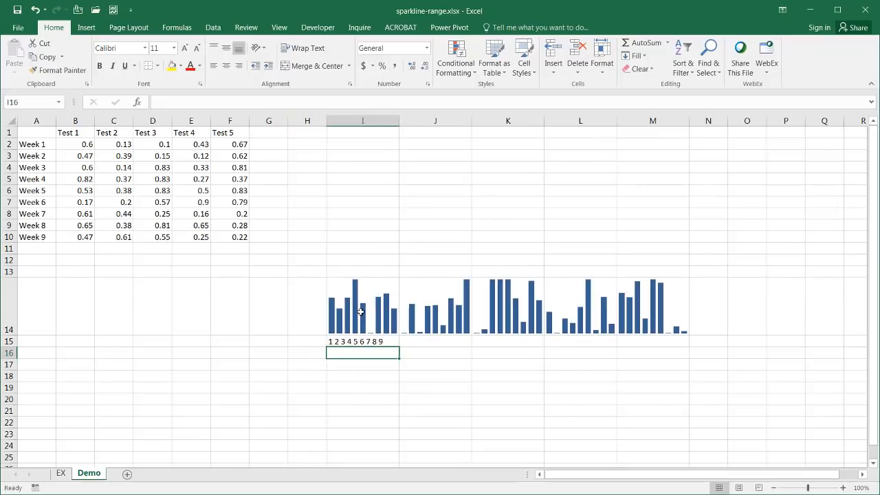
- Set the I15 week numbers to Courier New at font size 8
{"action": "left_click", "coordinate": [362, 341]}
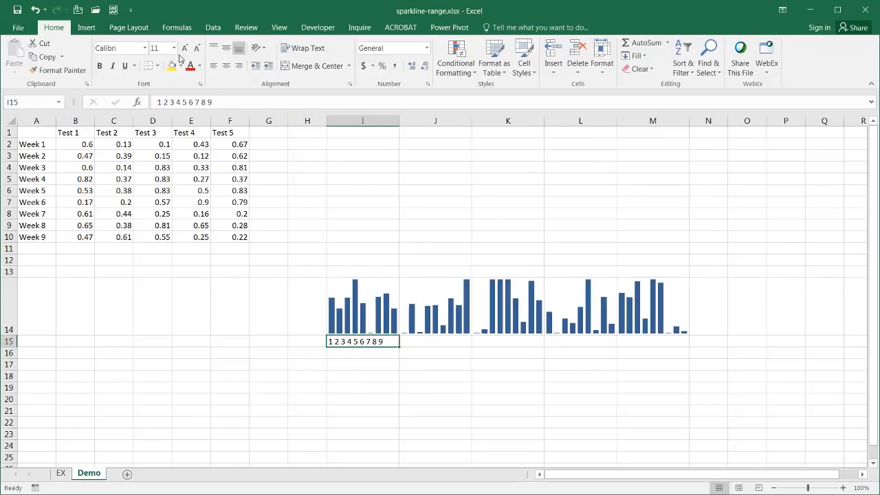
{"action": "left_click", "coordinate": [142, 47]}
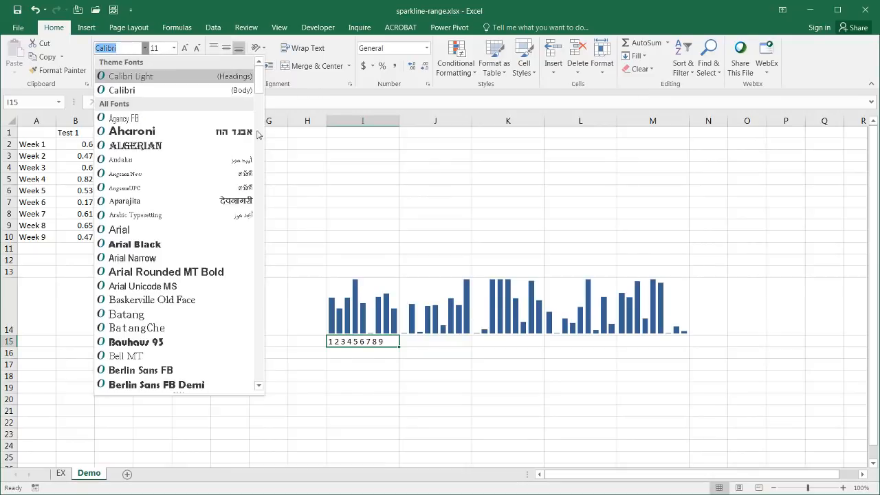
{"action": "scroll", "scroll_direction": "down", "scroll_amount": 3}
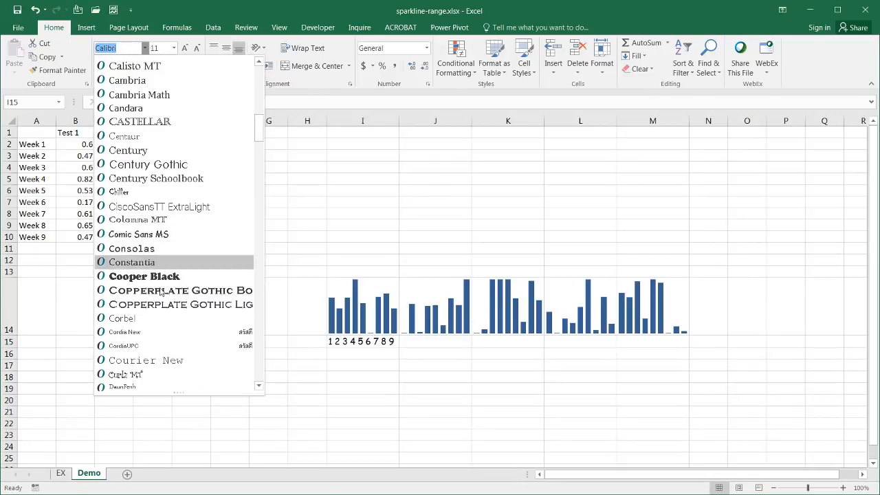
{"action": "mouse_move", "coordinate": [145, 360]}
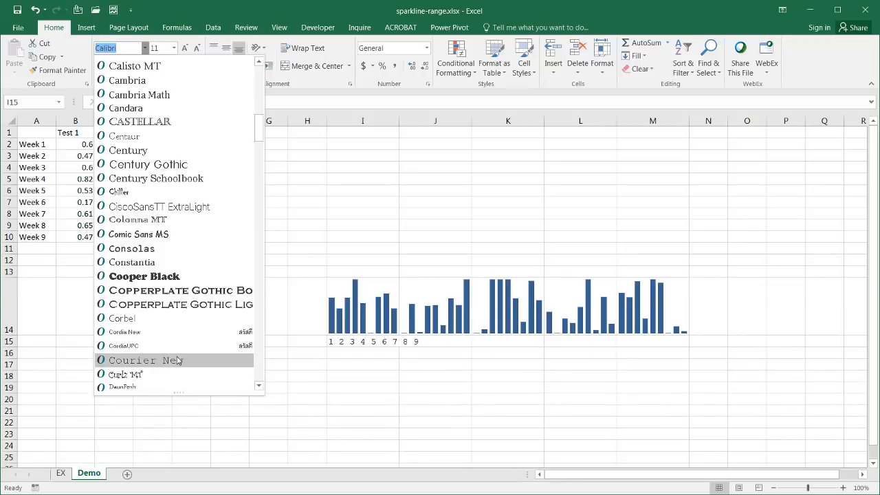
{"action": "left_click", "coordinate": [144, 360]}
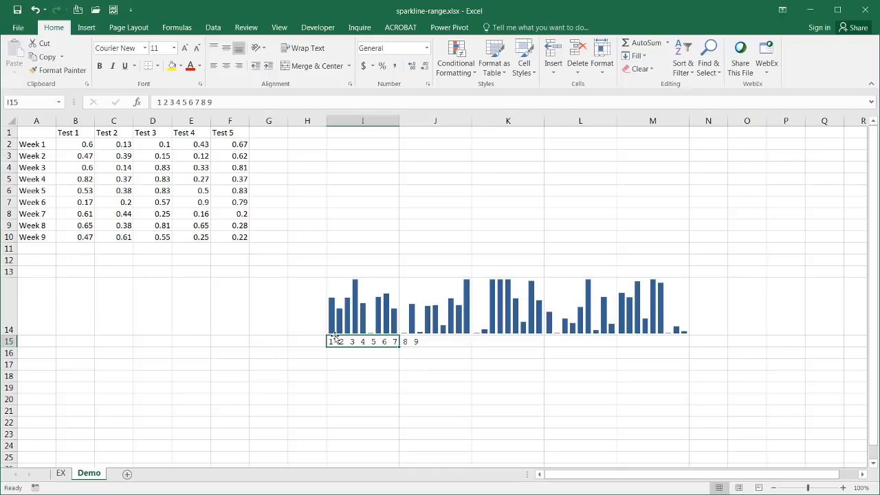
{"action": "mouse_move", "coordinate": [198, 48]}
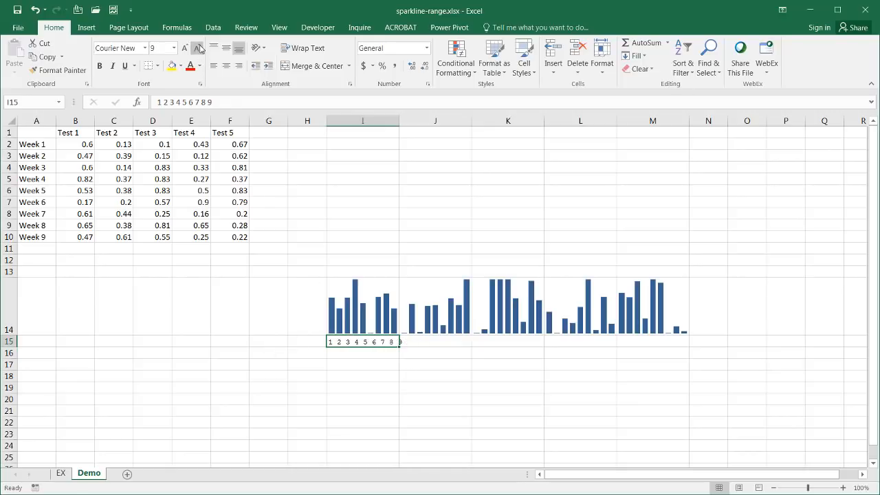
{"action": "left_click", "coordinate": [197, 47]}
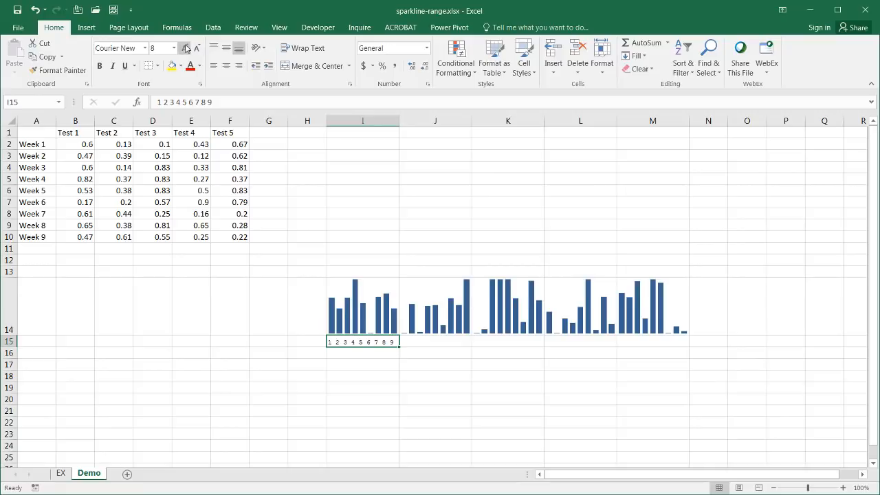
{"action": "left_click", "coordinate": [184, 47]}
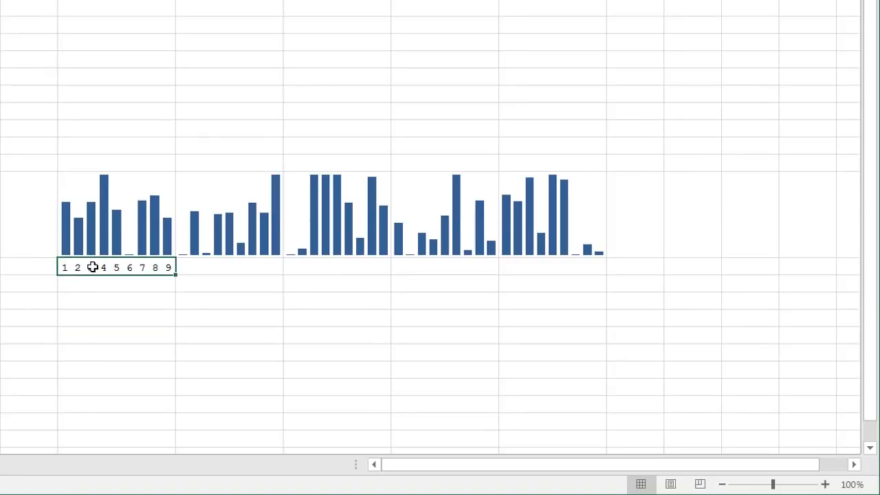
- Copy the I15 week labels into J15 through M15
{"action": "key", "text": "ctrl+c"}
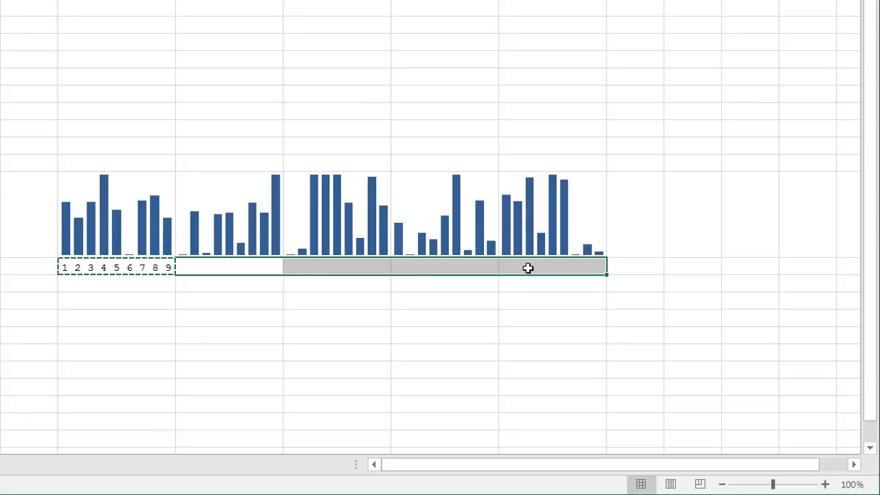
{"action": "key", "text": "ctrl+v"}
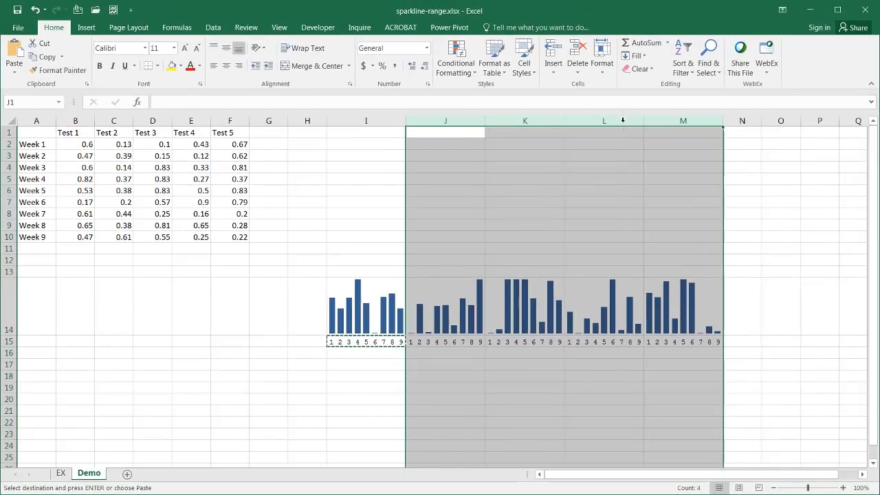
{"action": "left_click", "coordinate": [683, 398]}
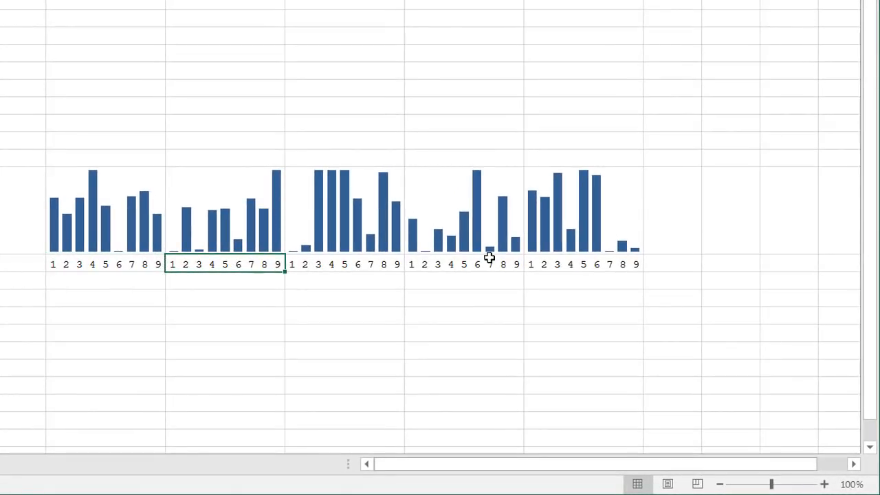
{"action": "mouse_move", "coordinate": [532, 245]}
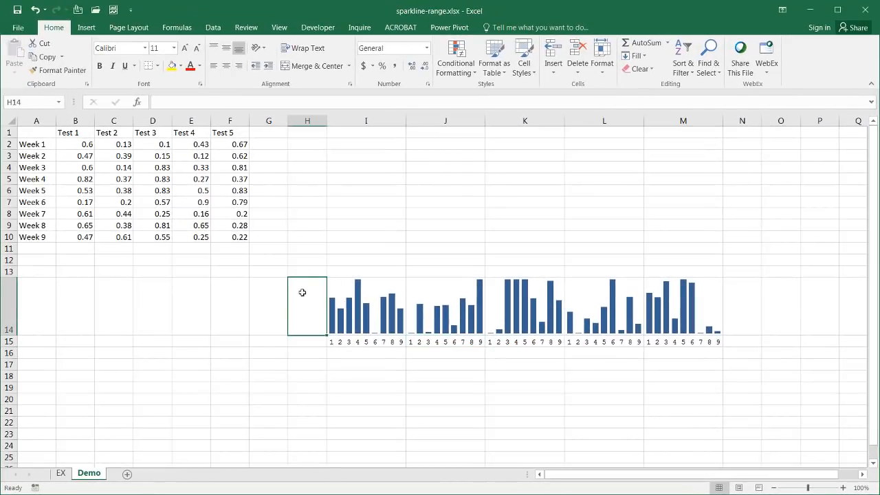
- Check the B2:F10 score range, then enter a two-line '100%' over '0' label in H14
{"action": "left_click", "coordinate": [74, 143]}
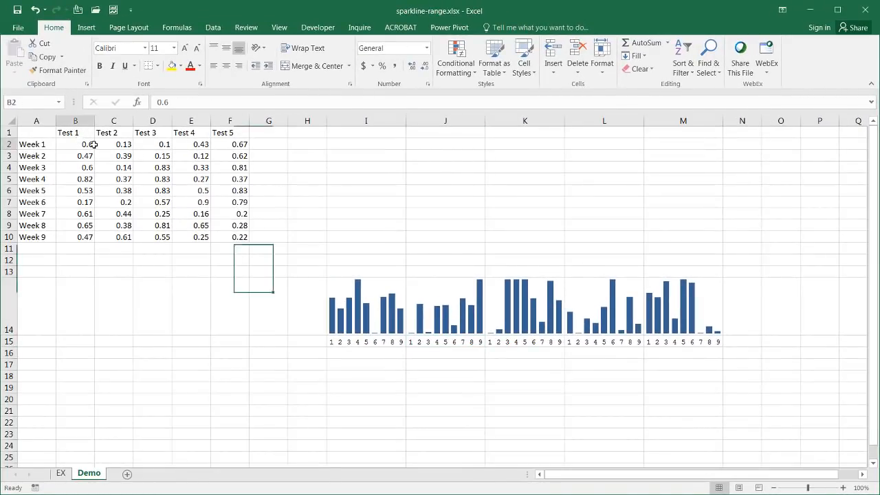
{"action": "left_click_drag", "start_coordinate": [75, 143], "coordinate": [230, 236]}
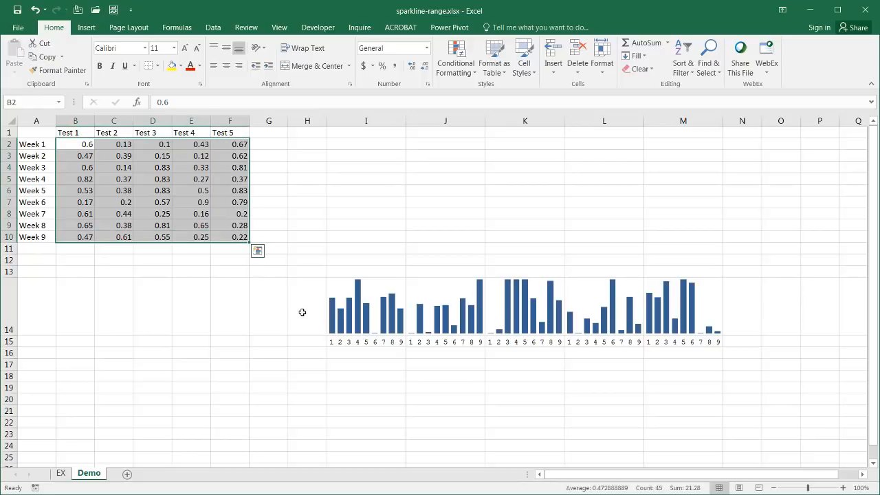
{"action": "left_click", "coordinate": [307, 306]}
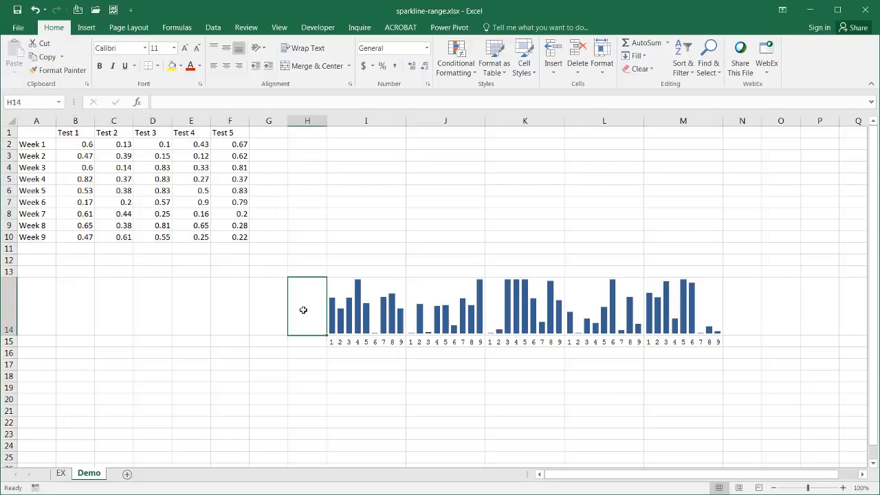
{"action": "mouse_move", "coordinate": [313, 310]}
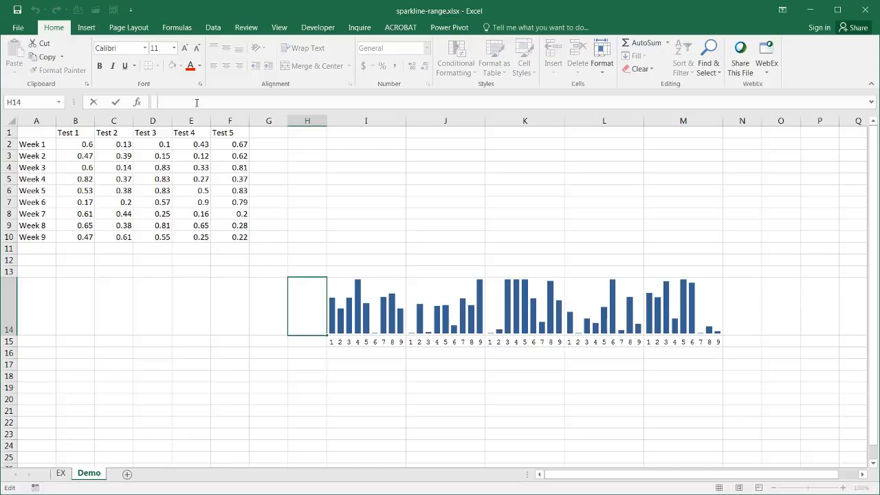
{"action": "type", "text": "100%"}
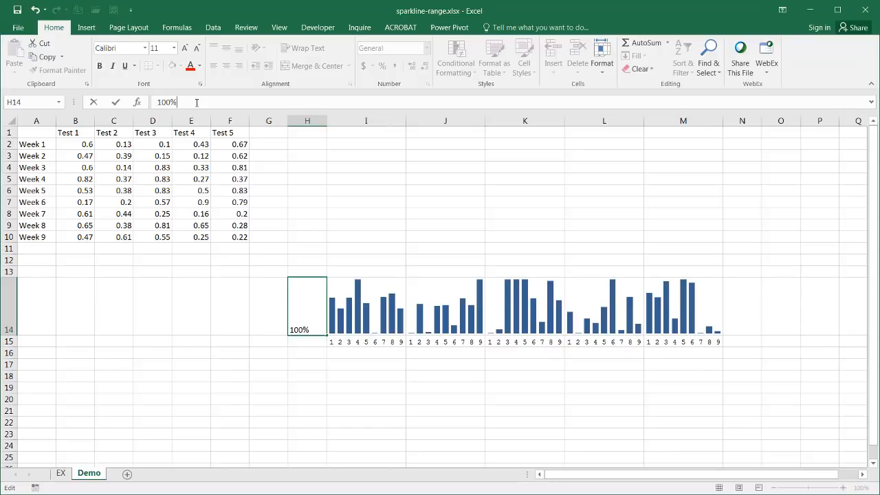
{"action": "key", "text": "alt+Return"}
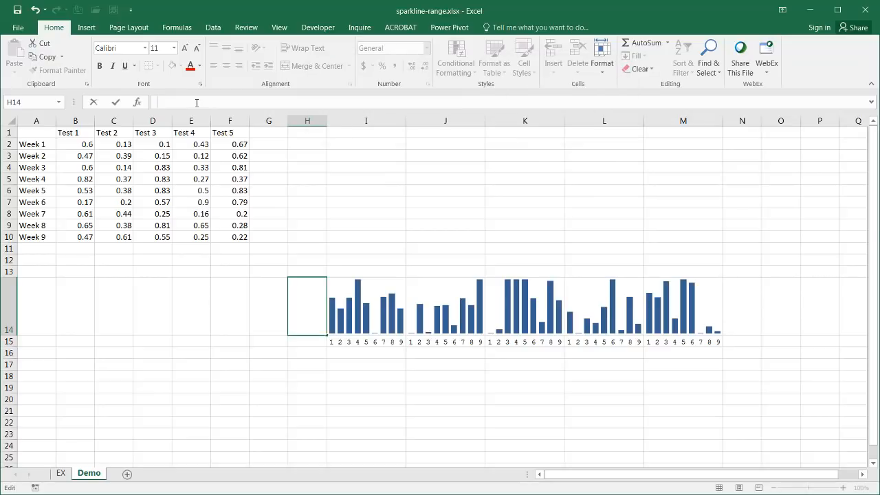
{"action": "type", "text": "0"}
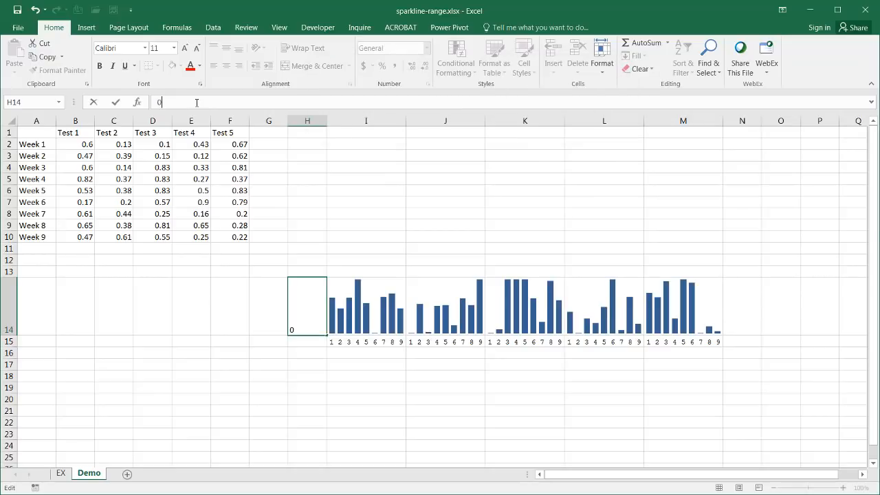
{"action": "type", "text": "100"}
{"action": "key", "text": "Return"}
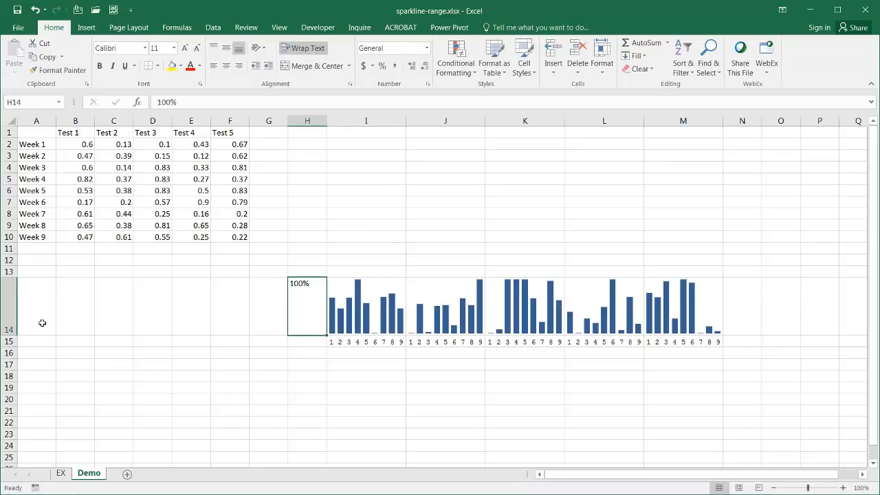
{"action": "mouse_move", "coordinate": [804, 125]}
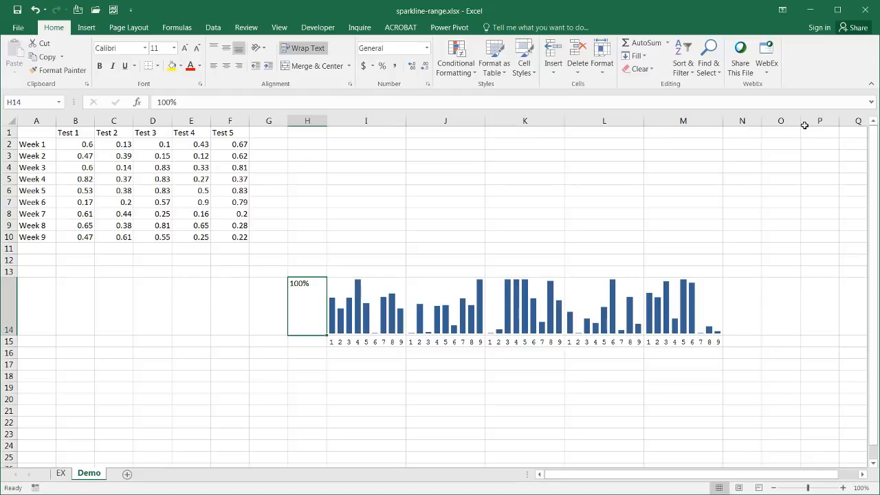
- Space the H14 label so 100% sits atop and 0 at bottom, right-aligned
{"action": "left_click", "coordinate": [857, 102]}
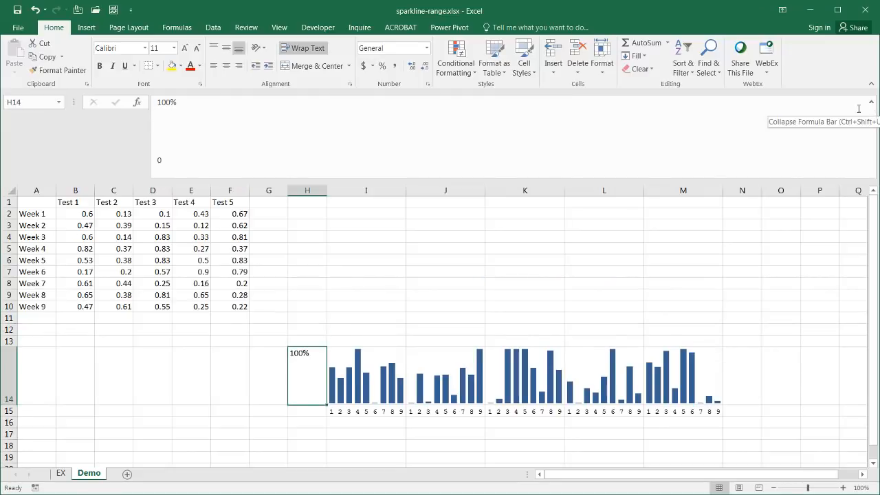
{"action": "double_click", "coordinate": [307, 376]}
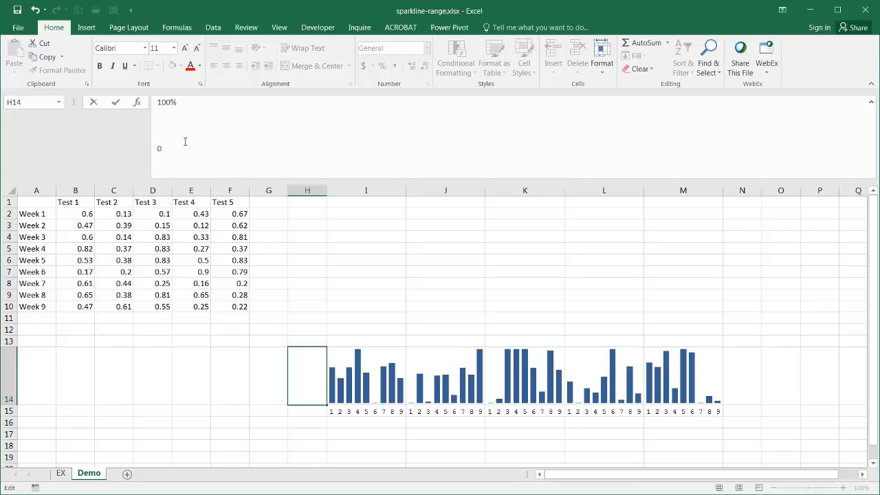
{"action": "left_click", "coordinate": [229, 445]}
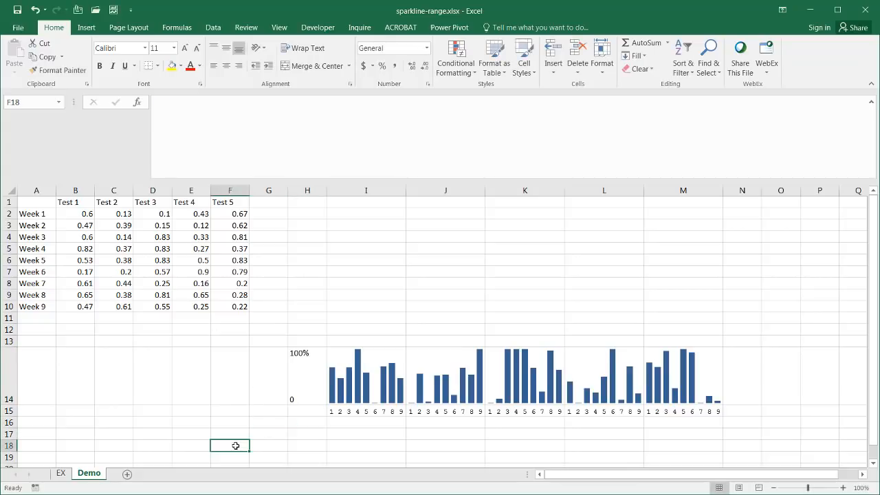
{"action": "left_click", "coordinate": [307, 376]}
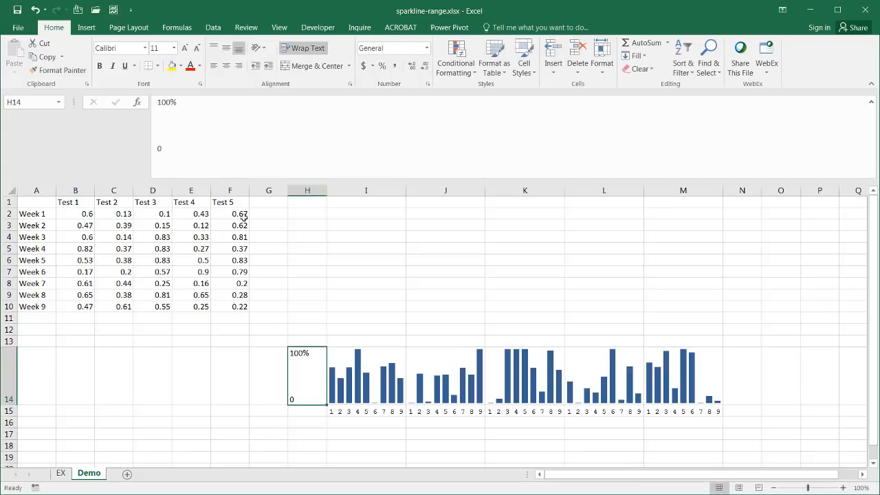
{"action": "mouse_move", "coordinate": [238, 66]}
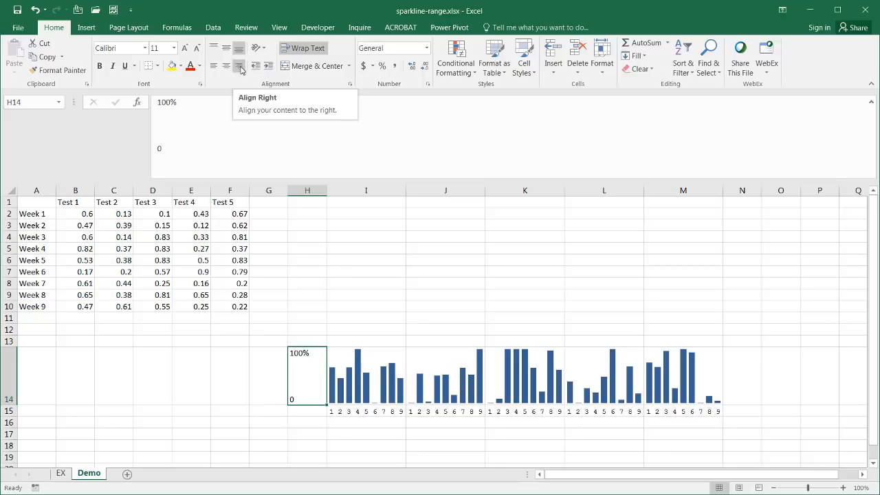
{"action": "left_click", "coordinate": [269, 433]}
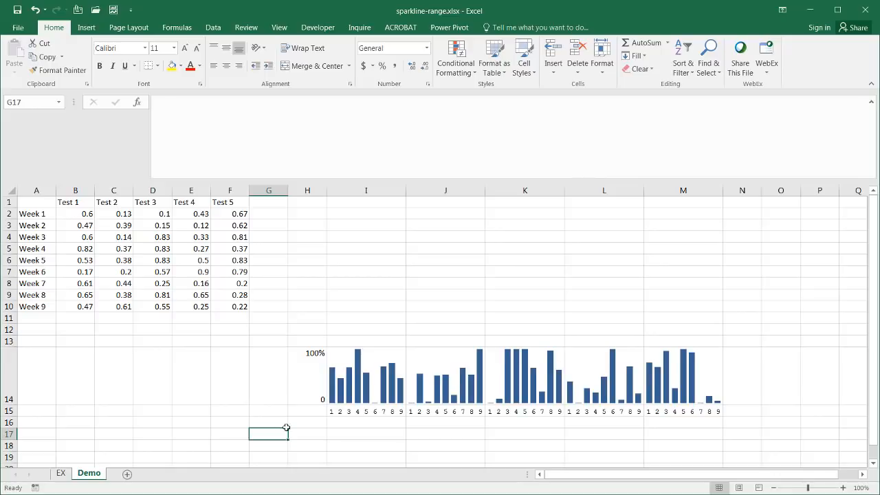
{"action": "mouse_move", "coordinate": [464, 377]}
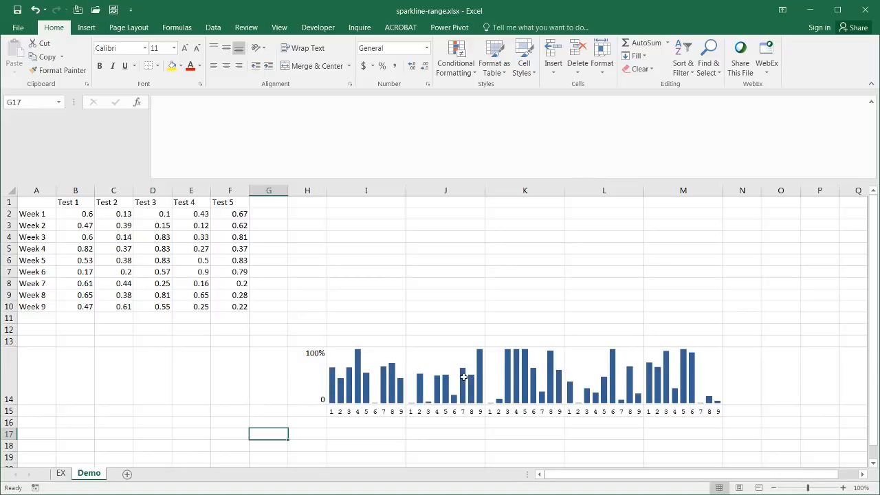
{"action": "mouse_move", "coordinate": [368, 370]}
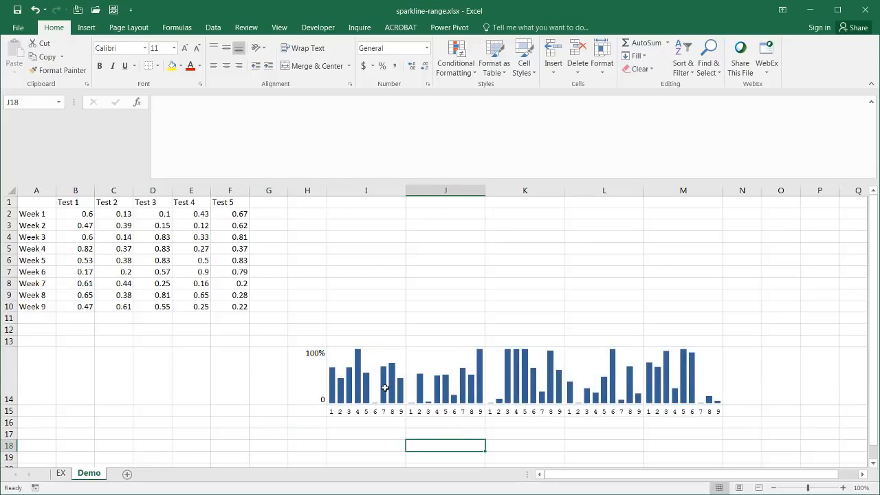
{"action": "mouse_move", "coordinate": [389, 363]}
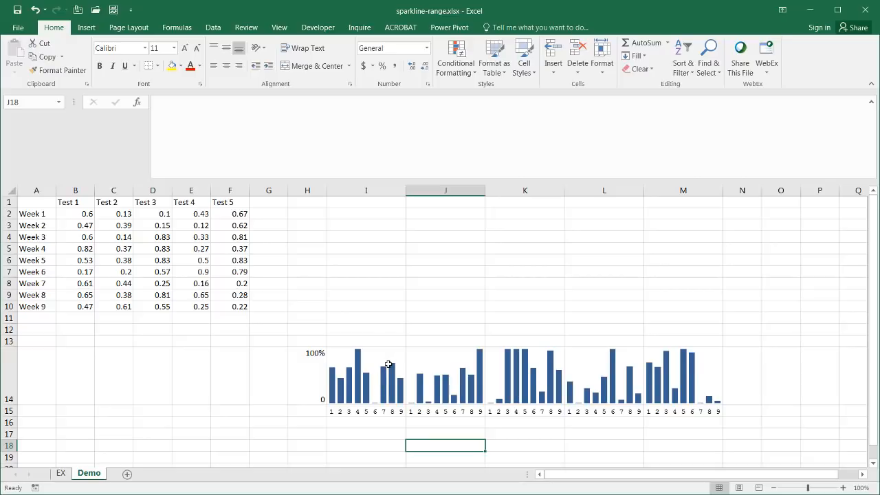
{"action": "mouse_move", "coordinate": [327, 374]}
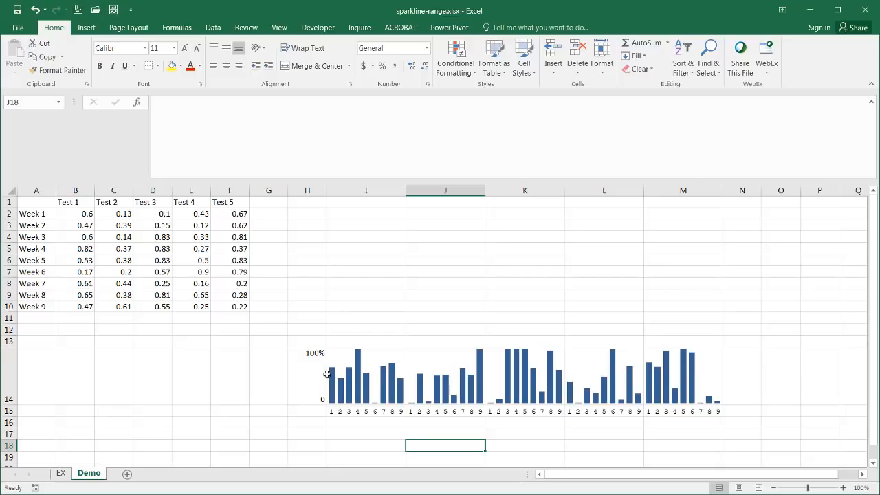
{"action": "mouse_move", "coordinate": [103, 340]}
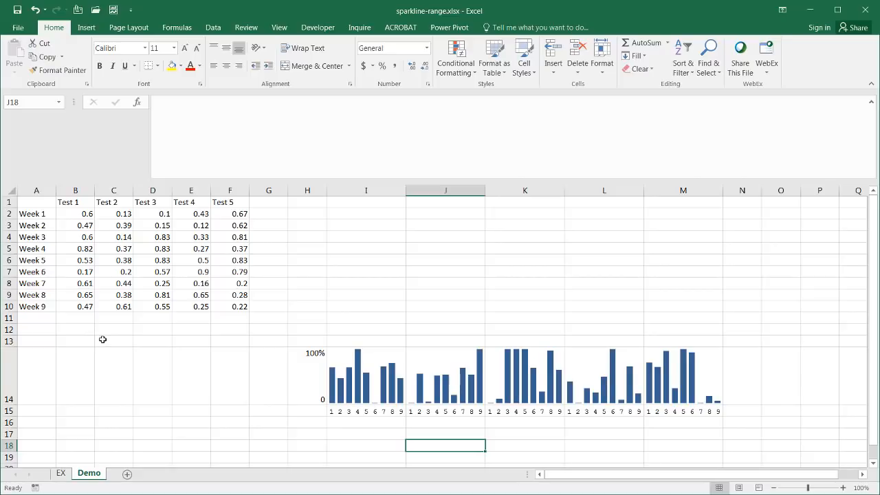
{"action": "left_click", "coordinate": [113, 330]}
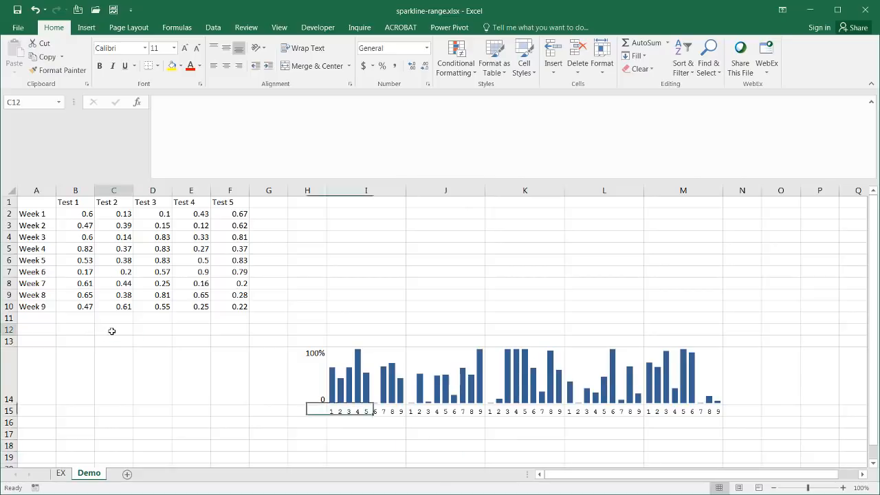
{"action": "left_click", "coordinate": [114, 330]}
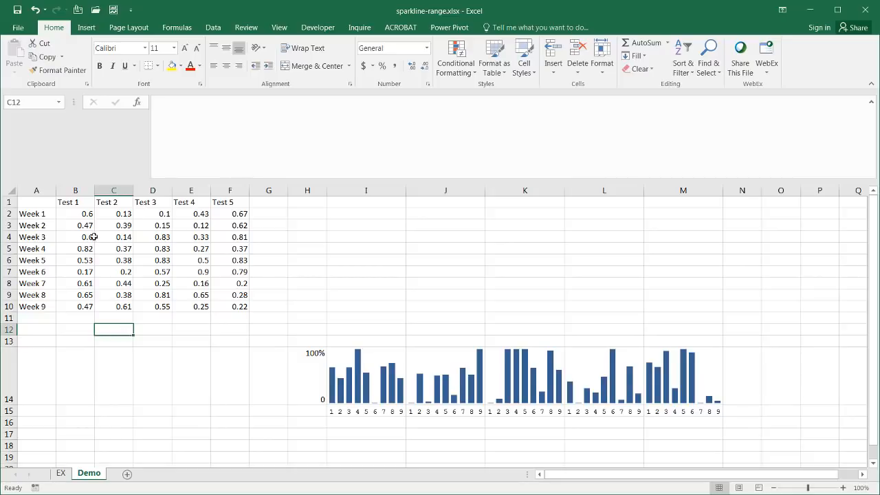
- Copy the B2:F10 test scores and pick B18 as the paste destination
{"action": "left_click_drag", "start_coordinate": [75, 213], "coordinate": [191, 236]}
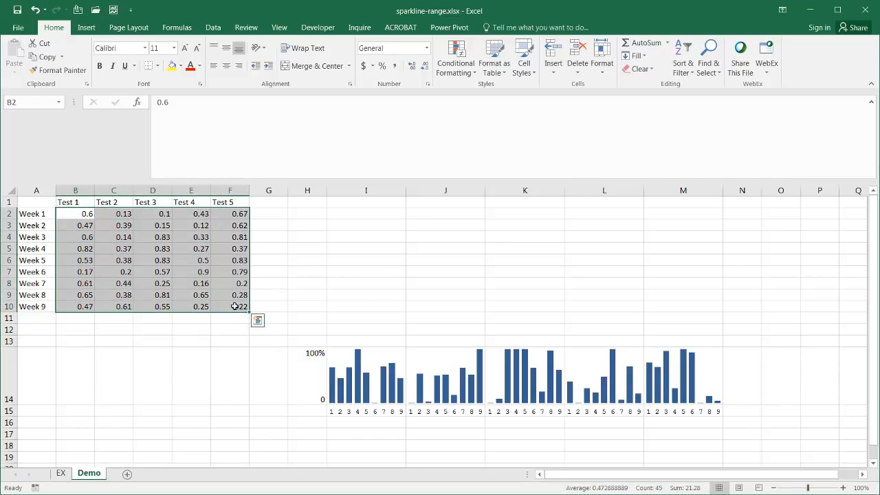
{"action": "key", "text": "ctrl+c"}
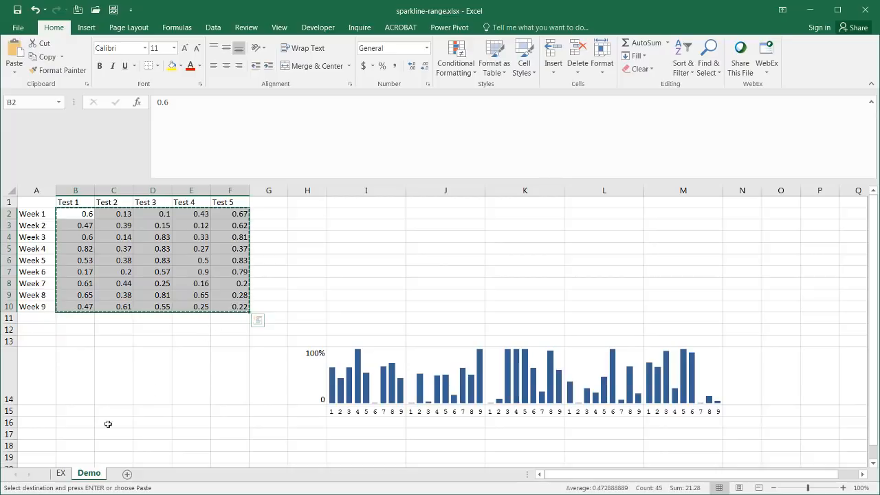
{"action": "left_click", "coordinate": [75, 445]}
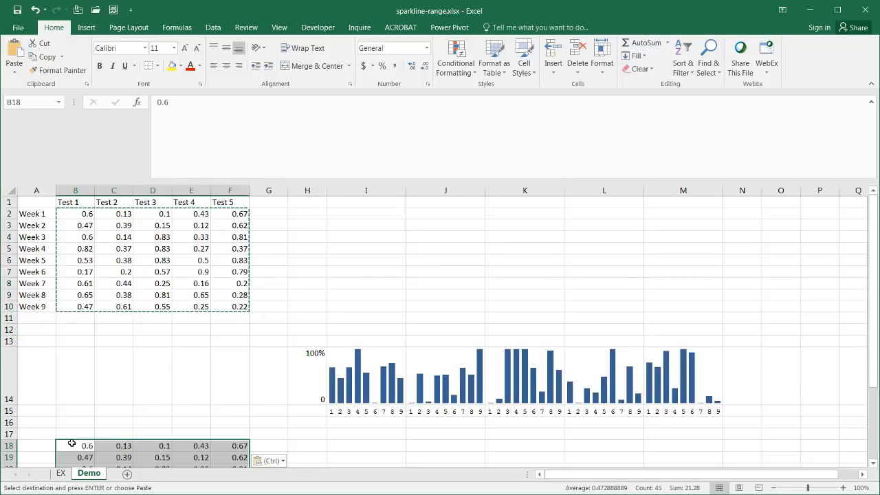
{"action": "mouse_move", "coordinate": [108, 445]}
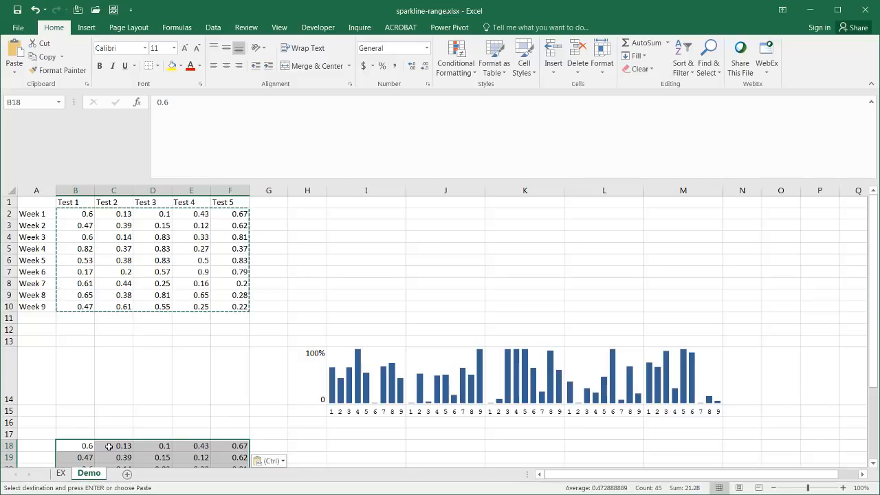
{"action": "mouse_move", "coordinate": [80, 214]}
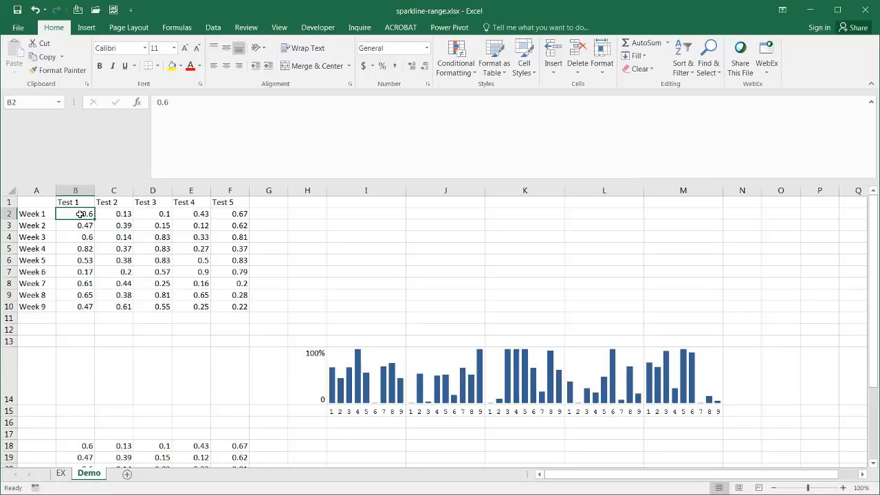
- Enter 0.3 as the Test 1 Week 1 score in B2
{"action": "type", "text": ".3"}
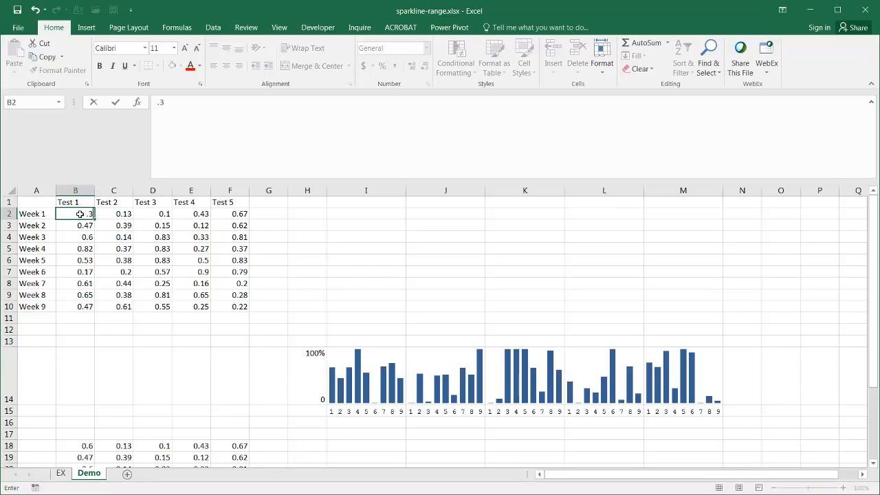
{"action": "type", "text": "0.5"}
{"action": "key", "text": "Return"}
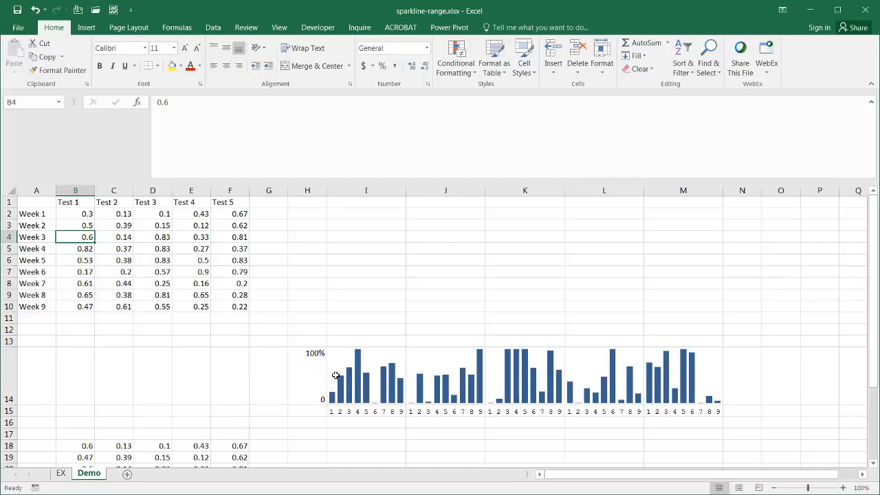
{"action": "mouse_move", "coordinate": [298, 302]}
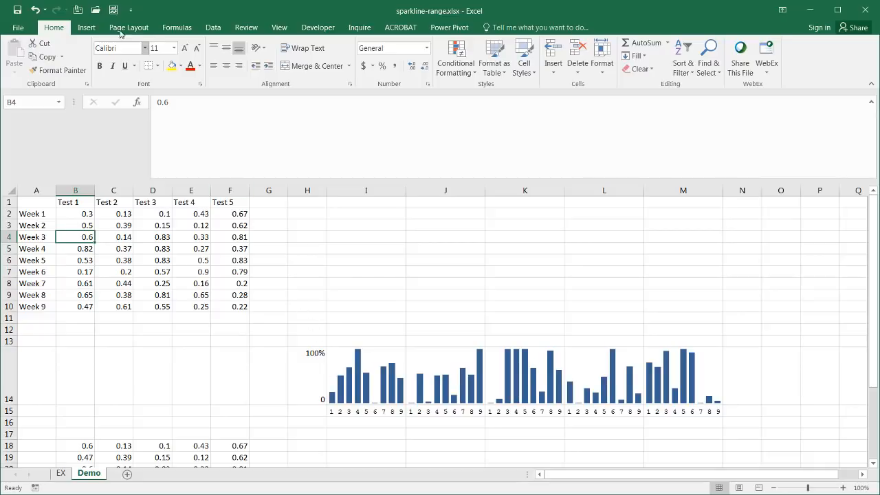
- Draw a rectangle shape stretching across all five sparklines
{"action": "left_click", "coordinate": [86, 27]}
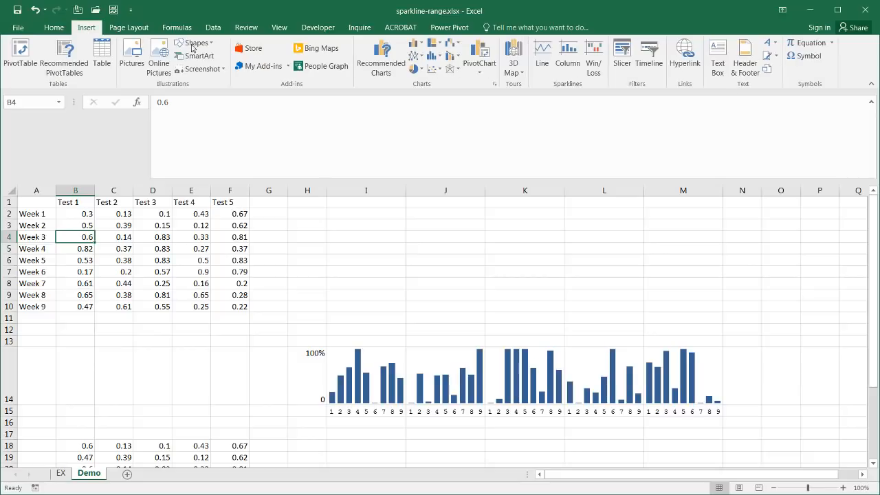
{"action": "left_click", "coordinate": [194, 43]}
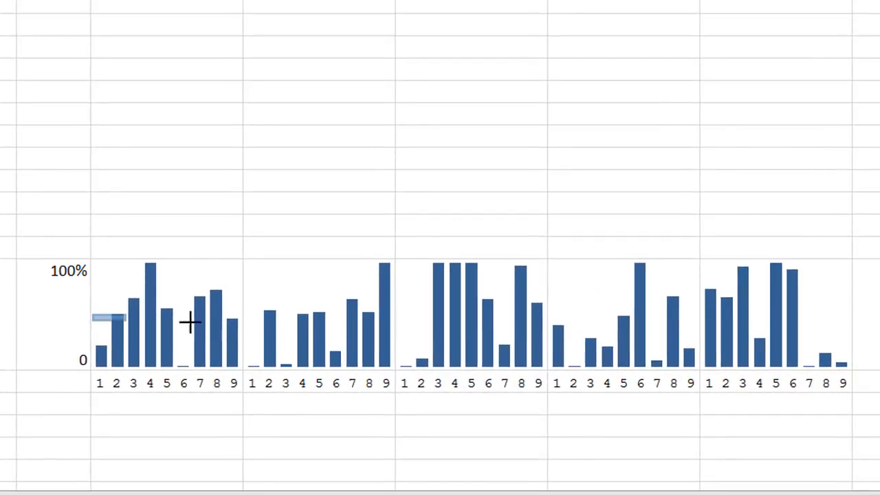
{"action": "left_click_drag", "start_coordinate": [93, 320], "coordinate": [832, 336]}
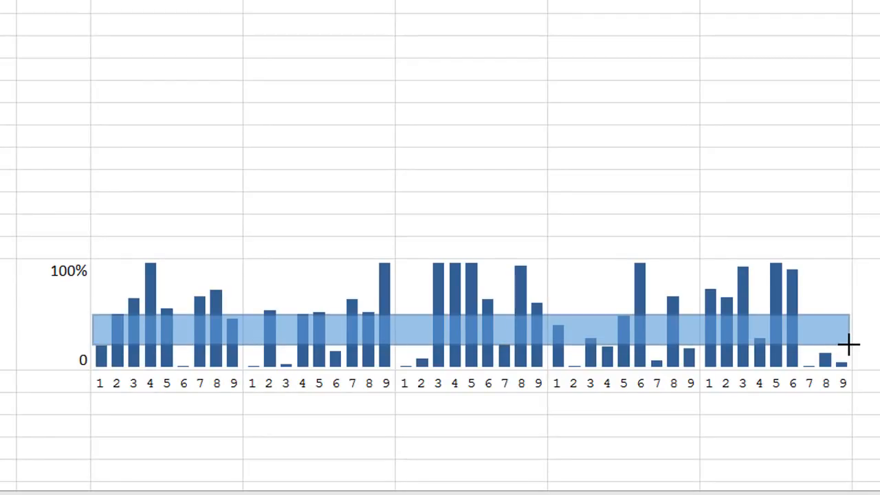
{"action": "left_click", "coordinate": [446, 328]}
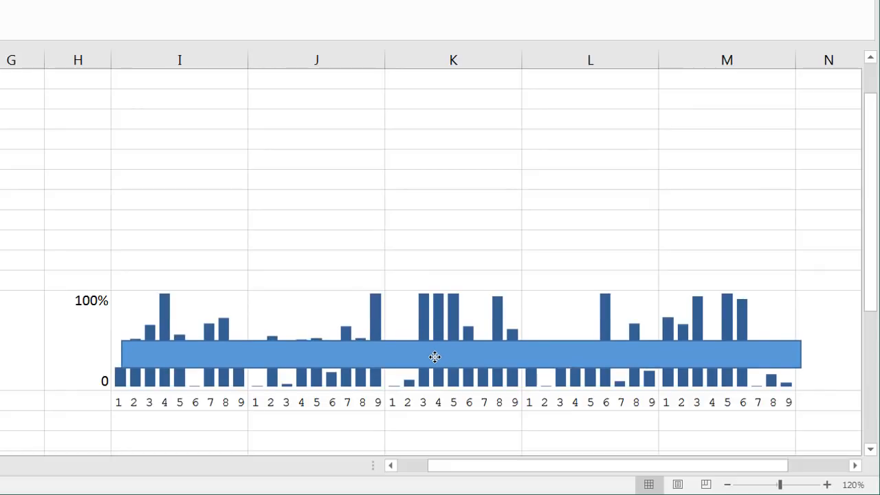
- Nudge and resize the rectangle into a band over the sparklines' lower-middle height
{"action": "left_click", "coordinate": [434, 356]}
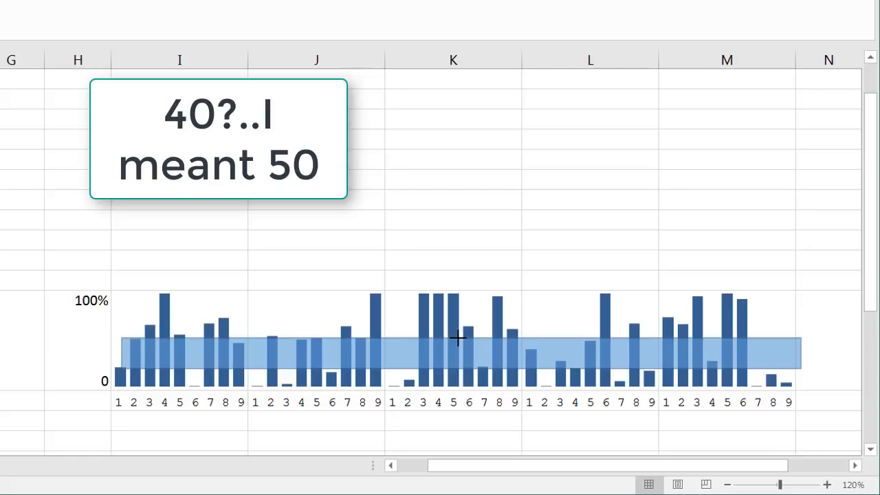
{"action": "left_click", "coordinate": [460, 354]}
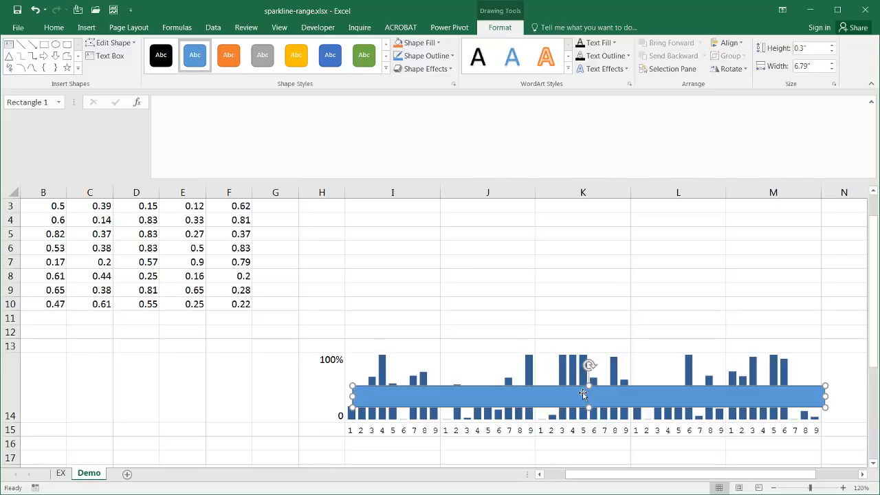
{"action": "key", "text": "shift"}
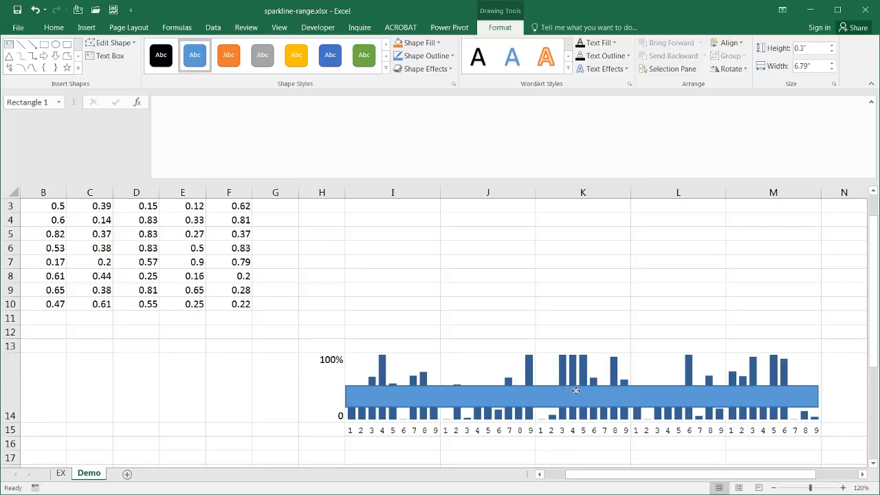
{"action": "left_click", "coordinate": [582, 395]}
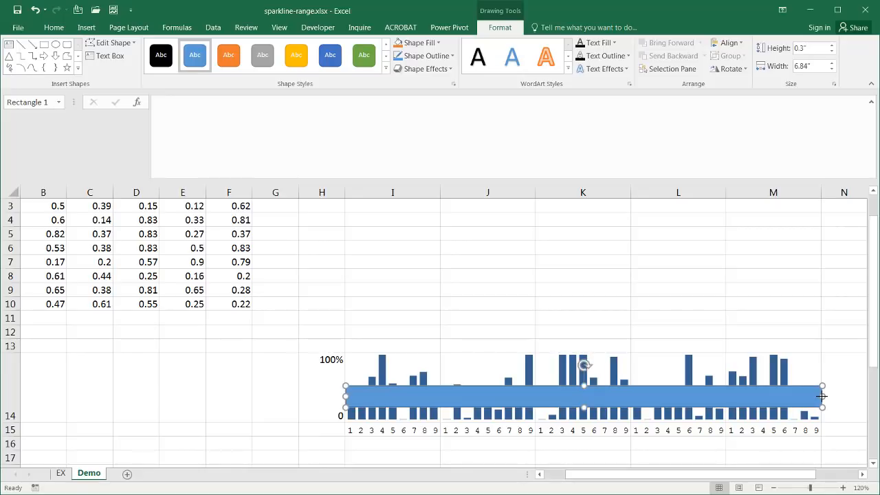
{"action": "key", "text": "Alt"}
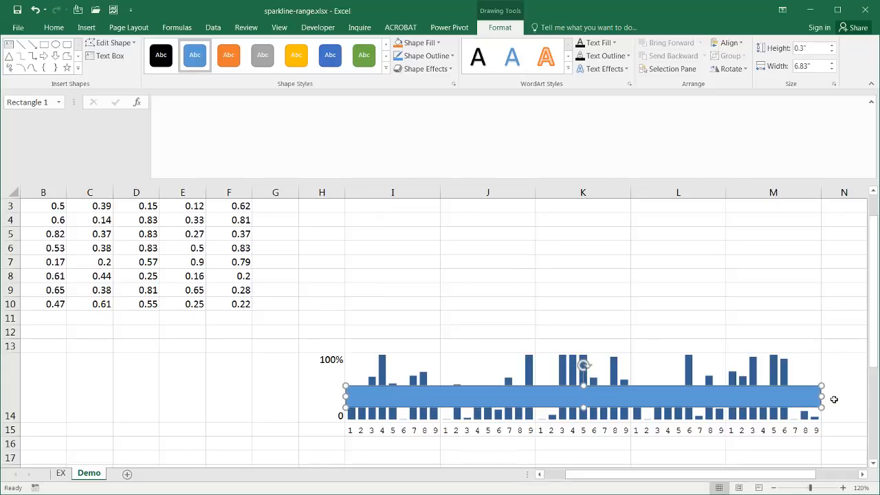
{"action": "left_click", "coordinate": [53, 27]}
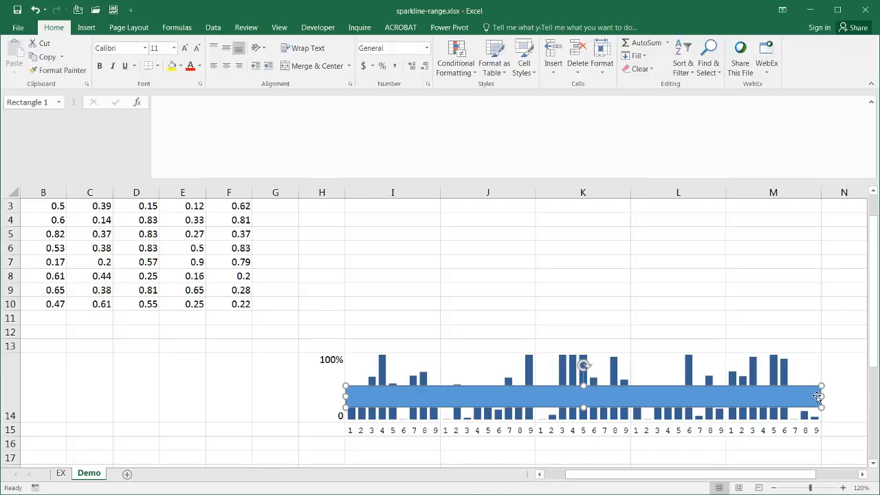
{"action": "left_click", "coordinate": [347, 397]}
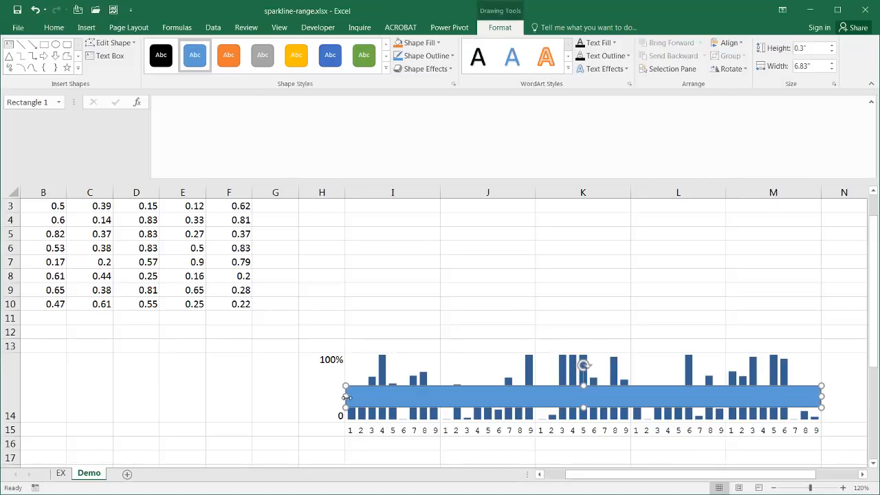
{"action": "mouse_move", "coordinate": [346, 397]}
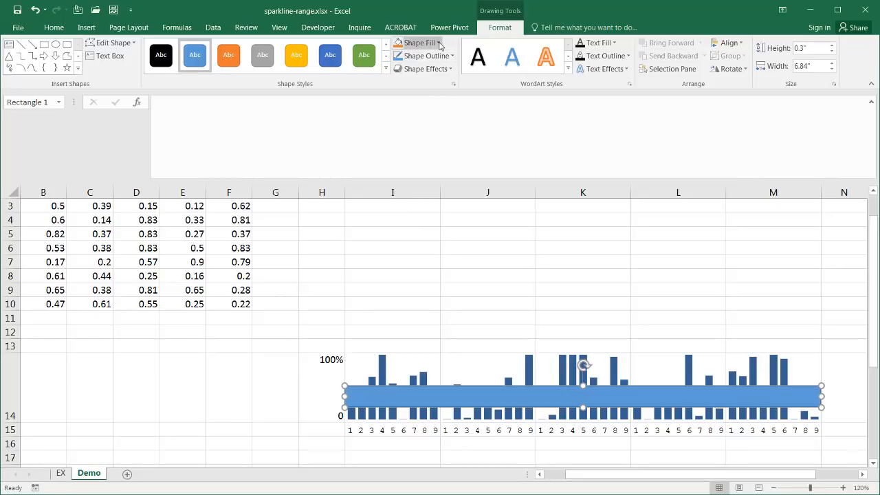
- Fill the band with orange and remove its outline
{"action": "left_click", "coordinate": [418, 43]}
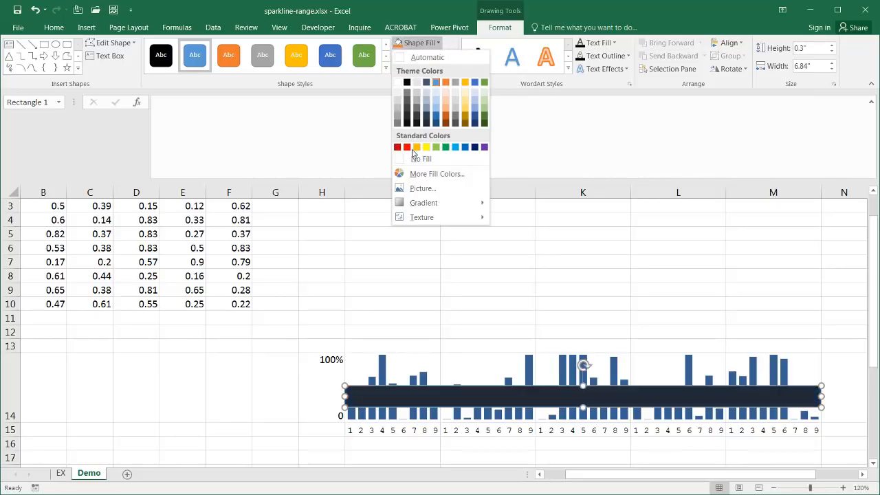
{"action": "left_click", "coordinate": [415, 146]}
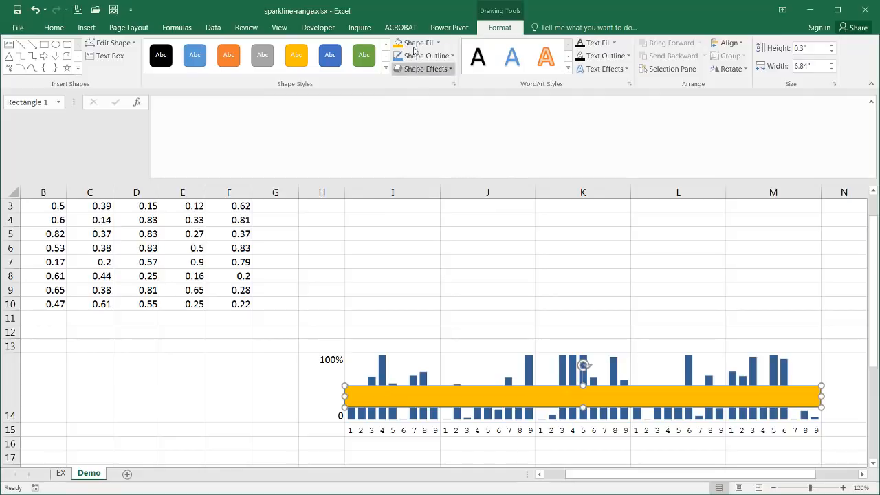
{"action": "left_click", "coordinate": [422, 56]}
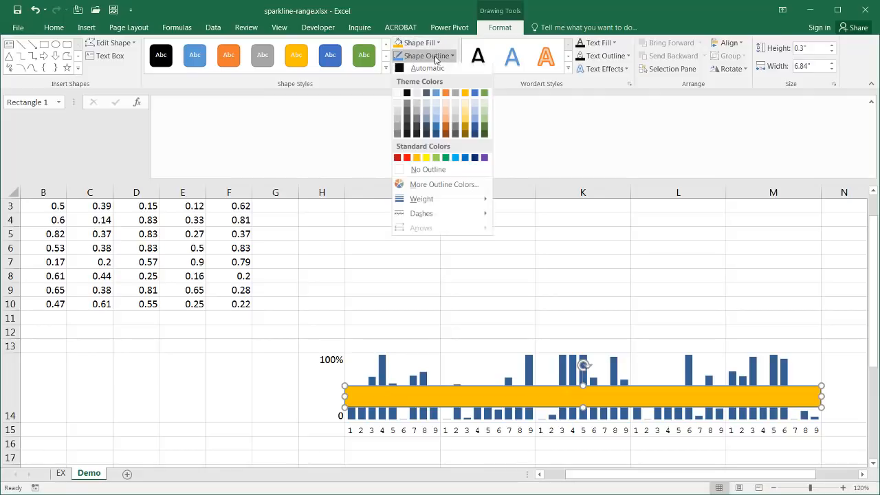
{"action": "left_click", "coordinate": [428, 169]}
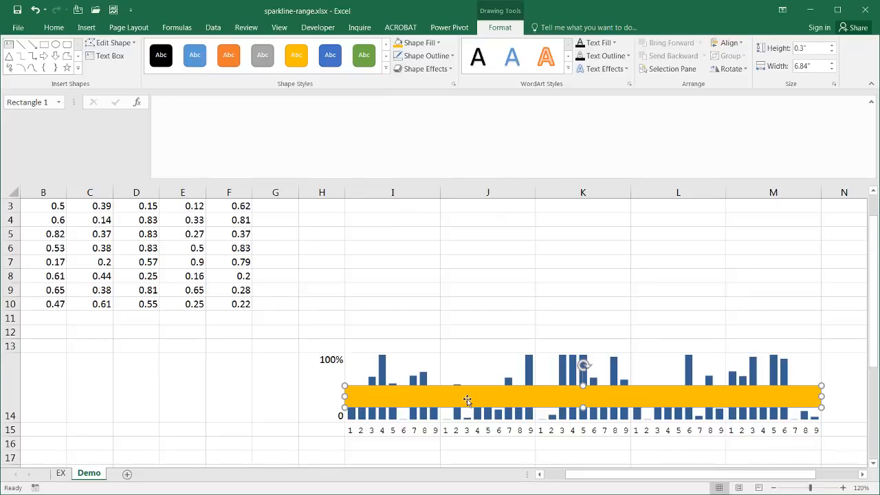
{"action": "mouse_move", "coordinate": [389, 373]}
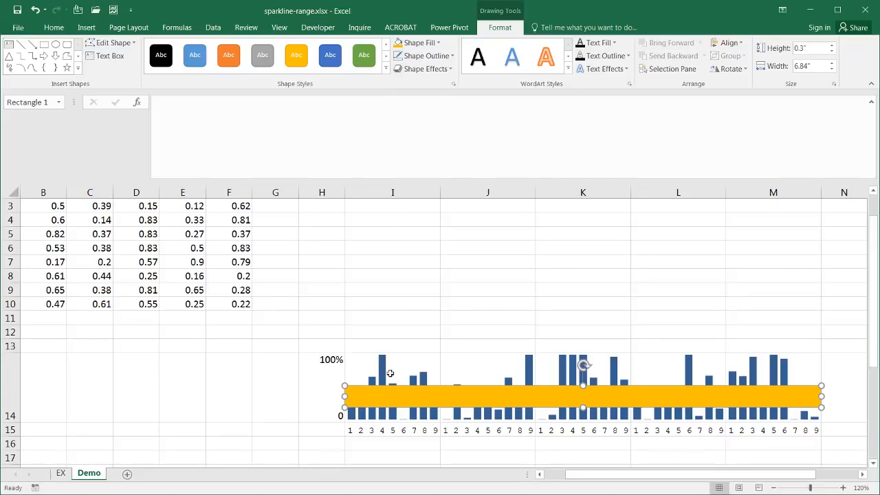
{"action": "mouse_move", "coordinate": [460, 95]}
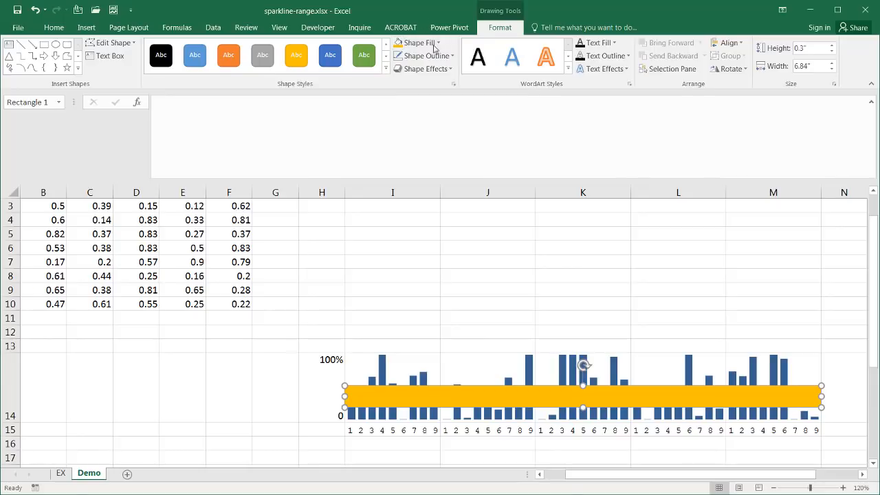
- Set the orange band's fill transparency to 70%
{"action": "left_click", "coordinate": [417, 42]}
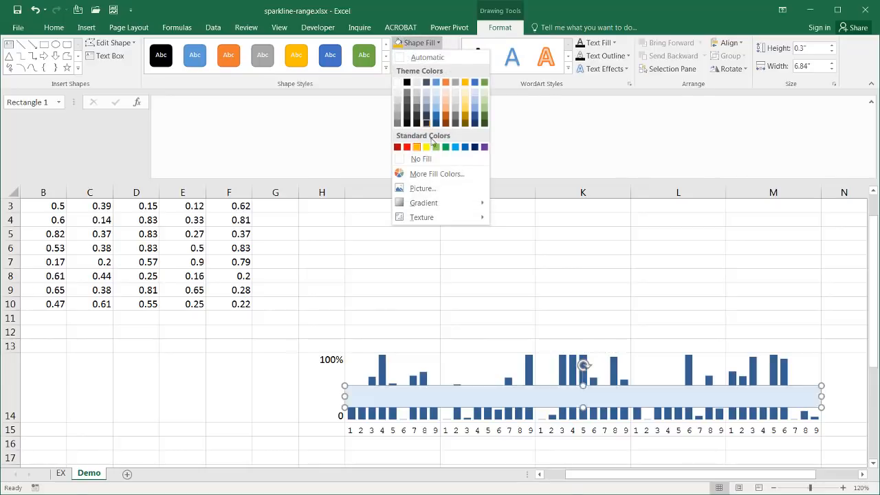
{"action": "left_click", "coordinate": [436, 173]}
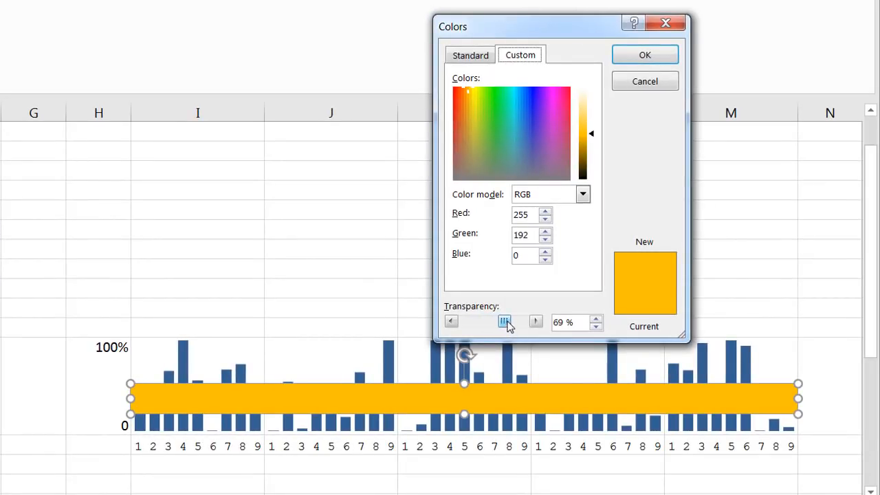
{"action": "left_click", "coordinate": [535, 321]}
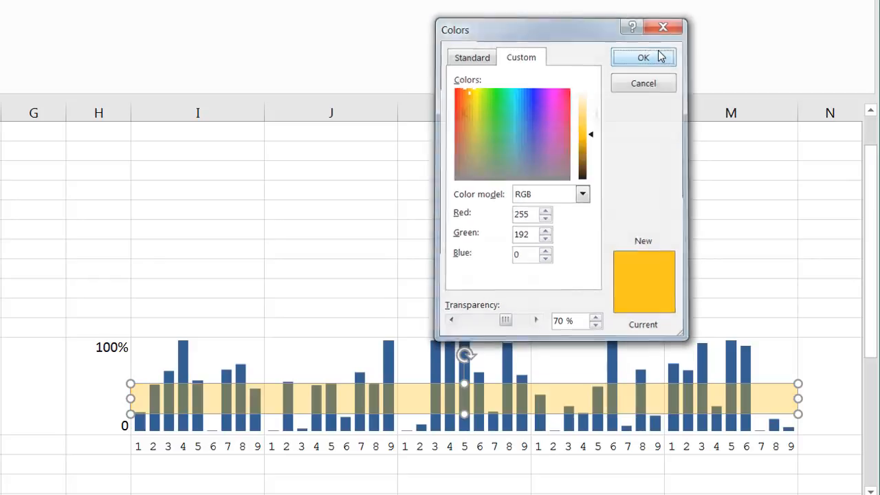
{"action": "left_click", "coordinate": [643, 57]}
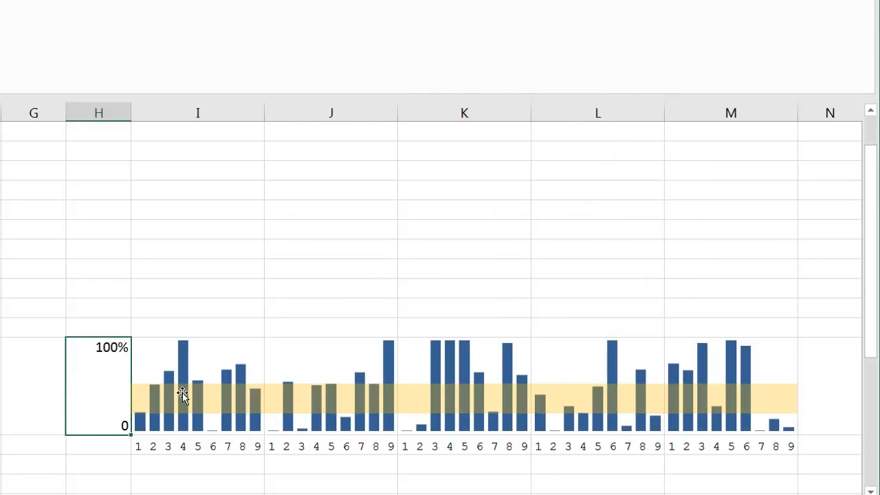
- Reopen the band's custom fill settings to verify the 70% transparency
{"action": "left_click", "coordinate": [216, 398]}
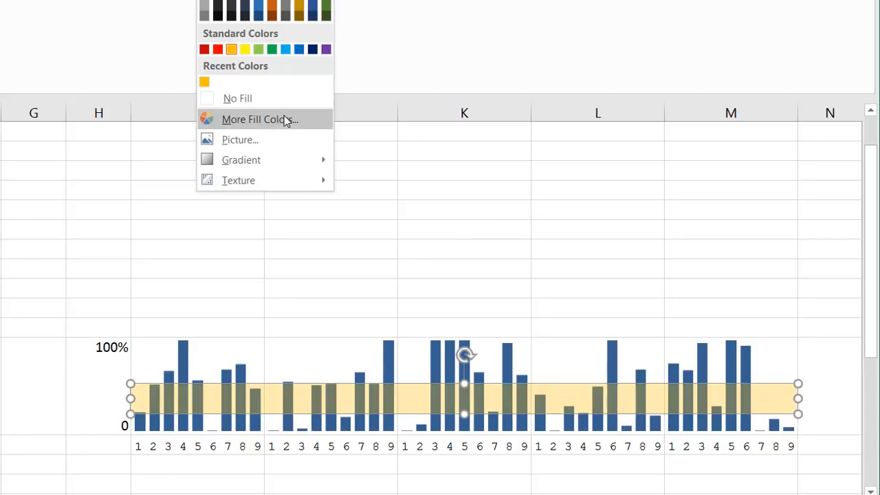
{"action": "left_click", "coordinate": [259, 119]}
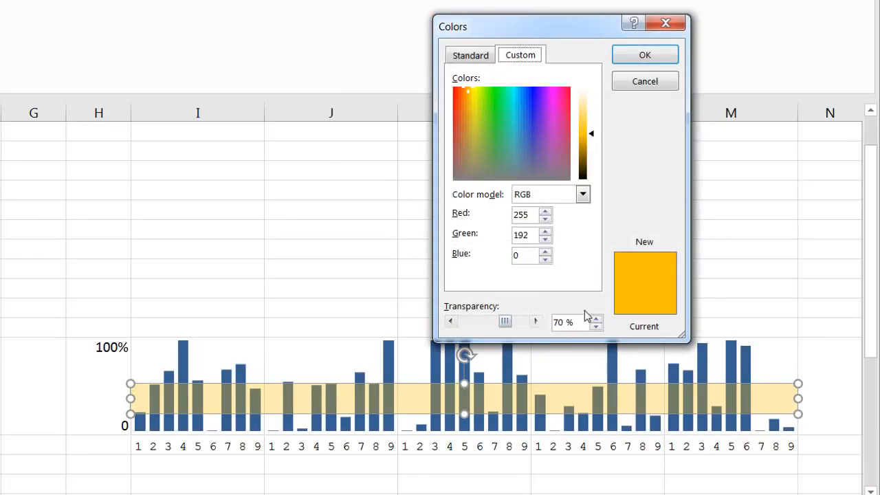
{"action": "triple_click", "coordinate": [563, 321]}
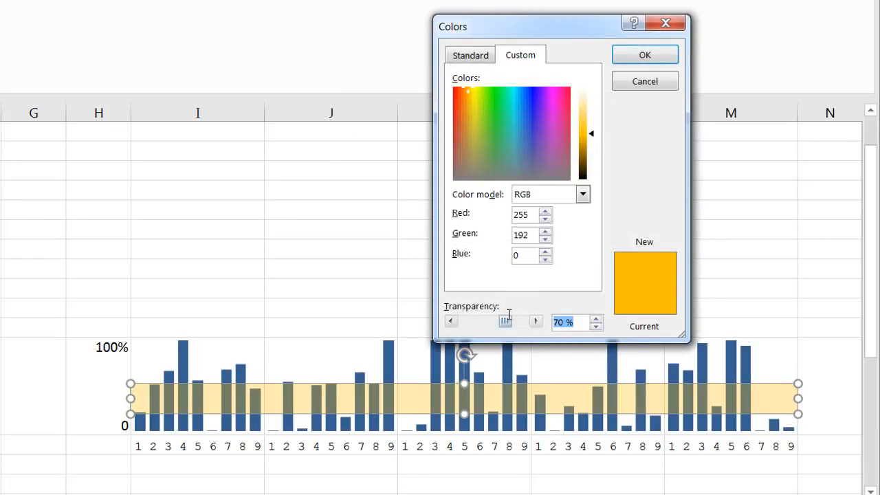
{"action": "left_click", "coordinate": [451, 321]}
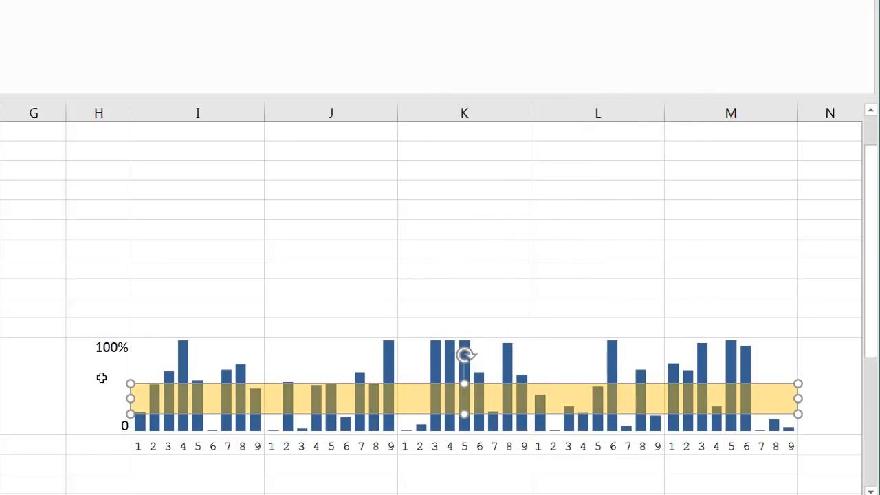
{"action": "left_click", "coordinate": [103, 392]}
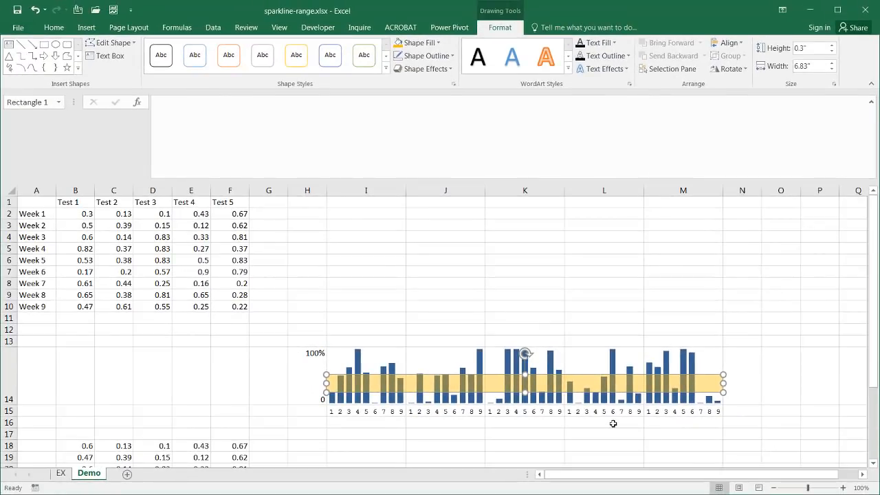
{"action": "left_click", "coordinate": [604, 422]}
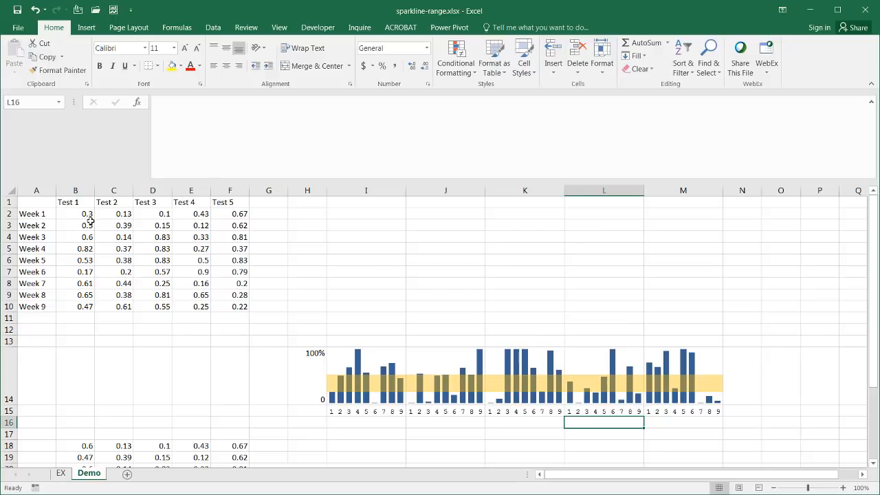
{"action": "mouse_move", "coordinate": [801, 450]}
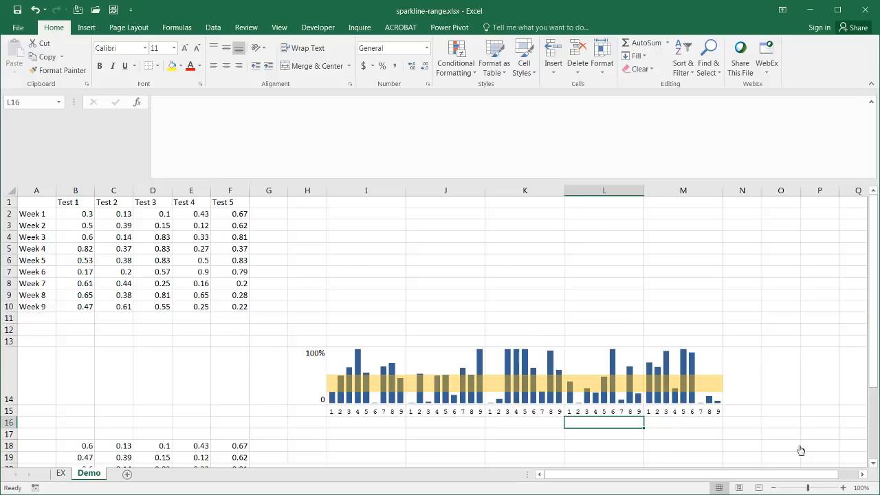
{"action": "mouse_move", "coordinate": [796, 444]}
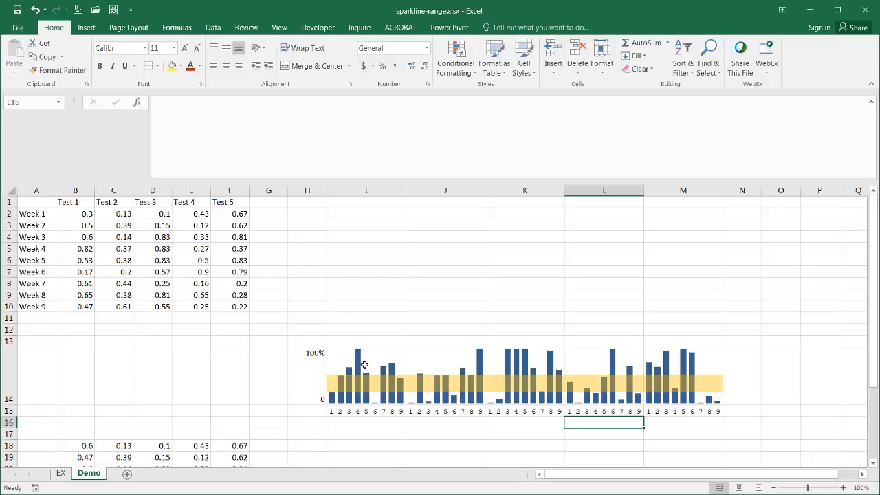
{"action": "mouse_move", "coordinate": [427, 363]}
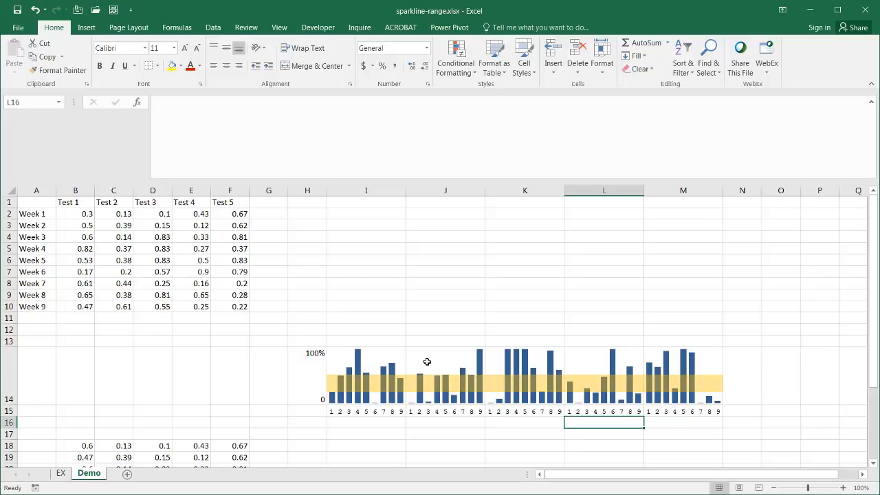
{"action": "mouse_move", "coordinate": [437, 365]}
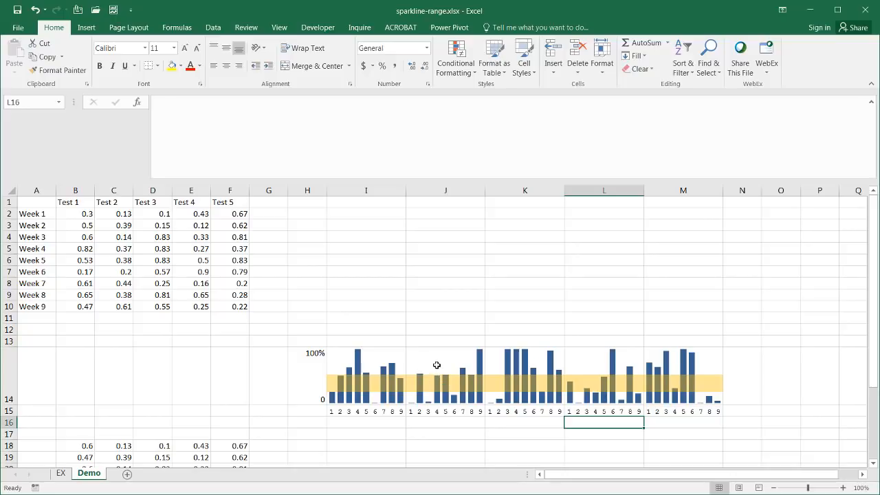
- Fill all Test 2 cells C2:C10 with 0.2
{"action": "left_click", "coordinate": [446, 376]}
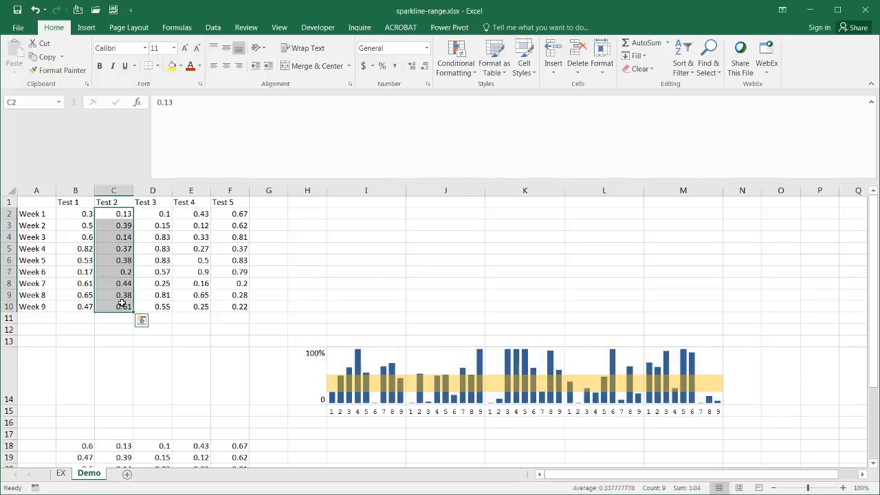
{"action": "type", "text": ".2"}
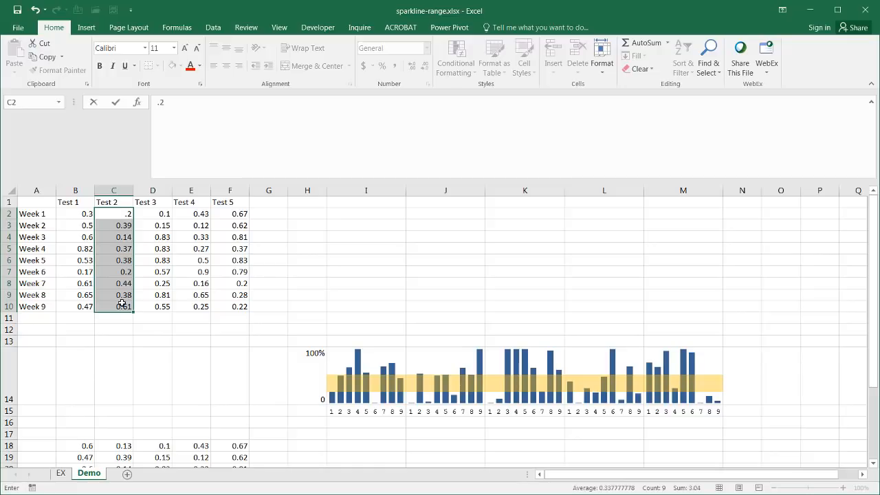
{"action": "key", "text": "ctrl+Return"}
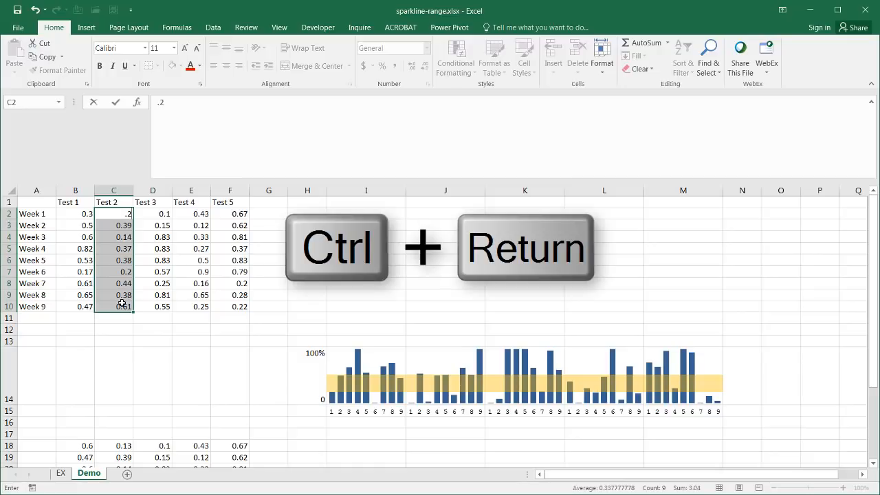
{"action": "key", "text": "ctrl+Return"}
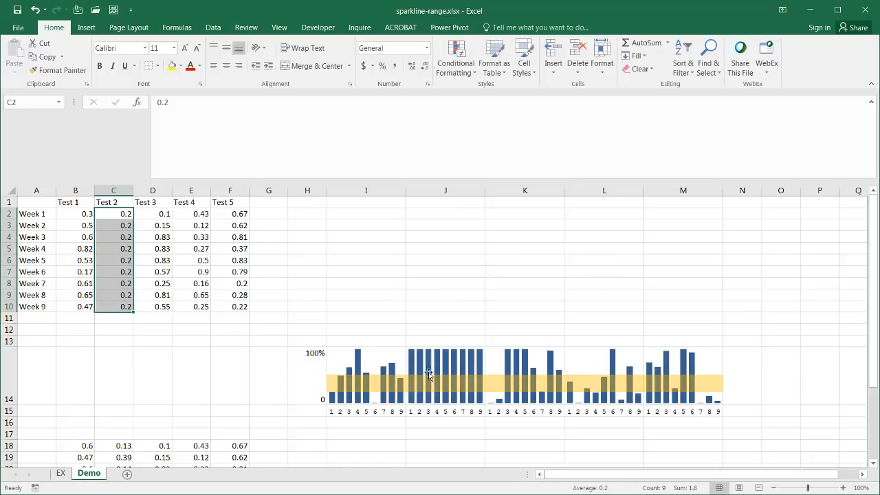
{"action": "mouse_move", "coordinate": [414, 356]}
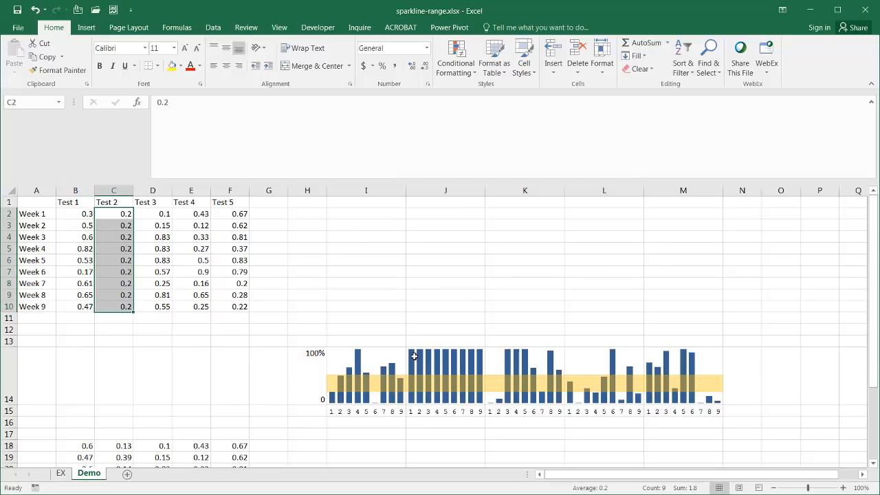
{"action": "mouse_move", "coordinate": [419, 381]}
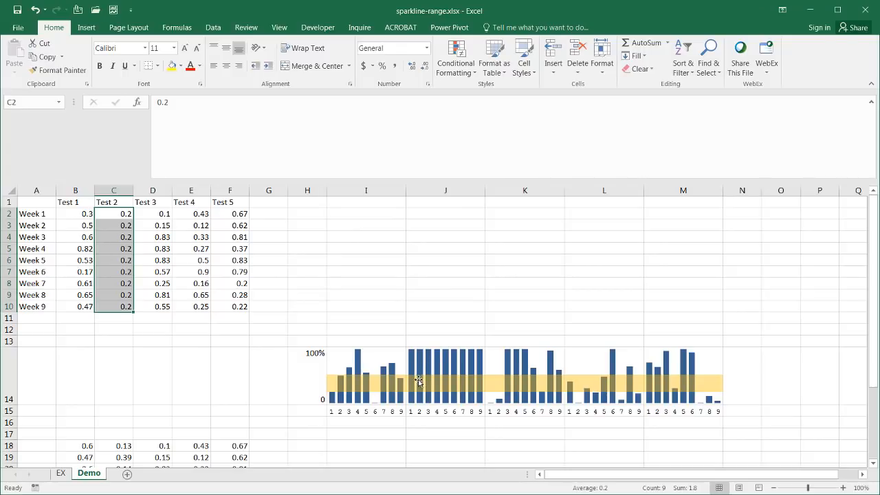
{"action": "mouse_move", "coordinate": [453, 385]}
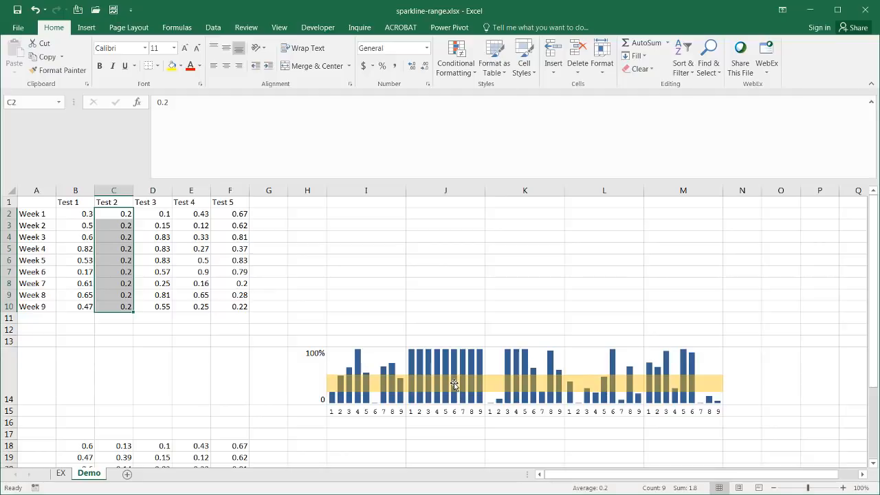
{"action": "mouse_move", "coordinate": [385, 362]}
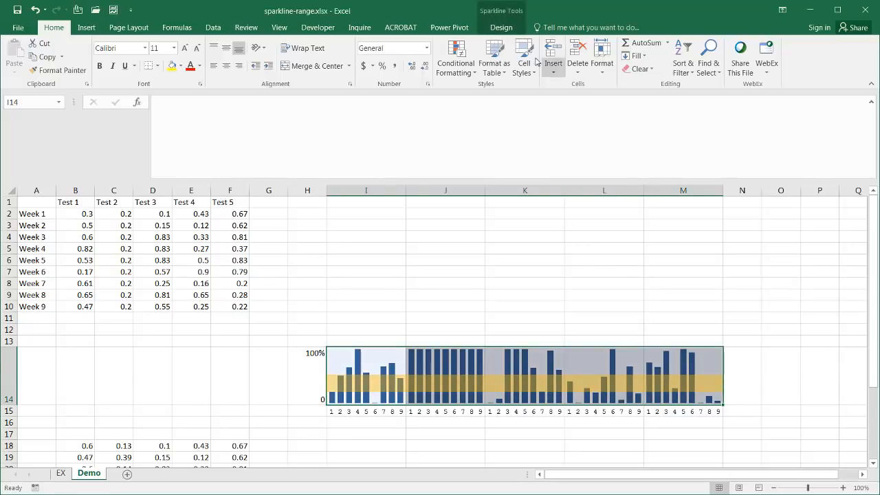
- Set the sparklines' vertical axis minimum to Same for All Sparklines
{"action": "left_click", "coordinate": [501, 27]}
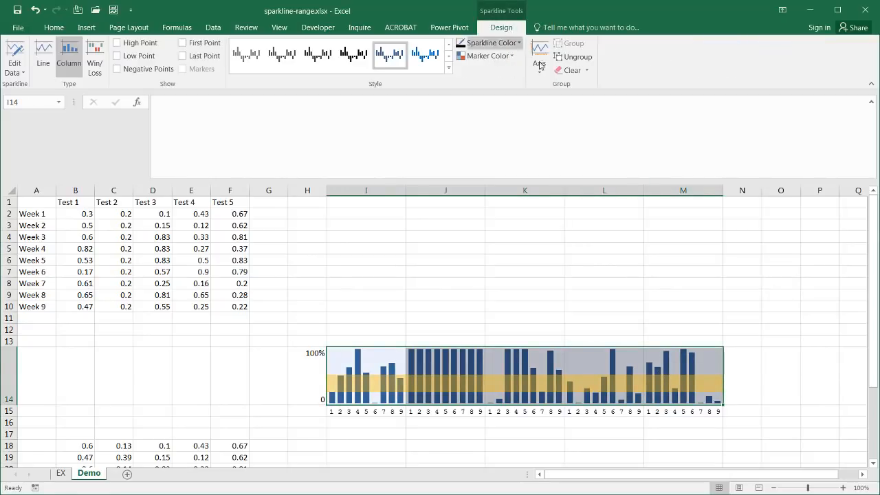
{"action": "left_click", "coordinate": [539, 56]}
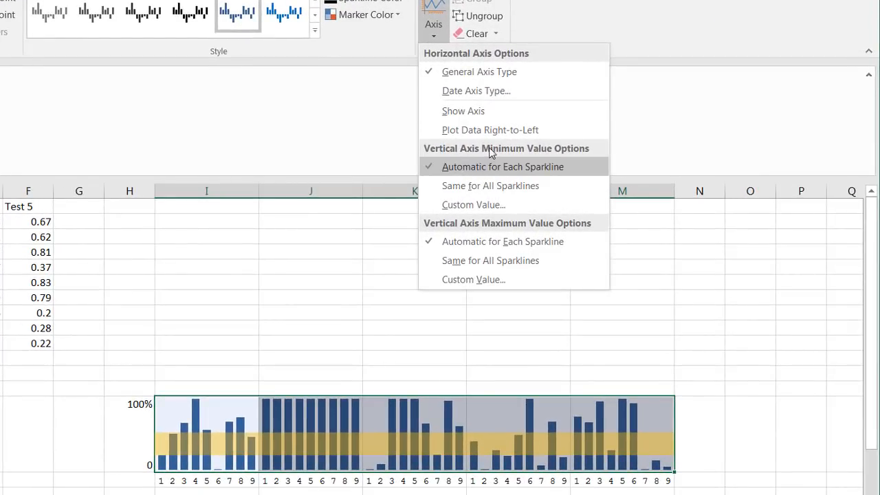
{"action": "mouse_move", "coordinate": [490, 185]}
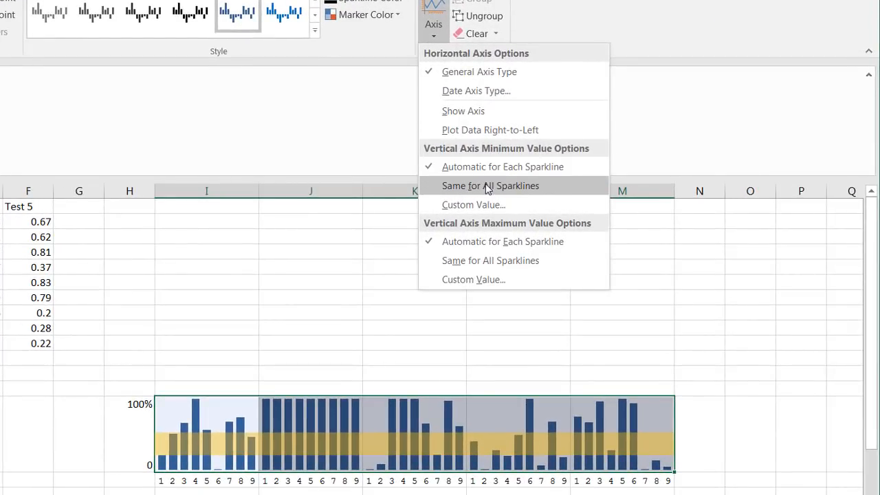
{"action": "mouse_move", "coordinate": [490, 185]}
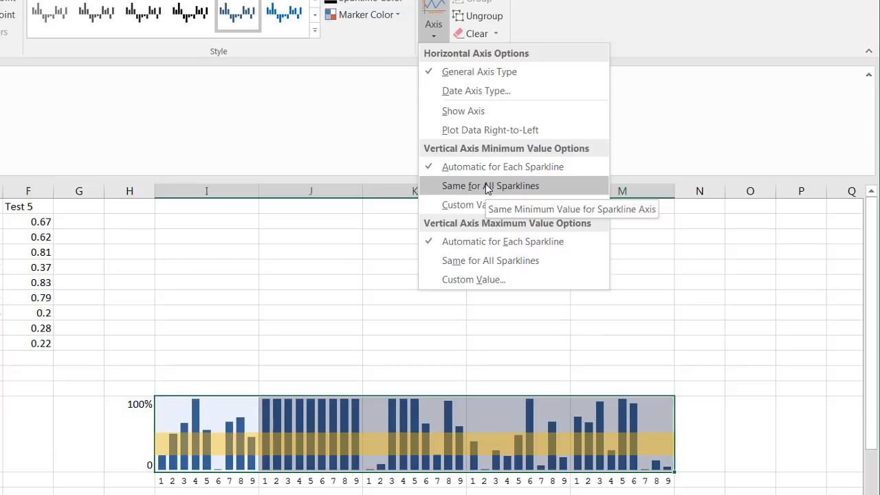
{"action": "left_click", "coordinate": [490, 186]}
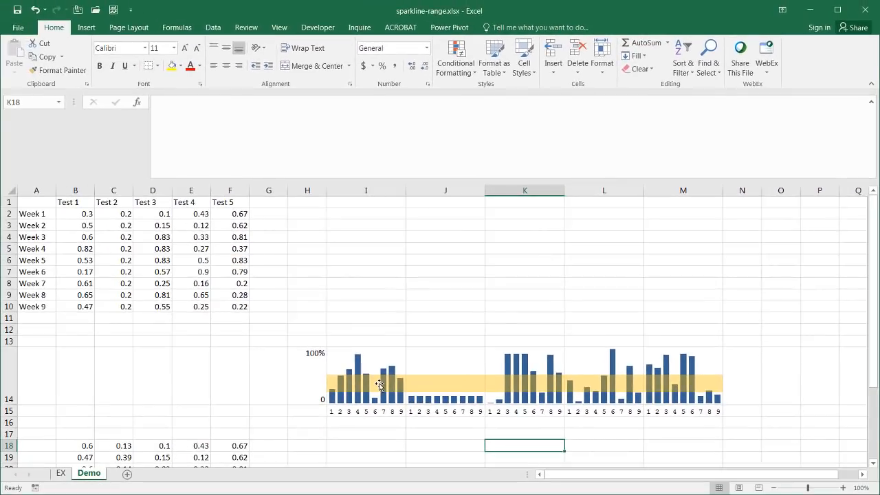
{"action": "mouse_move", "coordinate": [324, 342]}
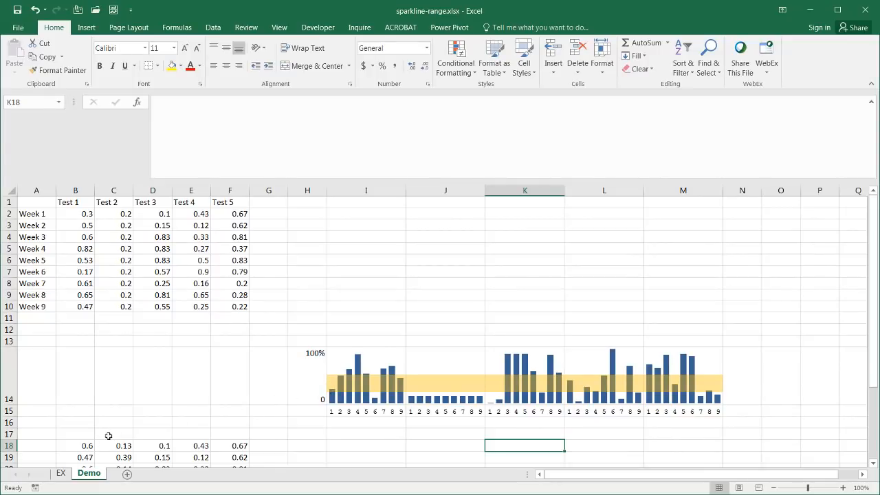
- Copy the backup scores in B18:F26 and scroll back up to the table
{"action": "left_click_drag", "start_coordinate": [75, 446], "coordinate": [202, 445]}
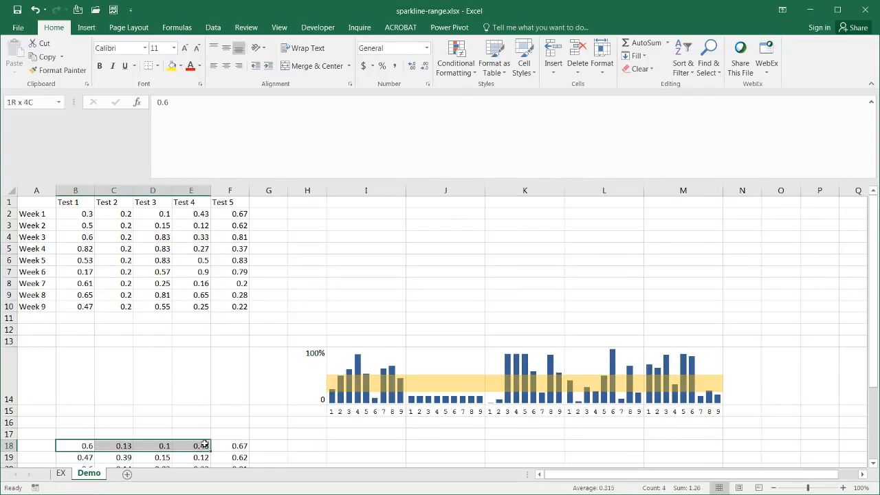
{"action": "left_click_drag", "start_coordinate": [199, 445], "coordinate": [230, 445]}
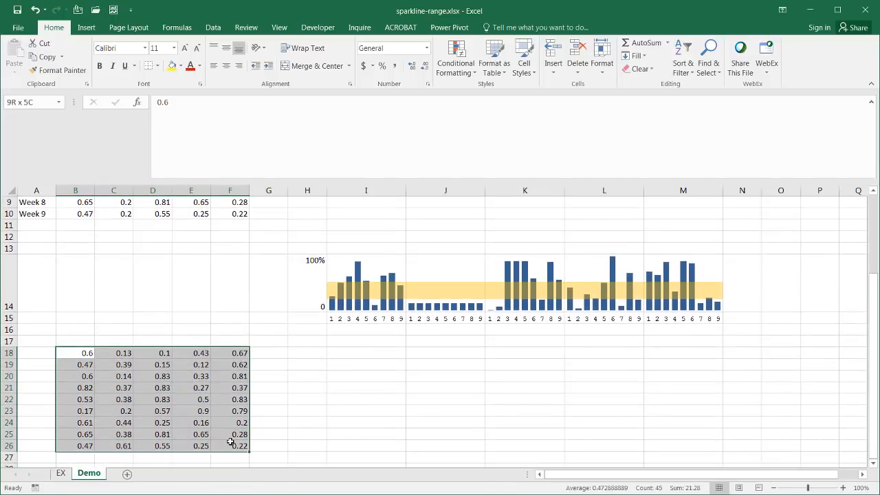
{"action": "key", "text": "ctrl+c"}
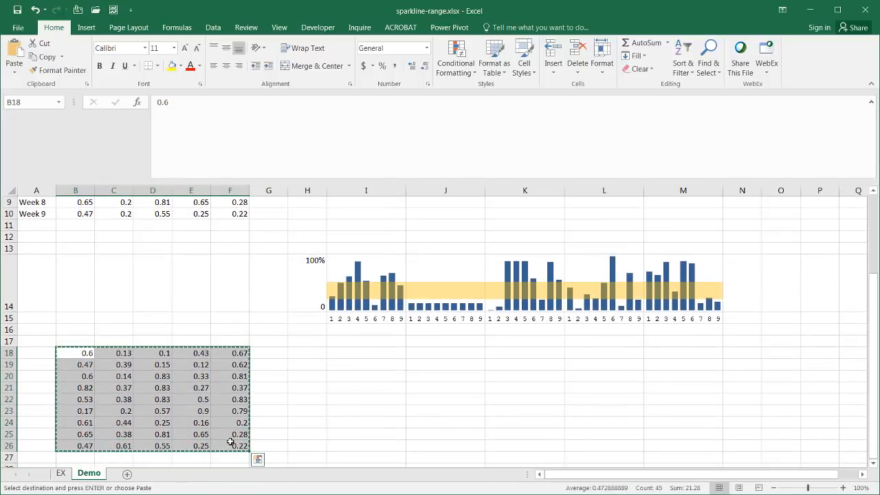
{"action": "key", "text": "ctrl+x"}
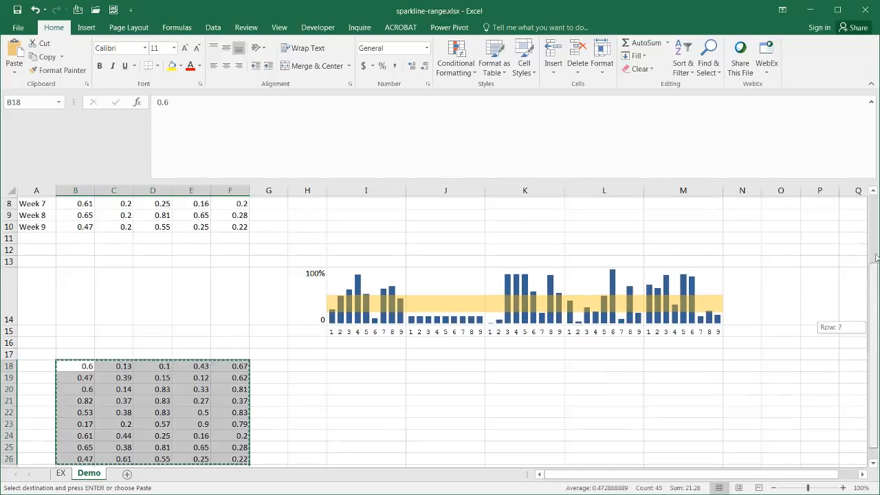
{"action": "scroll", "scroll_direction": "up", "scroll_amount": 3}
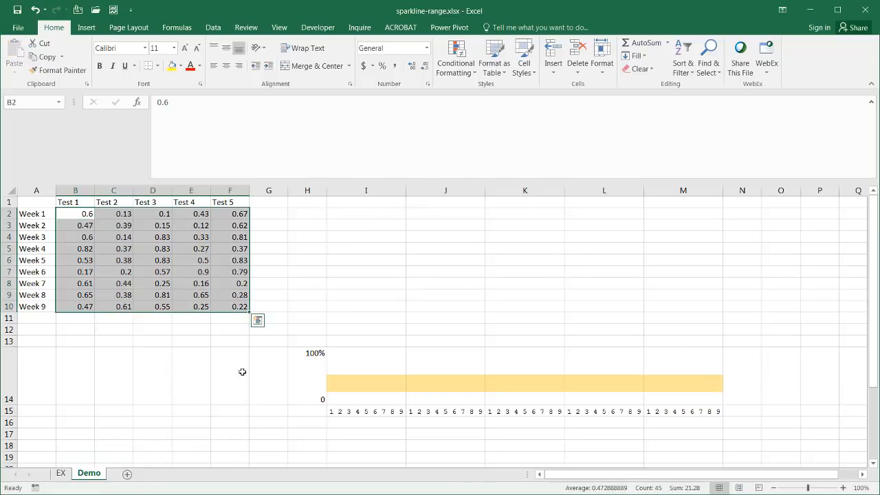
{"action": "mouse_move", "coordinate": [305, 360]}
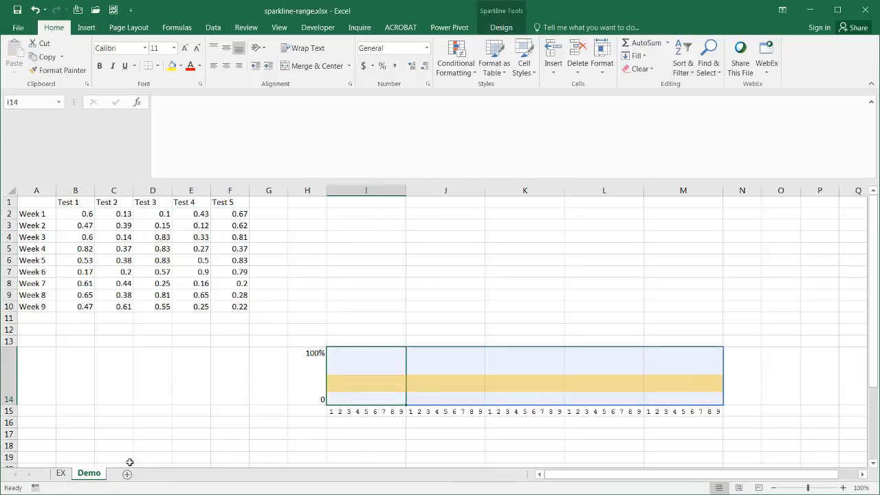
{"action": "mouse_move", "coordinate": [355, 363]}
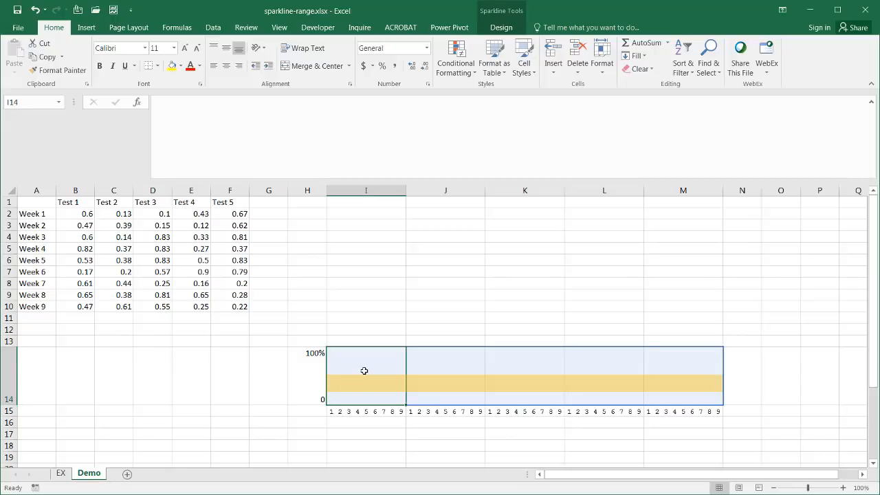
- Reset the sparkline group's data range to B2:F10
{"action": "left_click", "coordinate": [501, 28]}
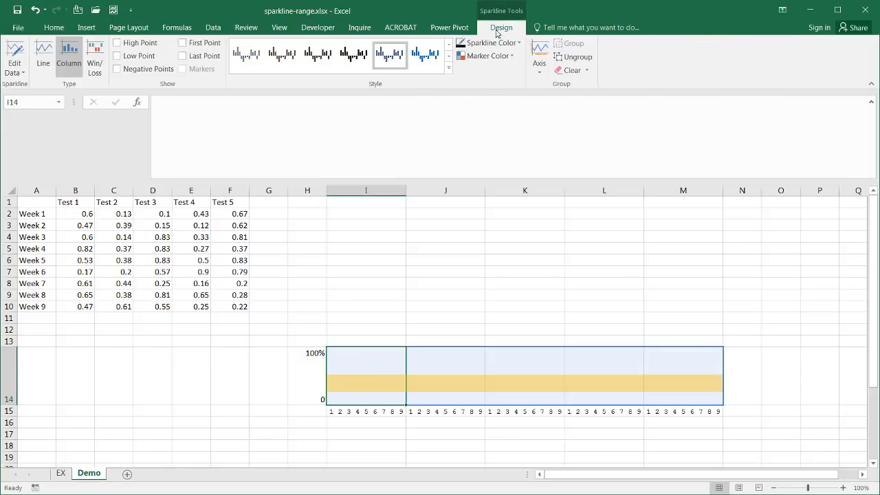
{"action": "left_click", "coordinate": [14, 57]}
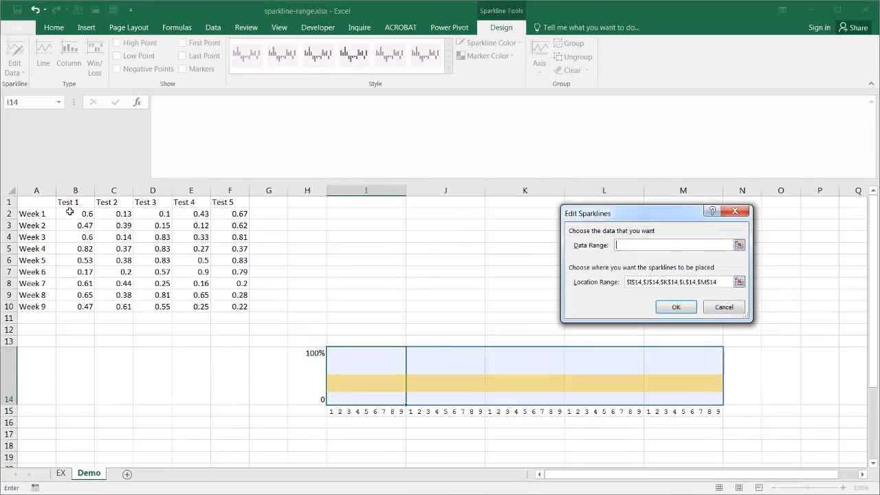
{"action": "left_click_drag", "start_coordinate": [75, 213], "coordinate": [229, 294]}
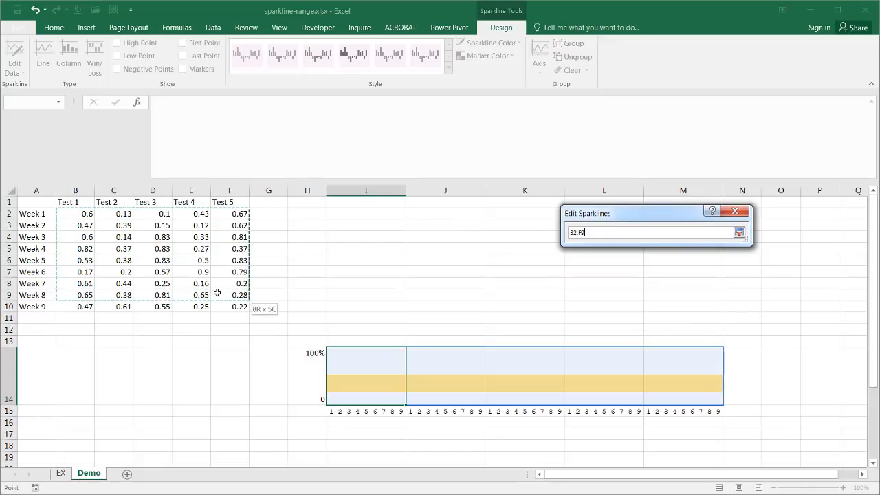
{"action": "left_click", "coordinate": [739, 233]}
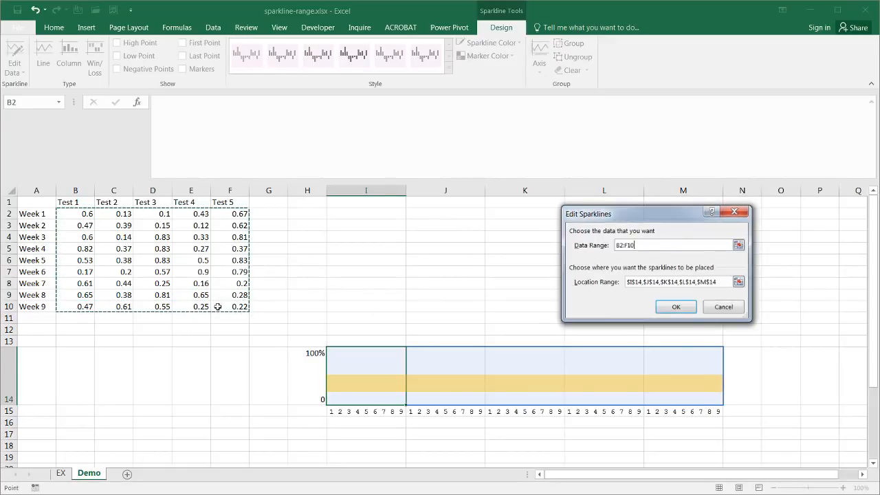
{"action": "left_click", "coordinate": [675, 307]}
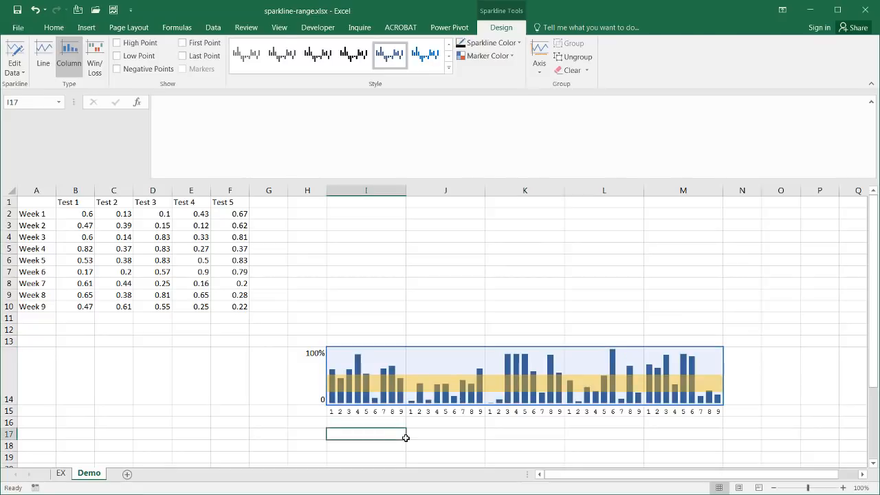
{"action": "left_click", "coordinate": [53, 27]}
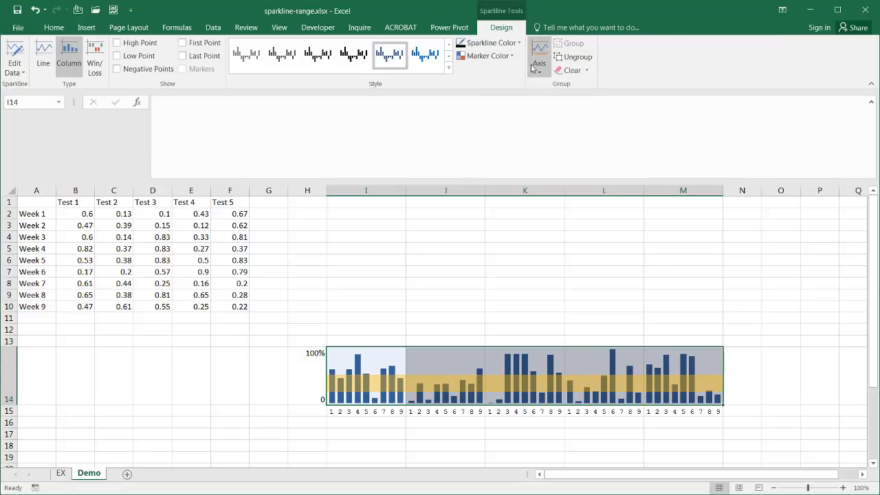
{"action": "left_click", "coordinate": [538, 57]}
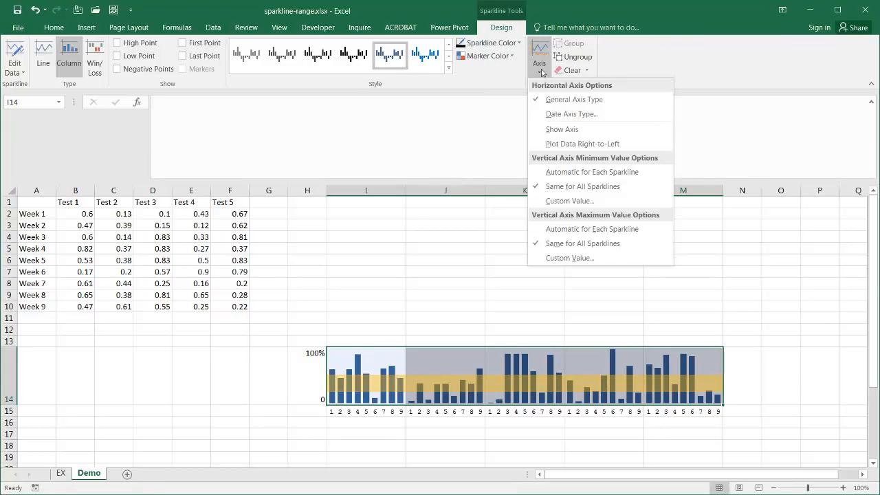
{"action": "mouse_move", "coordinate": [569, 258]}
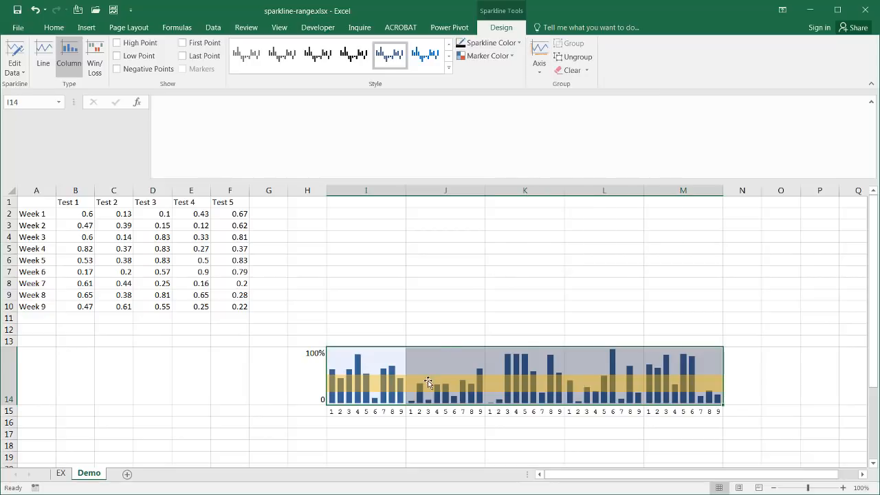
{"action": "mouse_move", "coordinate": [375, 384]}
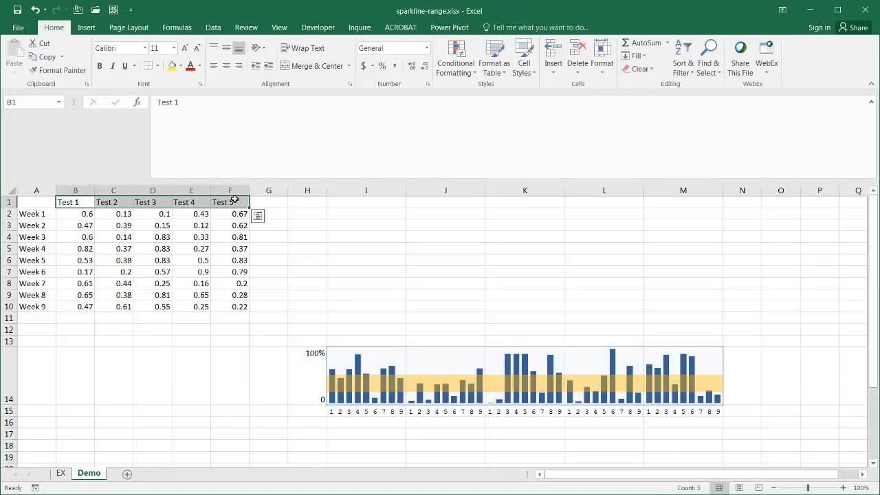
- Paste the Test 1–Test 5 headings into I13:M13 and select the sparkline group
{"action": "left_click", "coordinate": [366, 341]}
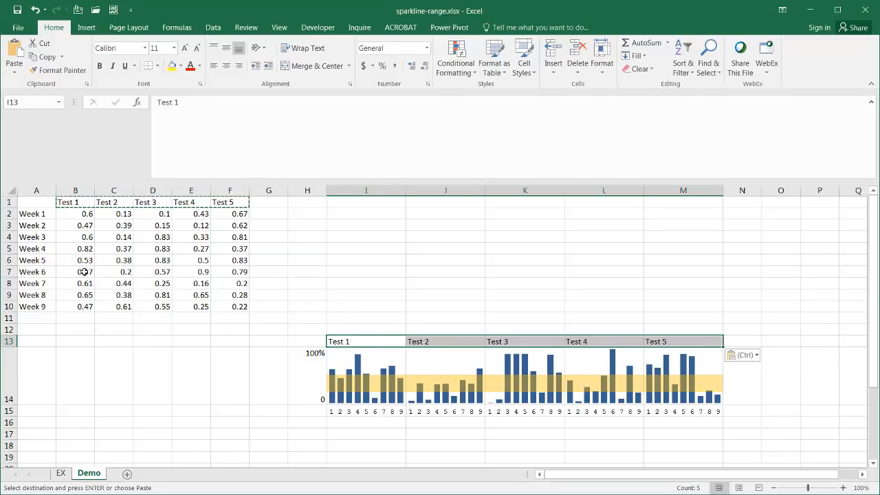
{"action": "left_click", "coordinate": [76, 271]}
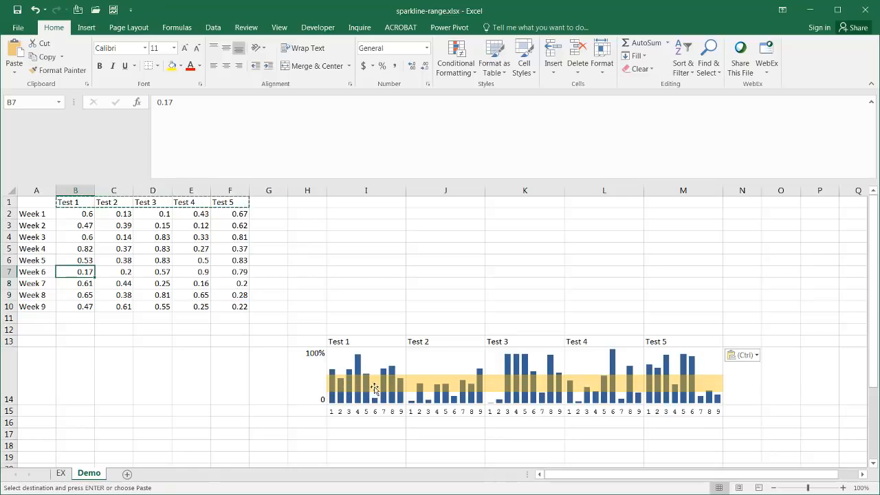
{"action": "mouse_move", "coordinate": [419, 395]}
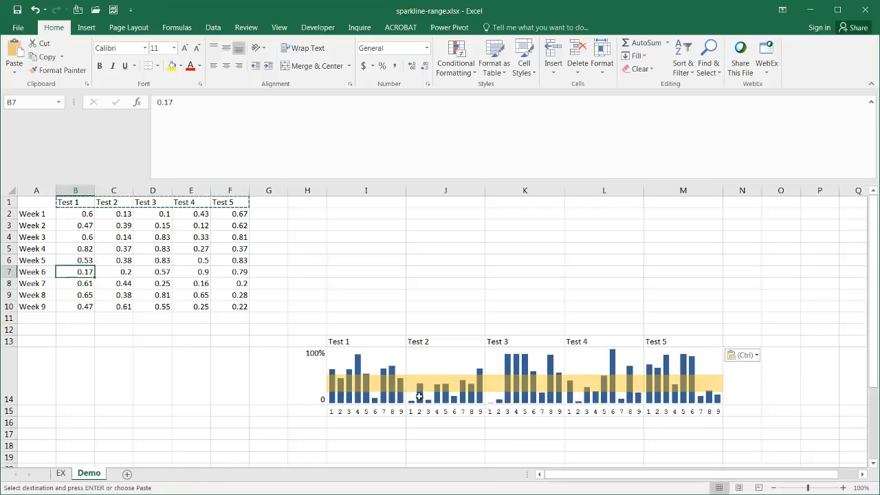
{"action": "left_click", "coordinate": [114, 225]}
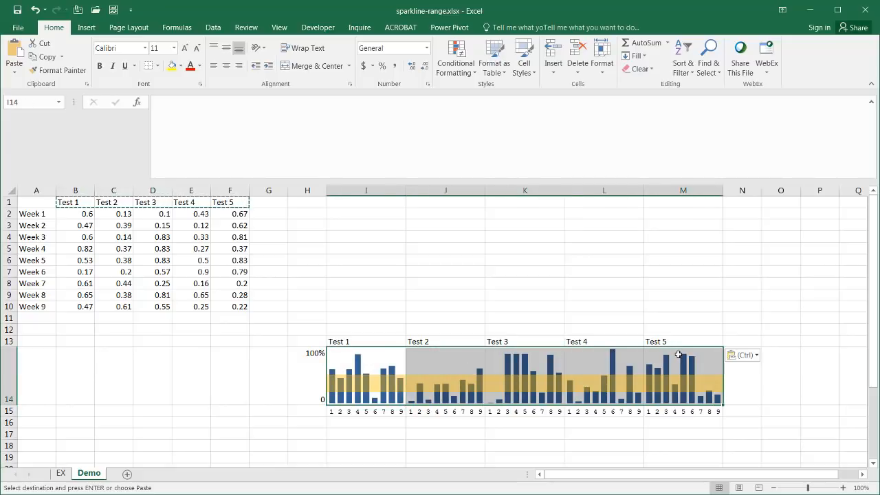
{"action": "left_click", "coordinate": [454, 385]}
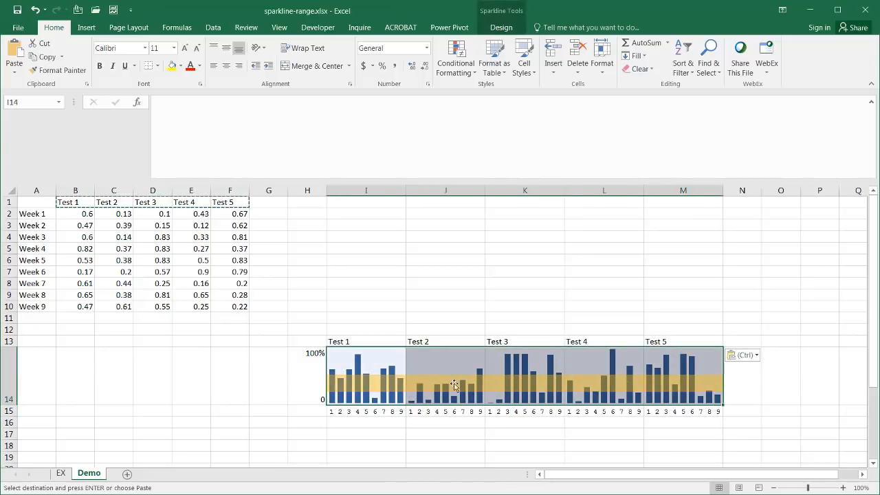
{"action": "mouse_move", "coordinate": [426, 394]}
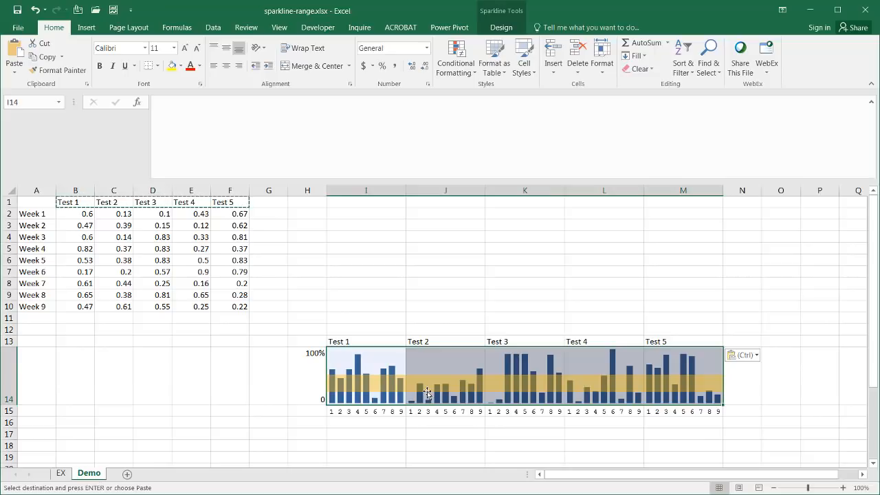
{"action": "mouse_move", "coordinate": [437, 371]}
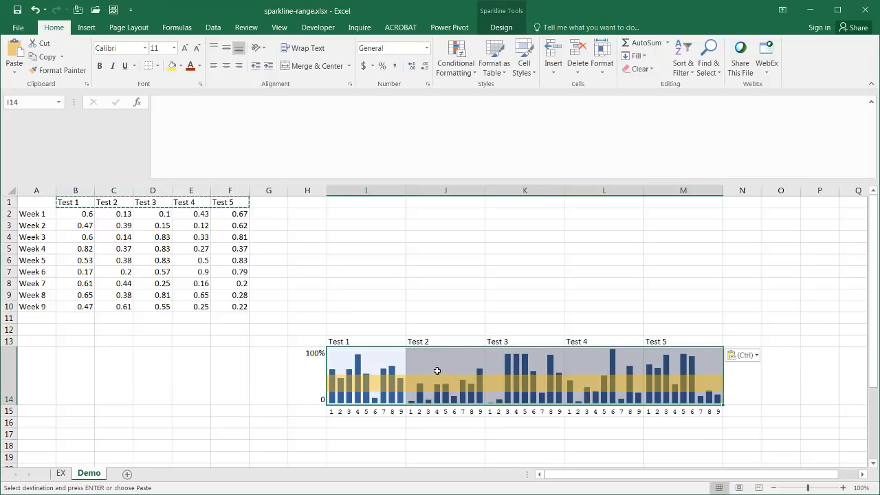
{"action": "mouse_move", "coordinate": [431, 379]}
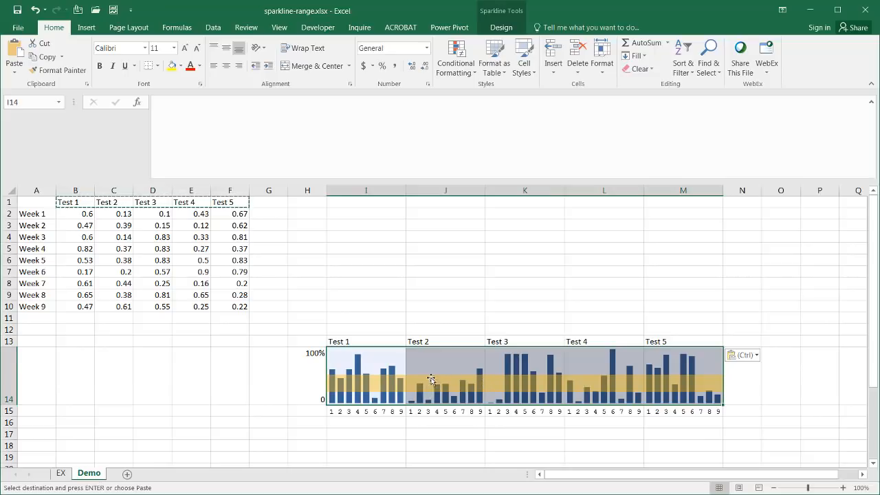
{"action": "mouse_move", "coordinate": [428, 379]}
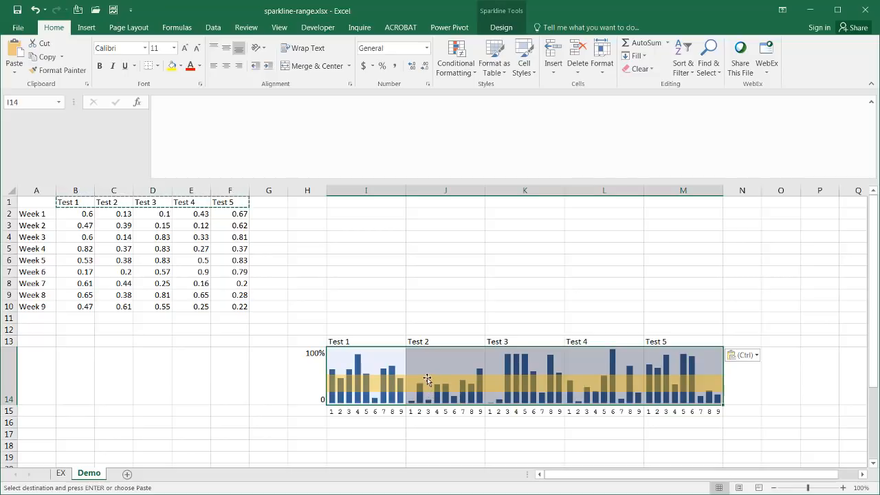
{"action": "mouse_move", "coordinate": [409, 336]}
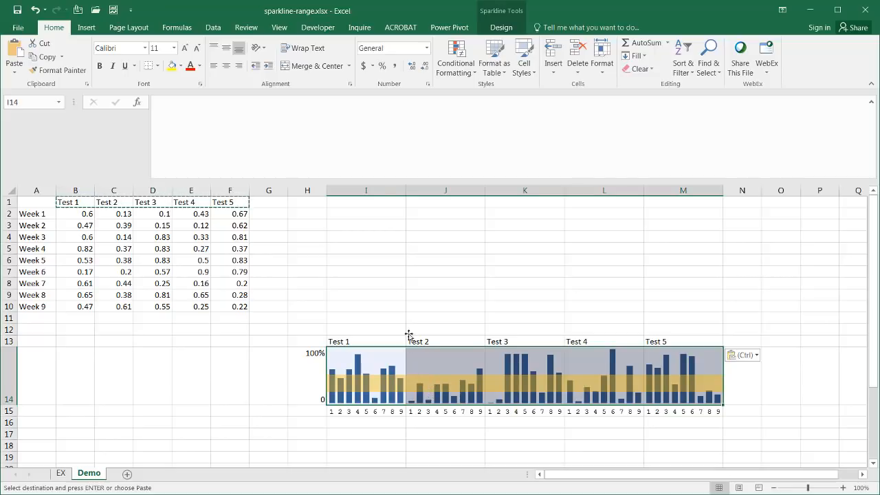
{"action": "mouse_move", "coordinate": [418, 179]}
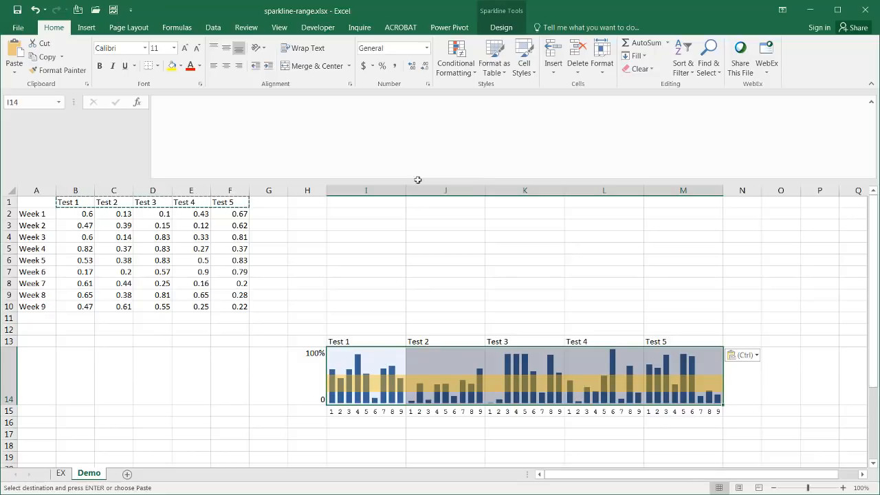
- Change the sparkline type to Line, then select the orange band
{"action": "left_click", "coordinate": [501, 27]}
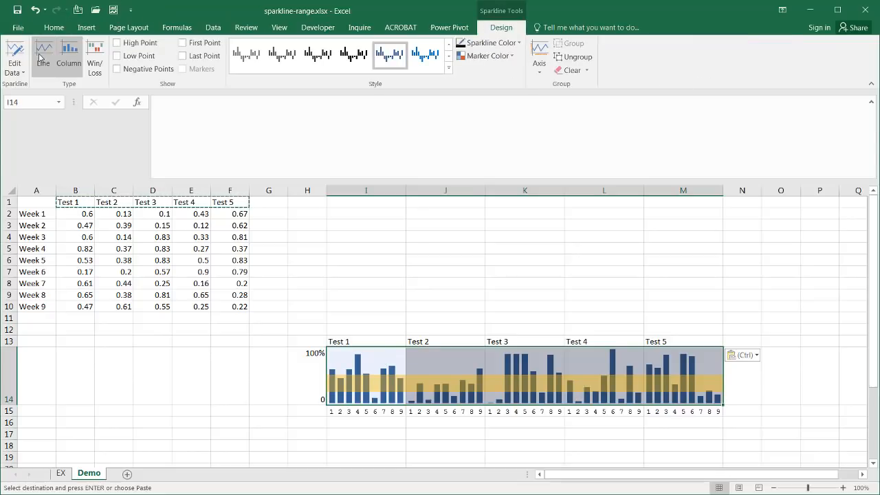
{"action": "left_click", "coordinate": [43, 56]}
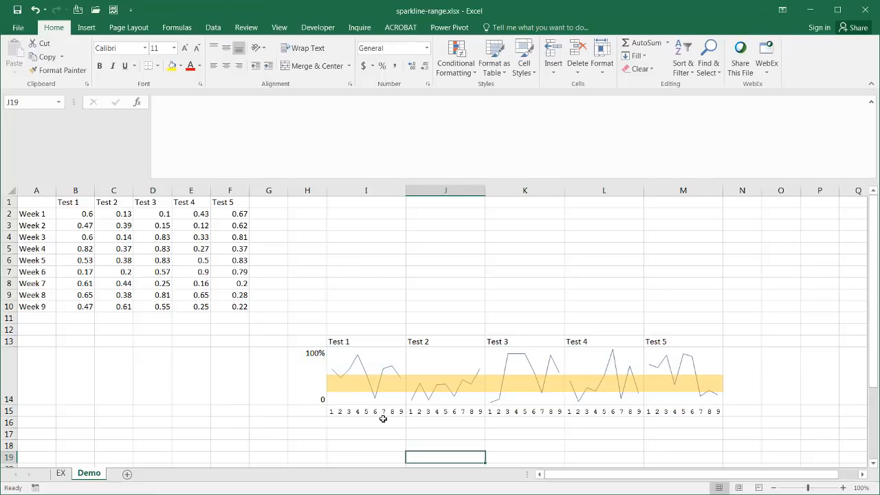
{"action": "mouse_move", "coordinate": [361, 385]}
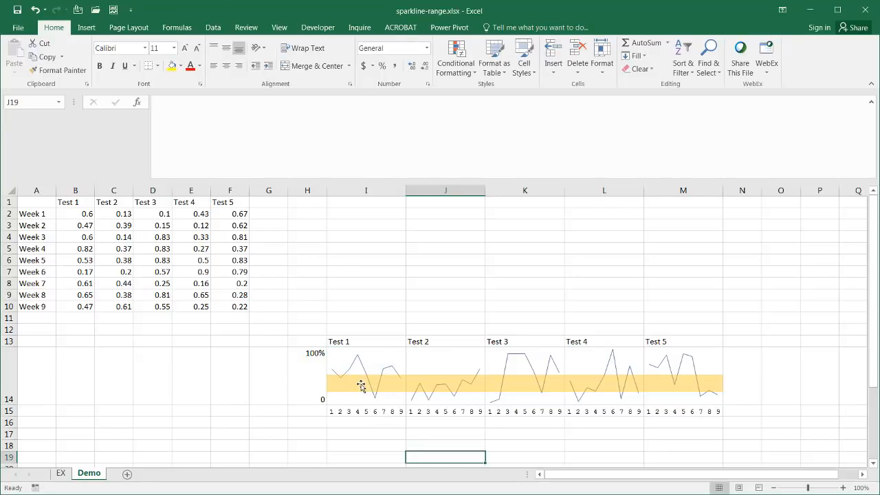
{"action": "mouse_move", "coordinate": [352, 369]}
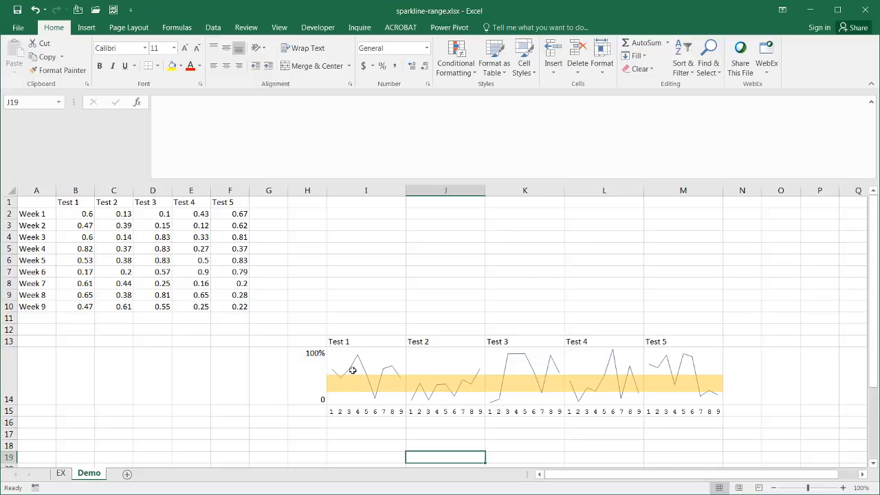
{"action": "mouse_move", "coordinate": [375, 378]}
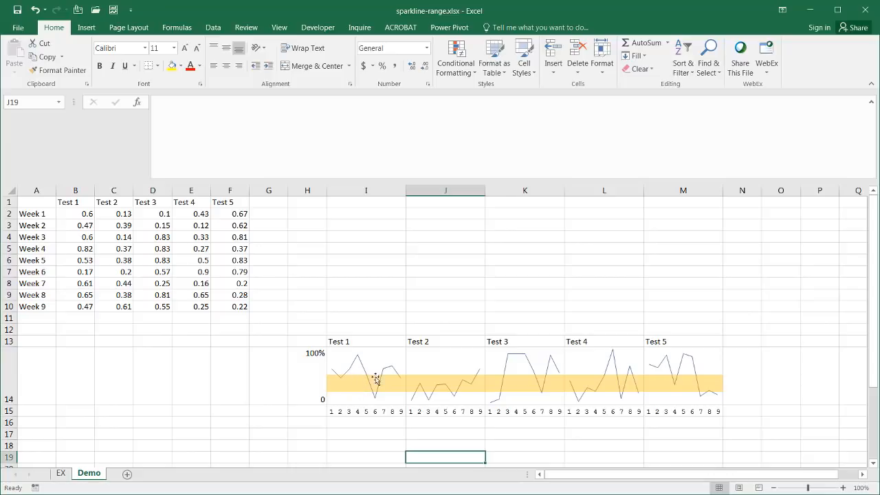
{"action": "mouse_move", "coordinate": [365, 375]}
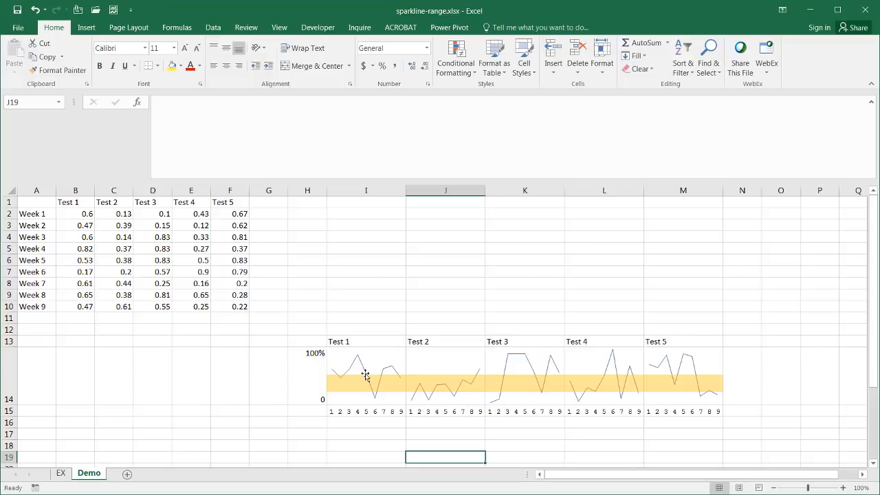
{"action": "mouse_move", "coordinate": [362, 385]}
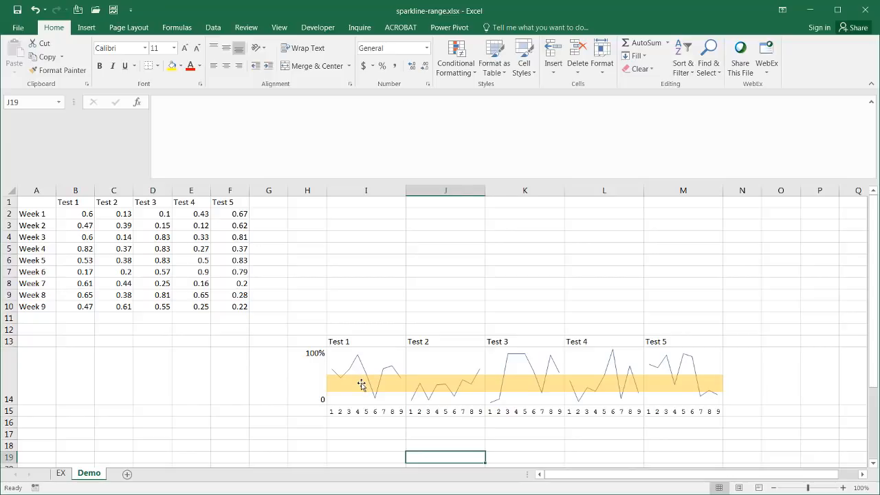
{"action": "left_click", "coordinate": [361, 384]}
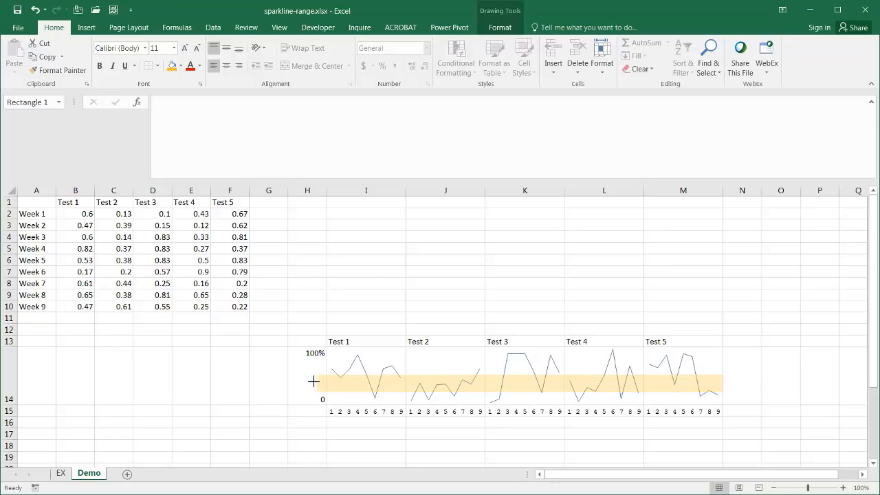
{"action": "mouse_move", "coordinate": [287, 380]}
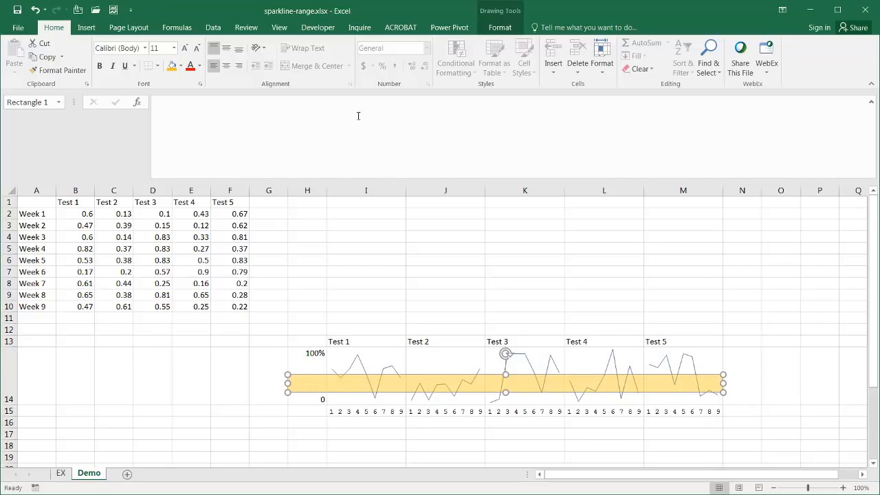
- Add a '30-50%' text box on the orange band, in 9 pt font and widened to fit
{"action": "left_click", "coordinate": [86, 28]}
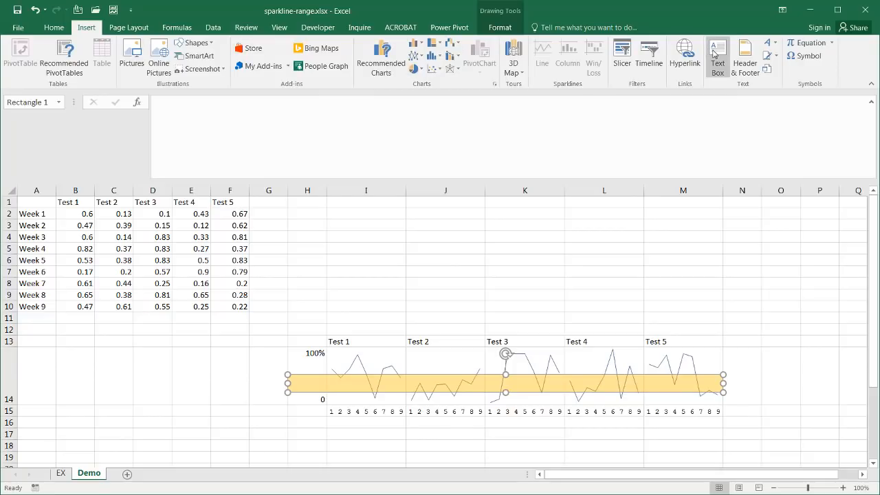
{"action": "left_click", "coordinate": [717, 55]}
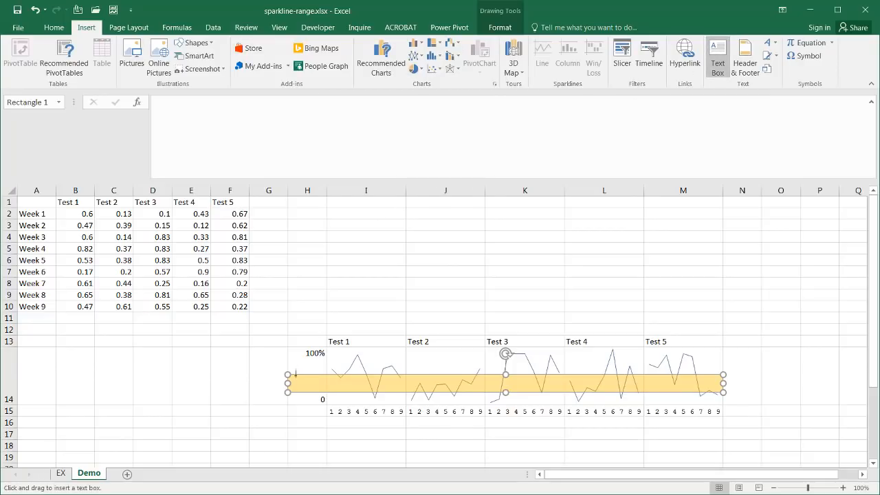
{"action": "left_click_drag", "start_coordinate": [292, 375], "coordinate": [316, 392]}
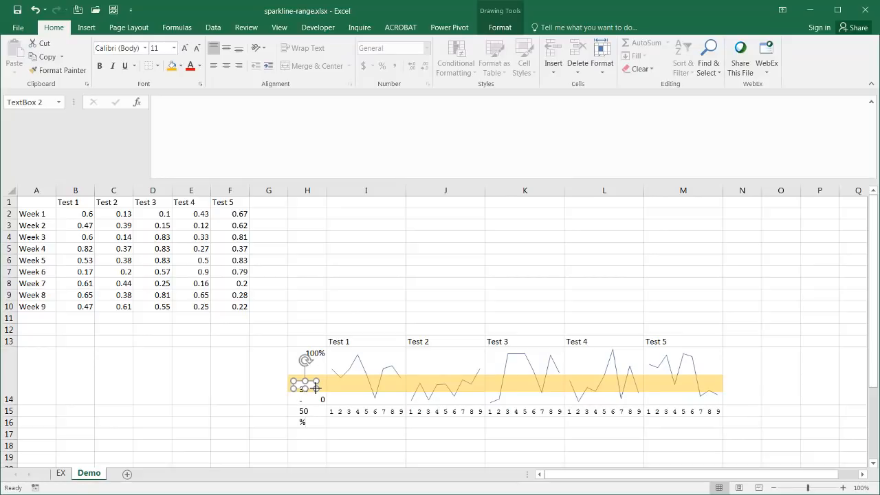
{"action": "key", "text": "ctrl+a"}
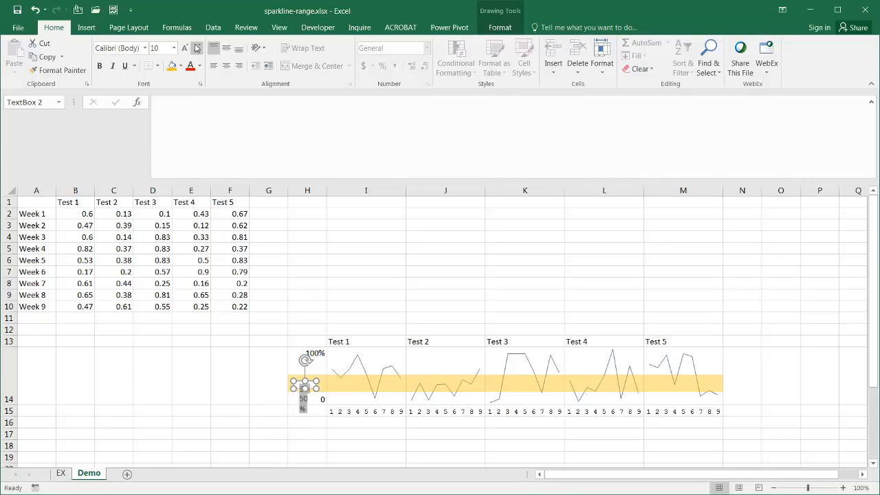
{"action": "left_click", "coordinate": [196, 48]}
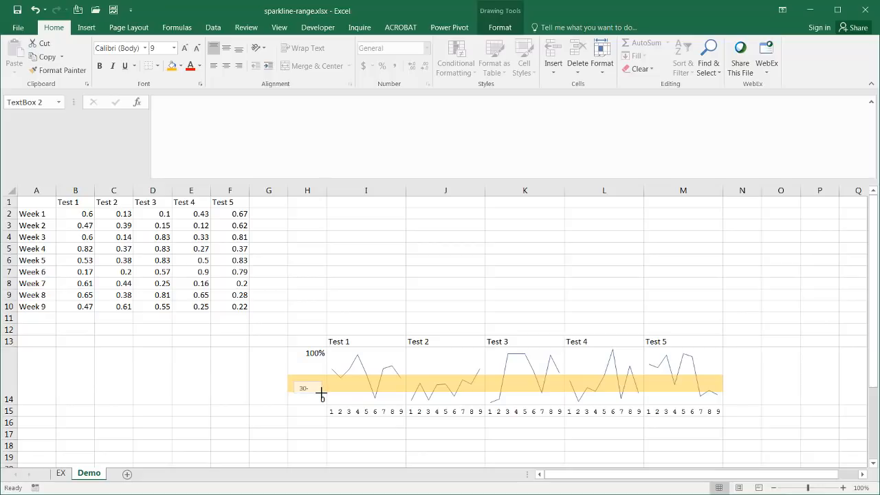
{"action": "left_click", "coordinate": [306, 388]}
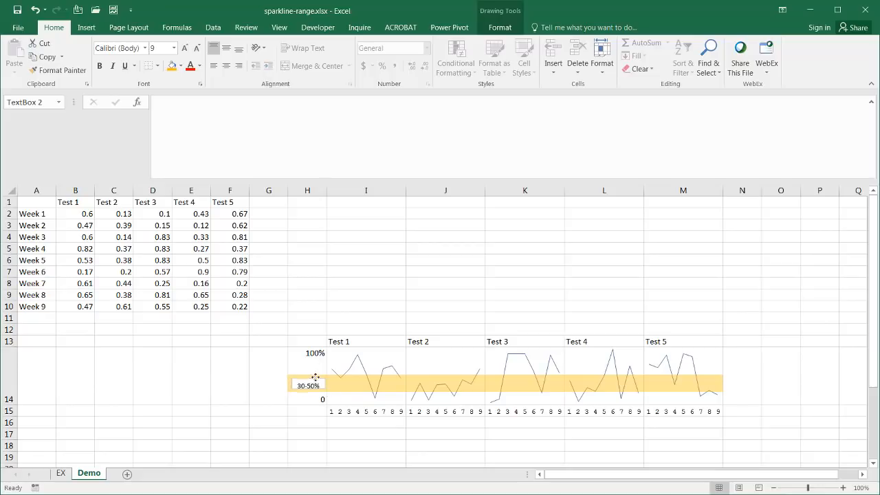
{"action": "left_click", "coordinate": [307, 385]}
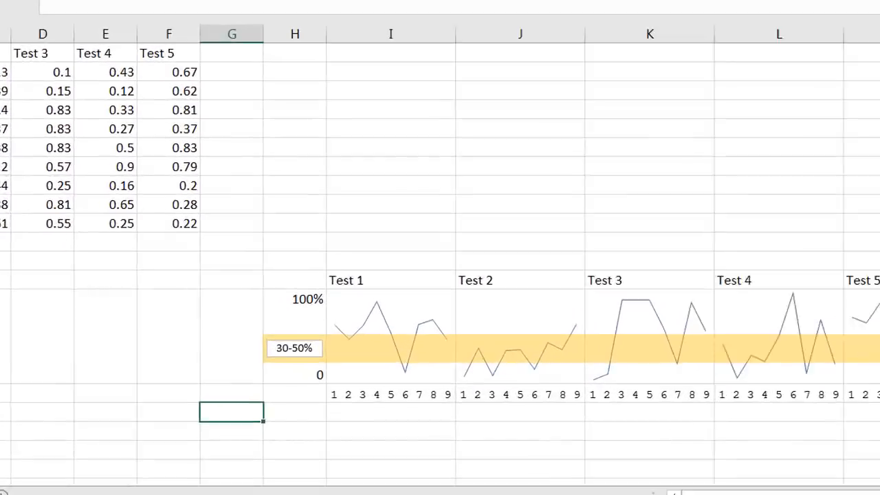
- Set the 30-50% label's shape fill to No Fill so the band shows through
{"action": "scroll", "scroll_direction": "up", "scroll_amount": 3}
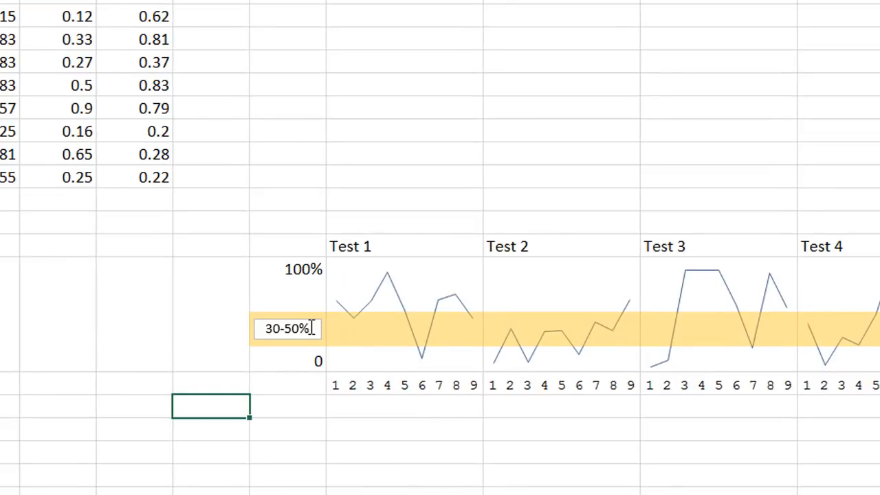
{"action": "left_click", "coordinate": [288, 327]}
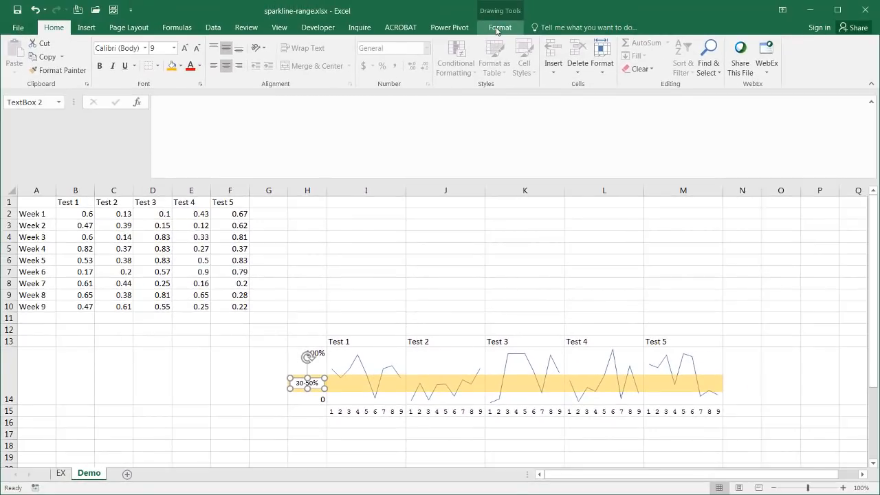
{"action": "left_click", "coordinate": [417, 43]}
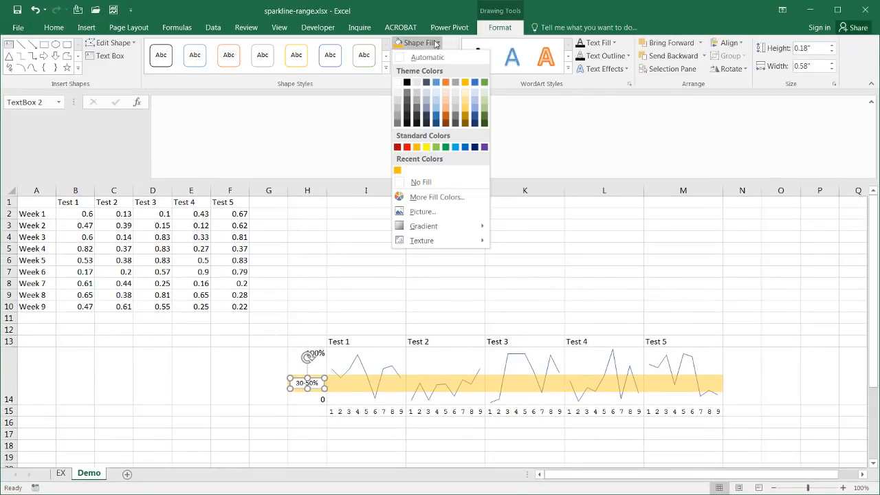
{"action": "mouse_move", "coordinate": [420, 182]}
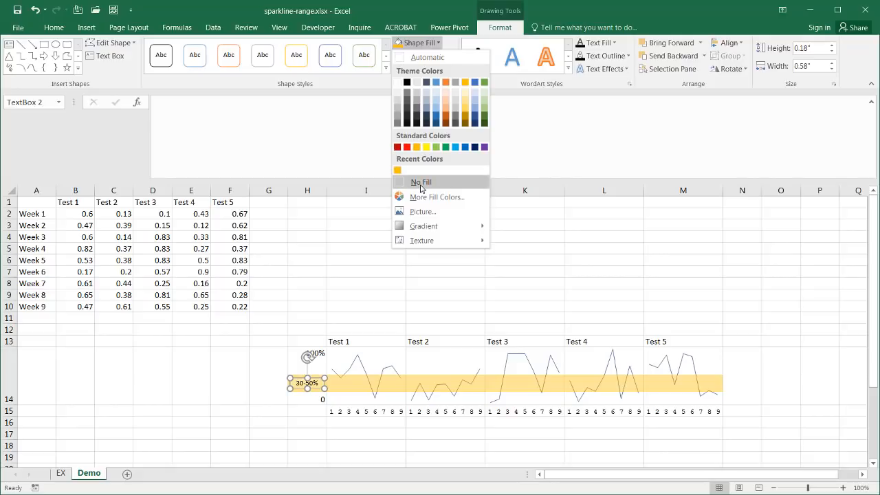
{"action": "left_click", "coordinate": [422, 56]}
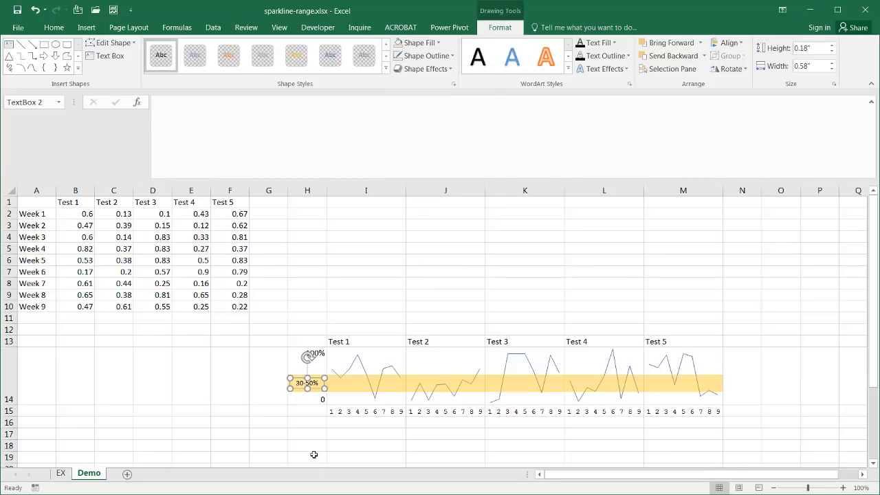
{"action": "left_click", "coordinate": [366, 272]}
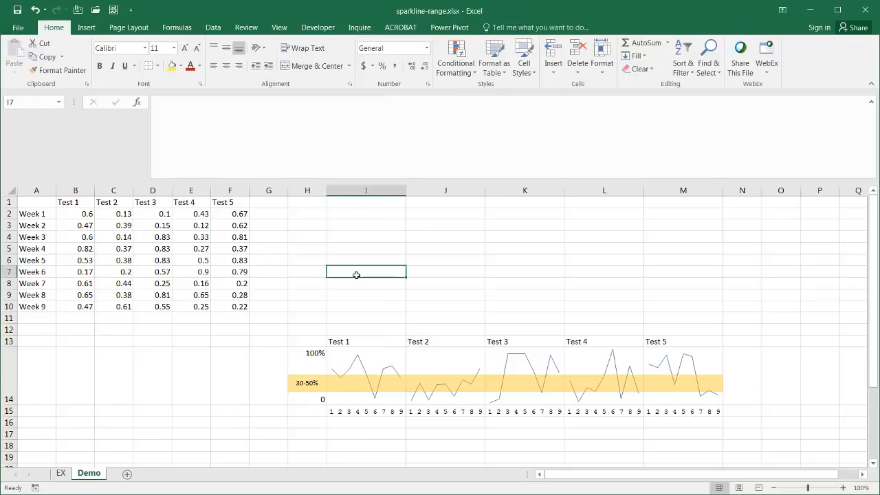
{"action": "mouse_move", "coordinate": [460, 210]}
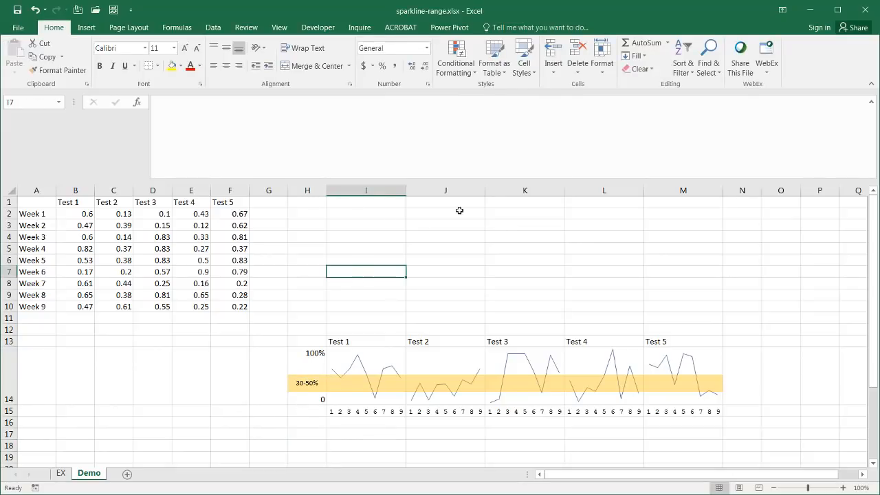
{"action": "mouse_move", "coordinate": [235, 292]}
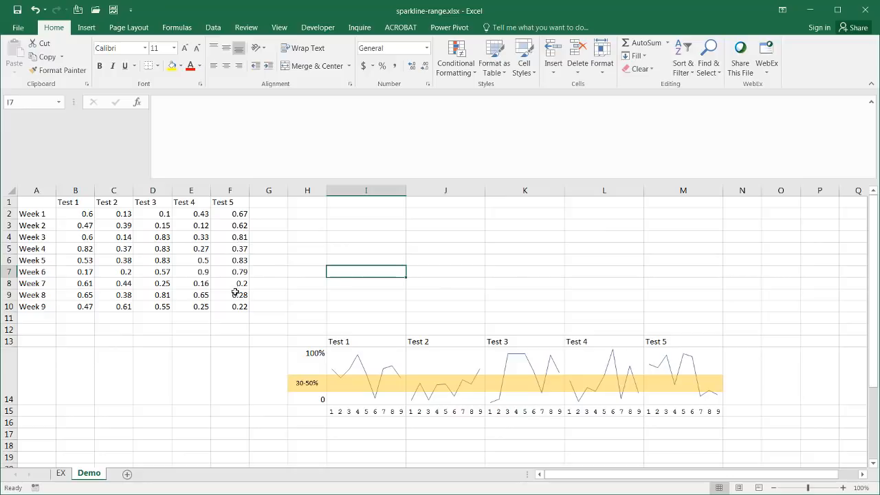
{"action": "mouse_move", "coordinate": [330, 341]}
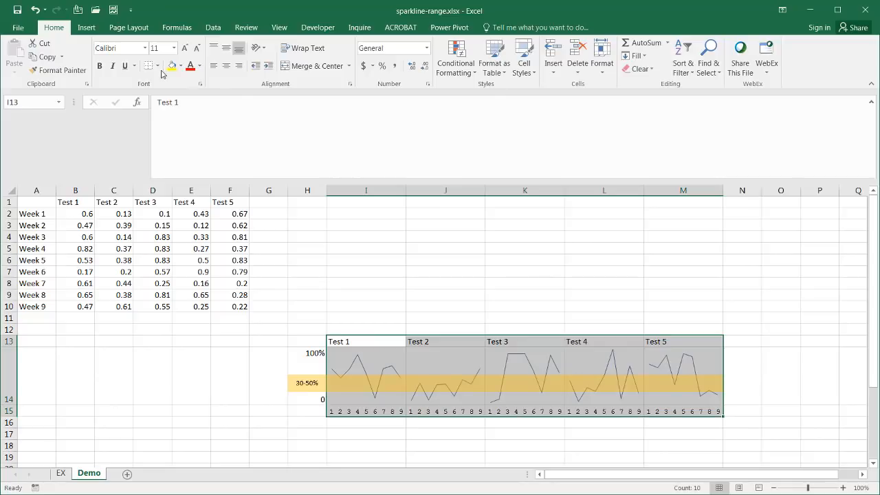
- Apply All Borders to the sparkline table, enter 'Week' in H15, and centre the Test headers
{"action": "left_click", "coordinate": [146, 66]}
{"action": "type", "text": "W"}
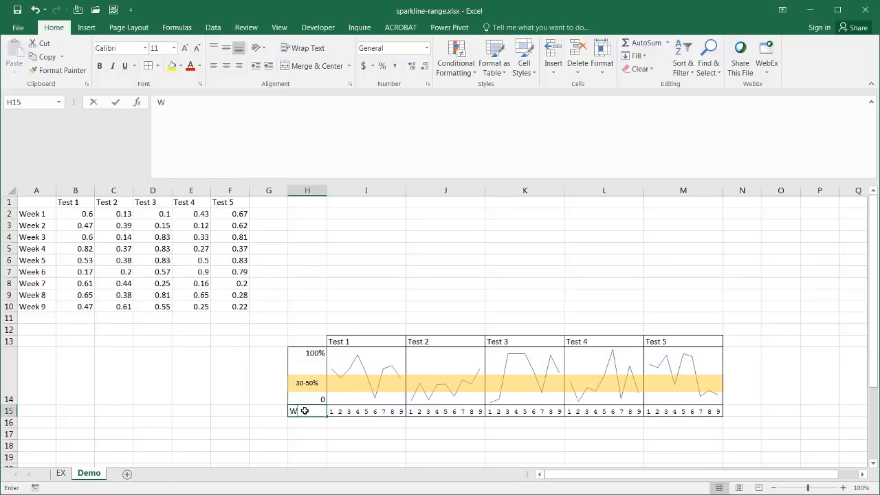
{"action": "type", "text": "eek"}
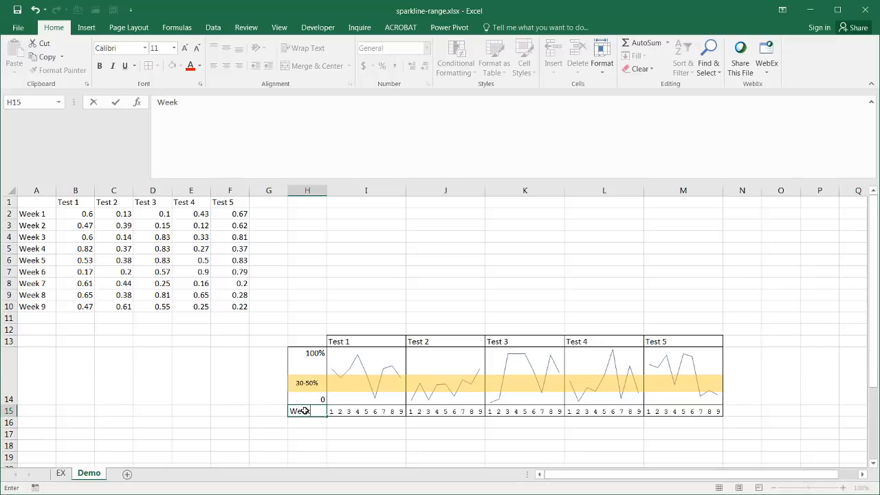
{"action": "key", "text": "Return"}
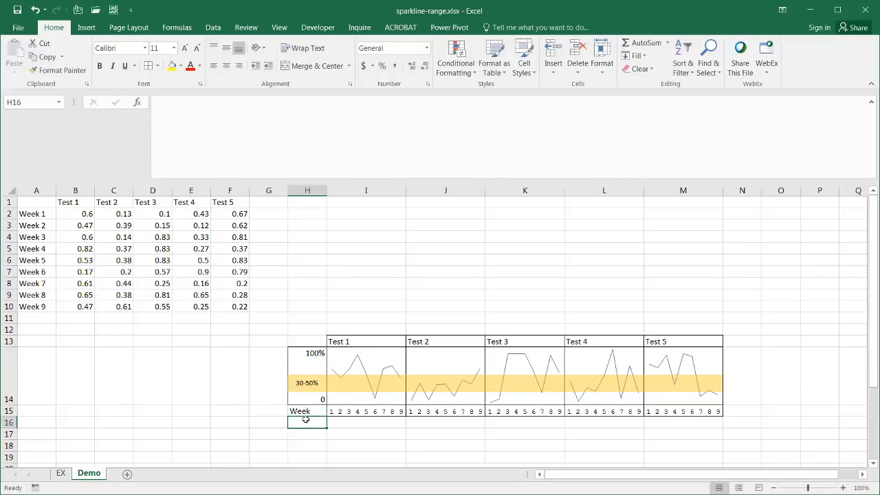
{"action": "left_click", "coordinate": [307, 411]}
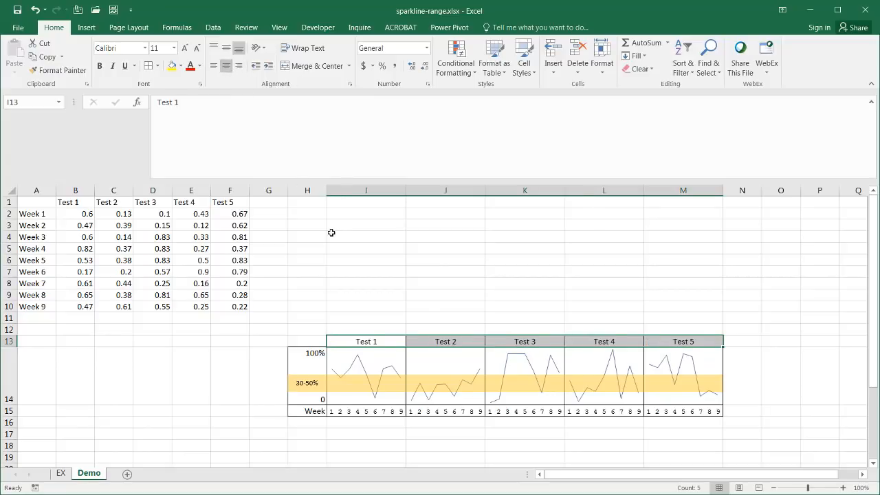
- Turn off worksheet gridlines and give the Test 1–5 header row blue fill with white text
{"action": "left_click", "coordinate": [366, 236]}
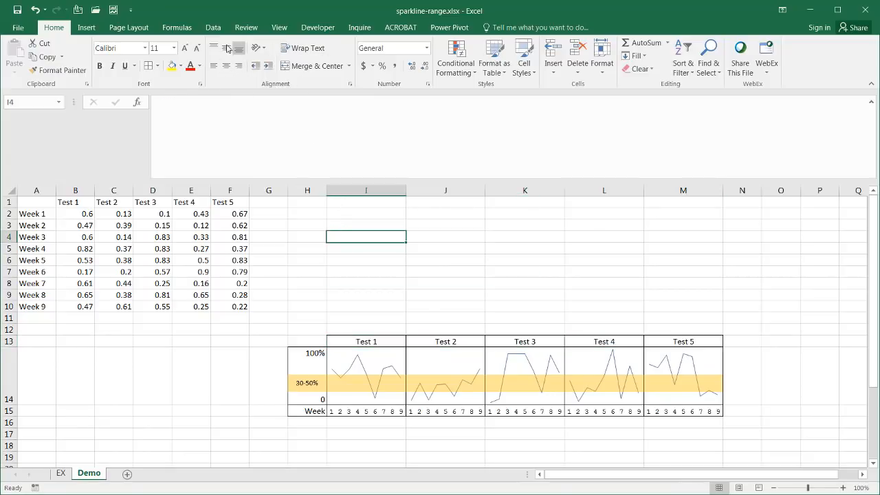
{"action": "left_click", "coordinate": [279, 26]}
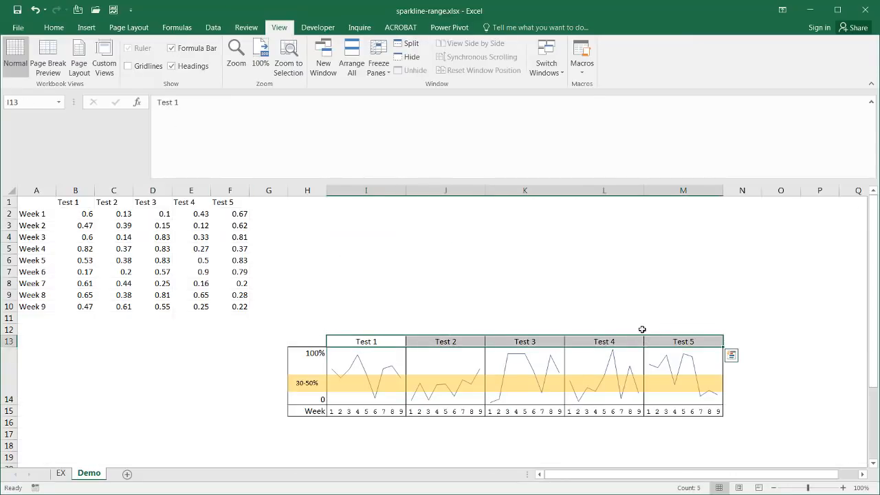
{"action": "left_click", "coordinate": [53, 27]}
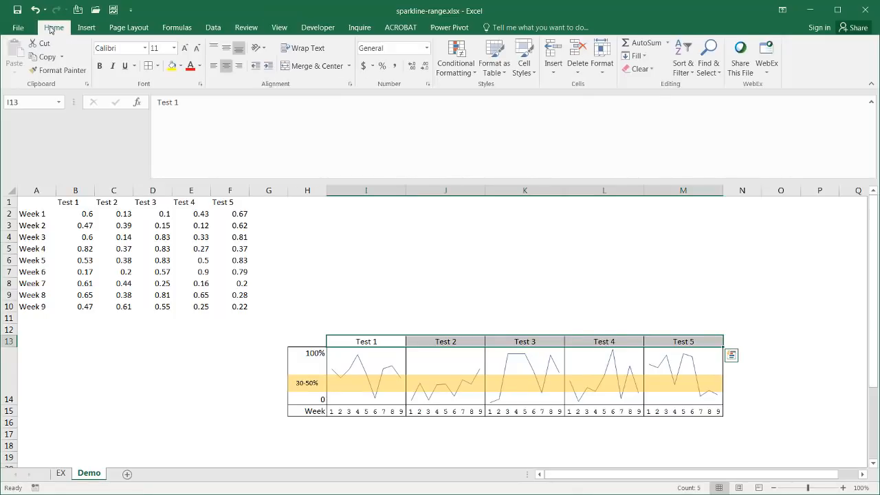
{"action": "left_click", "coordinate": [524, 58]}
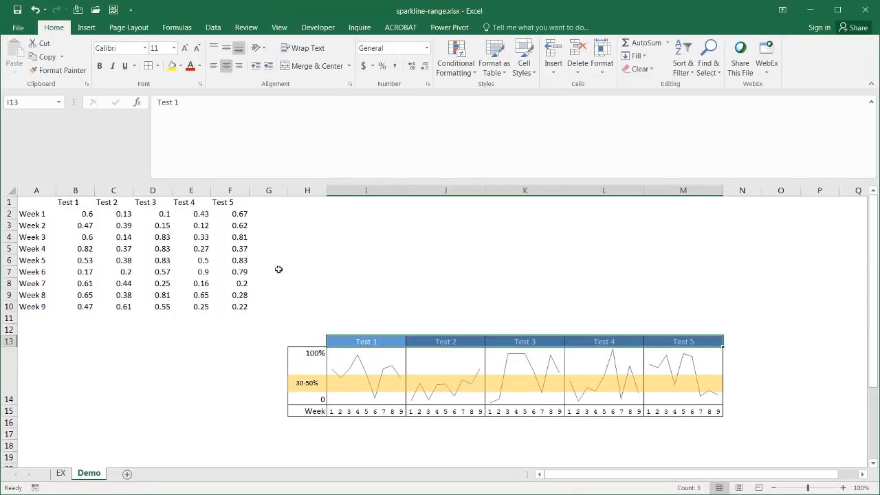
{"action": "left_click_drag", "start_coordinate": [88, 213], "coordinate": [240, 306]}
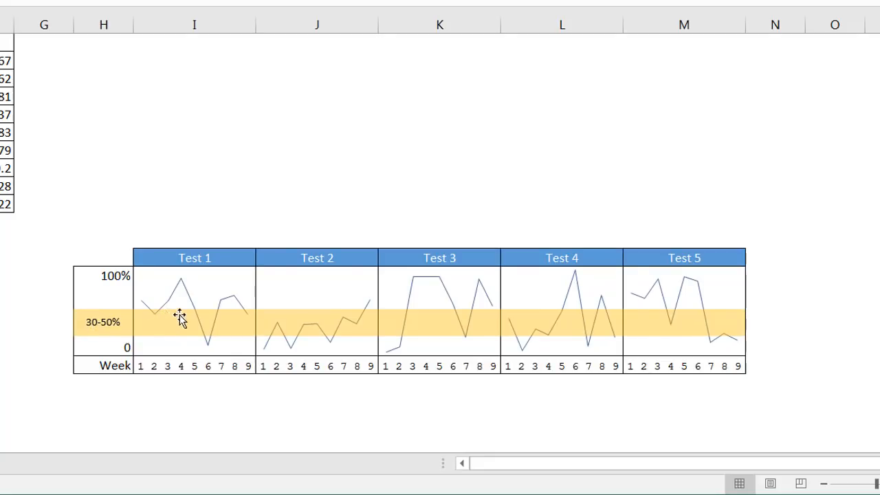
{"action": "mouse_move", "coordinate": [431, 326]}
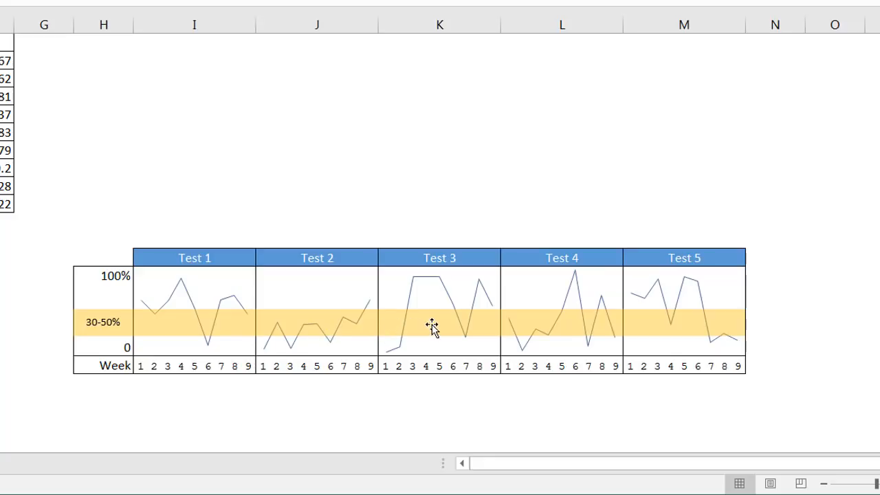